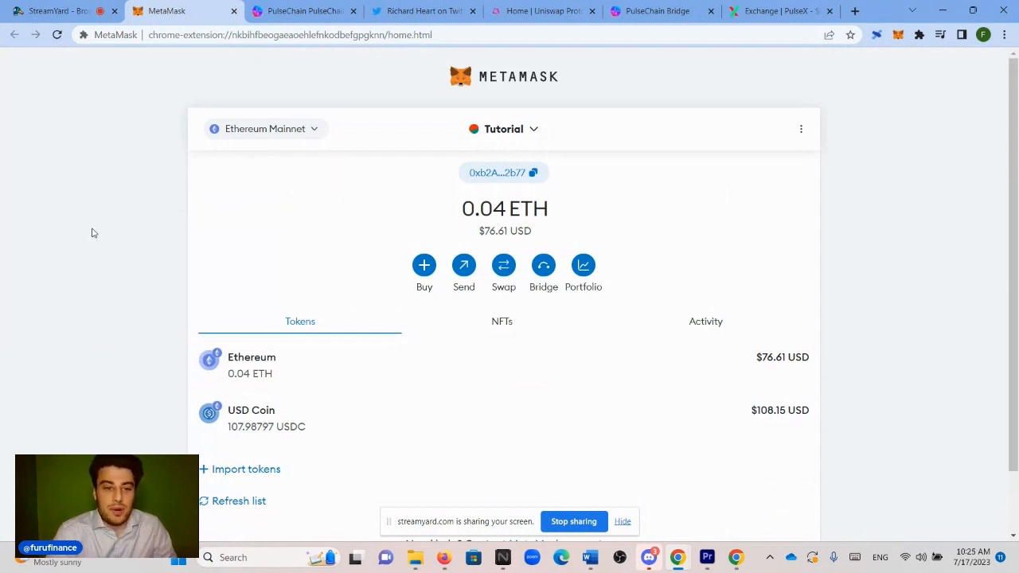
mouse_move(301, 140)
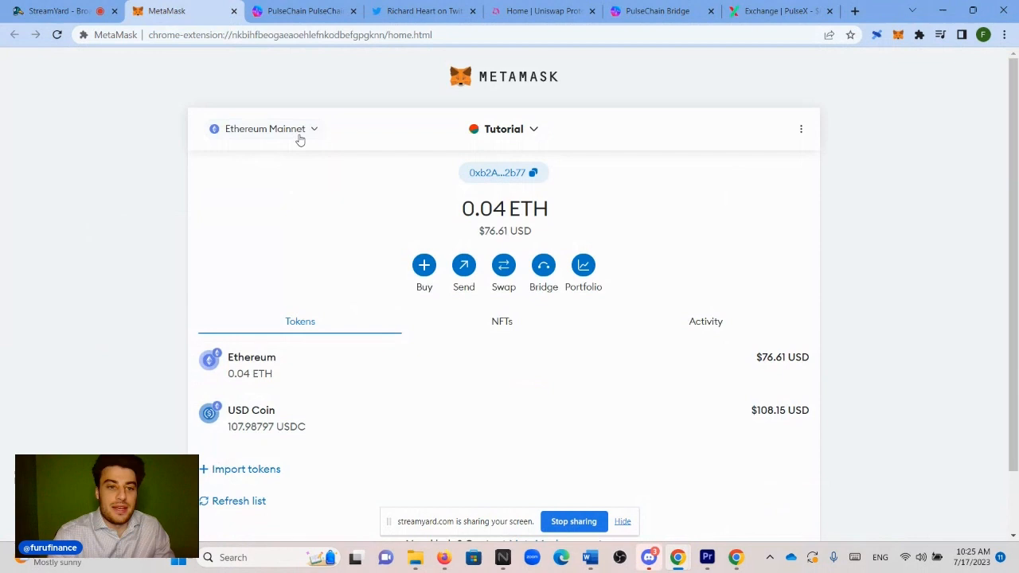
- Check the wallet's network list, then go to the PulseChain explorer footer
click(264, 128)
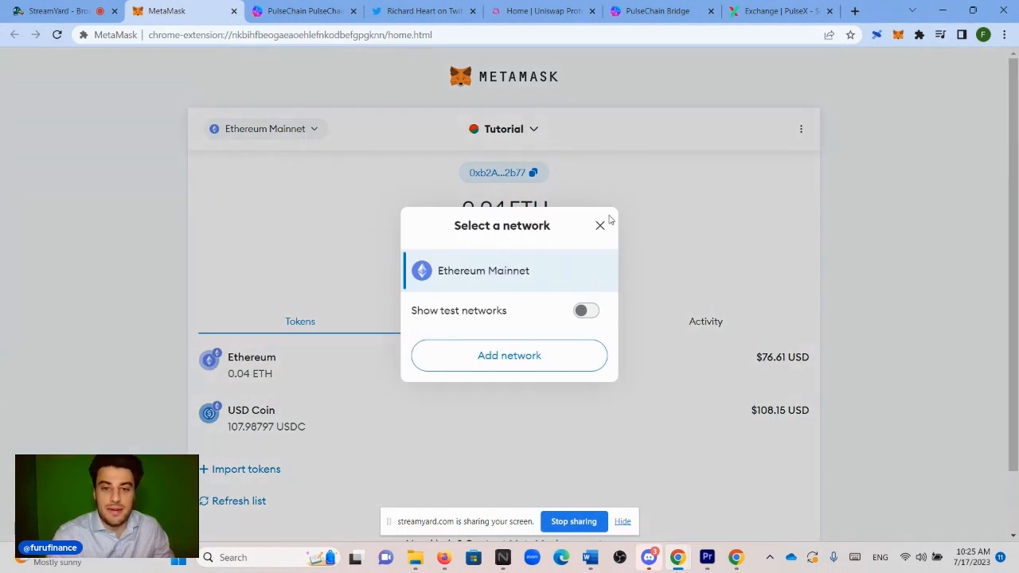
click(598, 227)
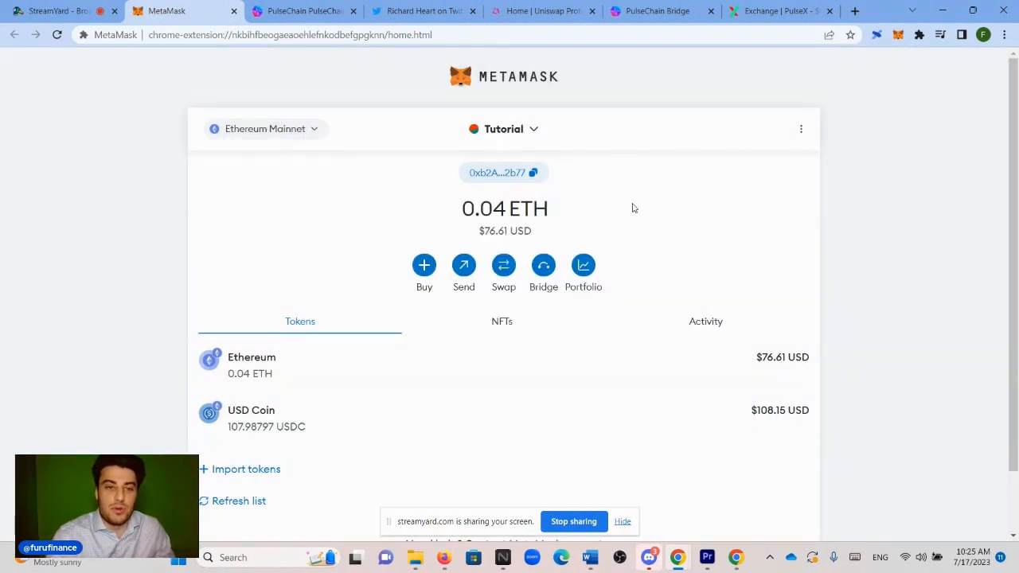
click(302, 12)
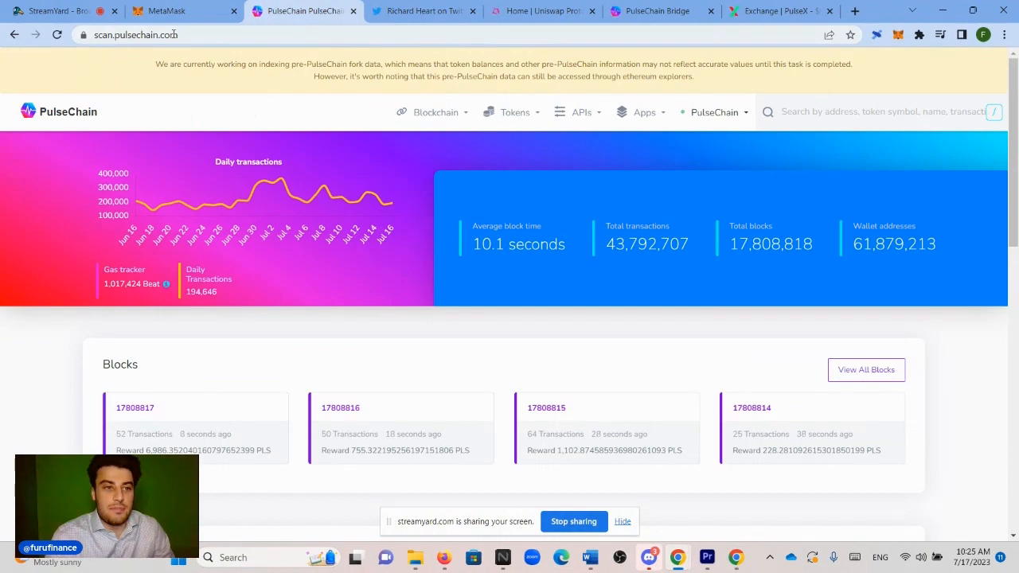
scroll(down, 3)
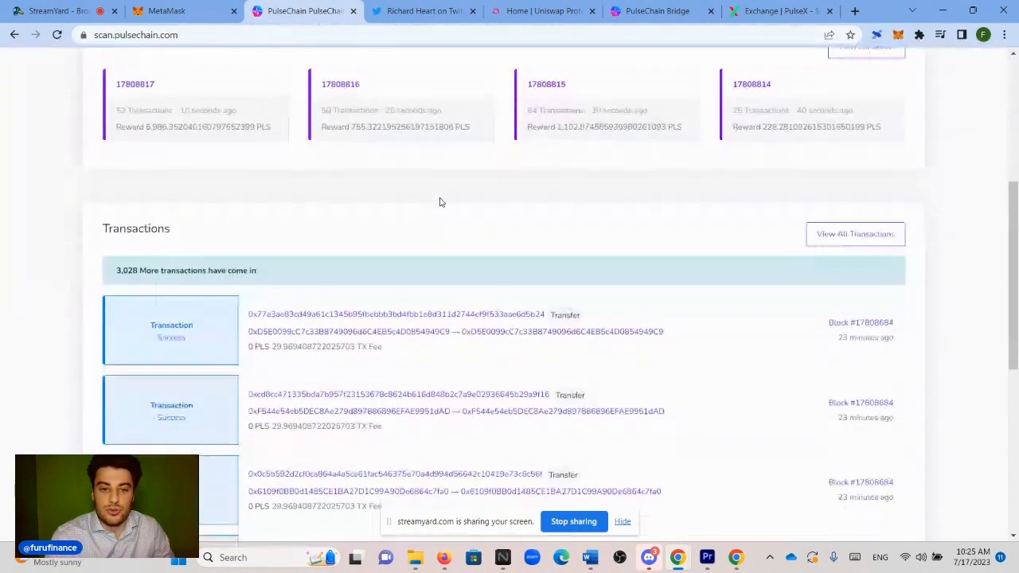
scroll(down, 3)
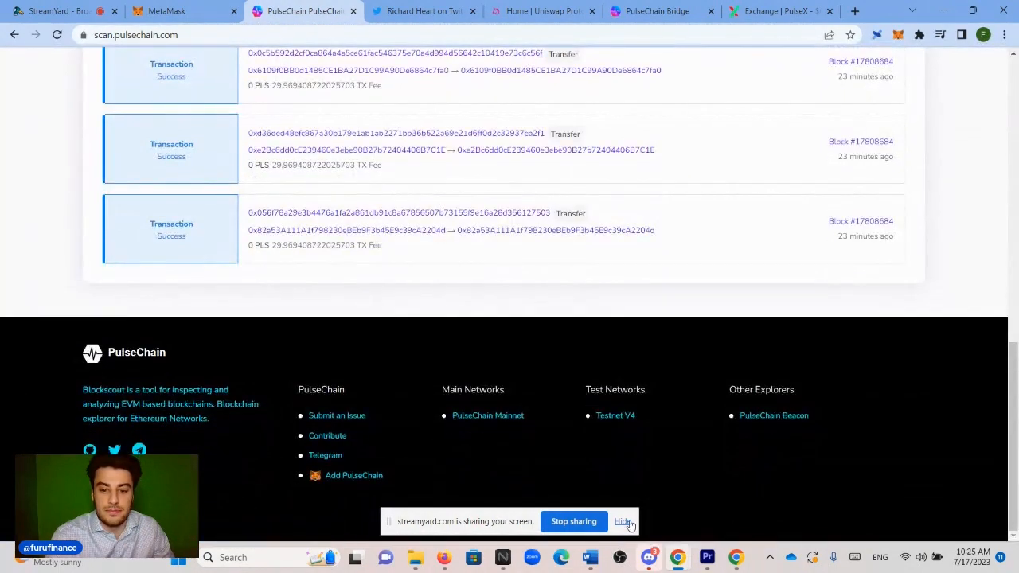
- Add the PulseChain network (chain ID 369, PLS) to MetaMask and approve it
click(624, 522)
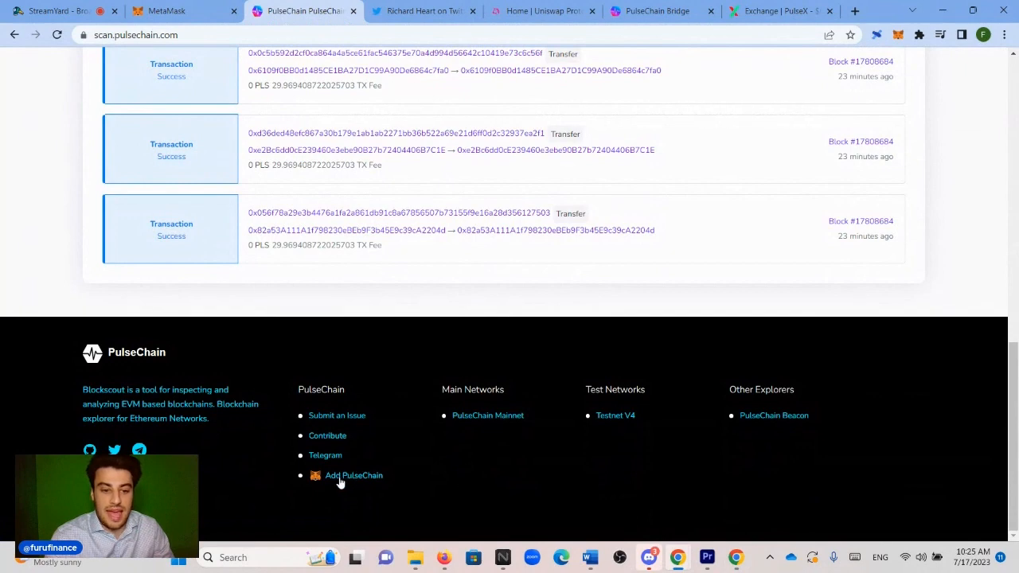
mouse_move(365, 481)
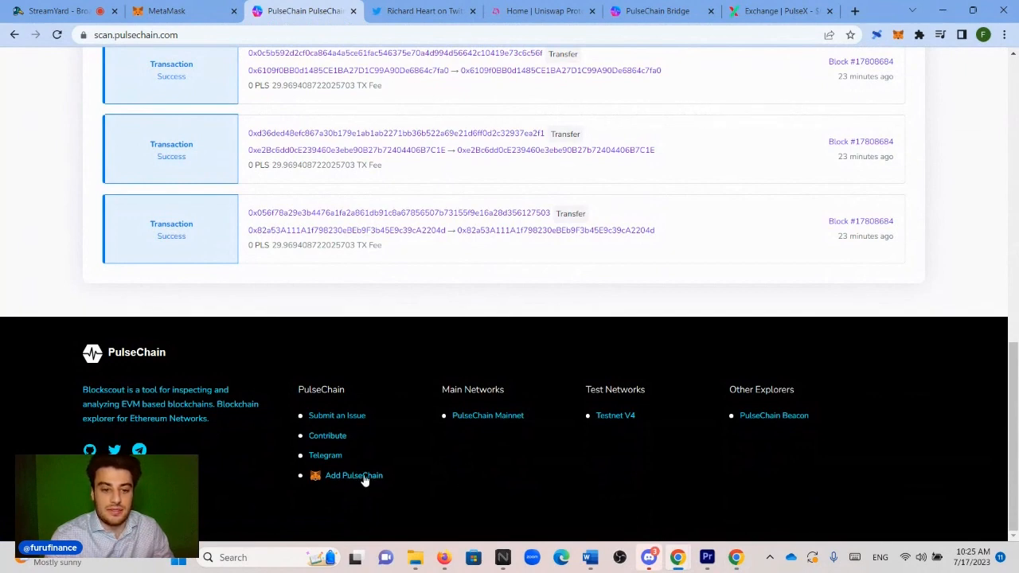
click(354, 475)
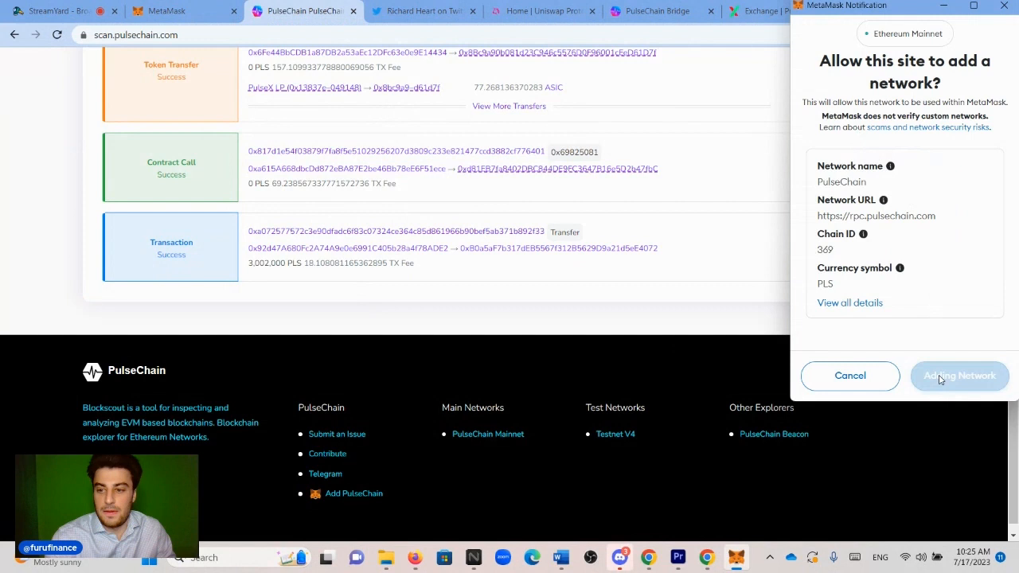
click(959, 376)
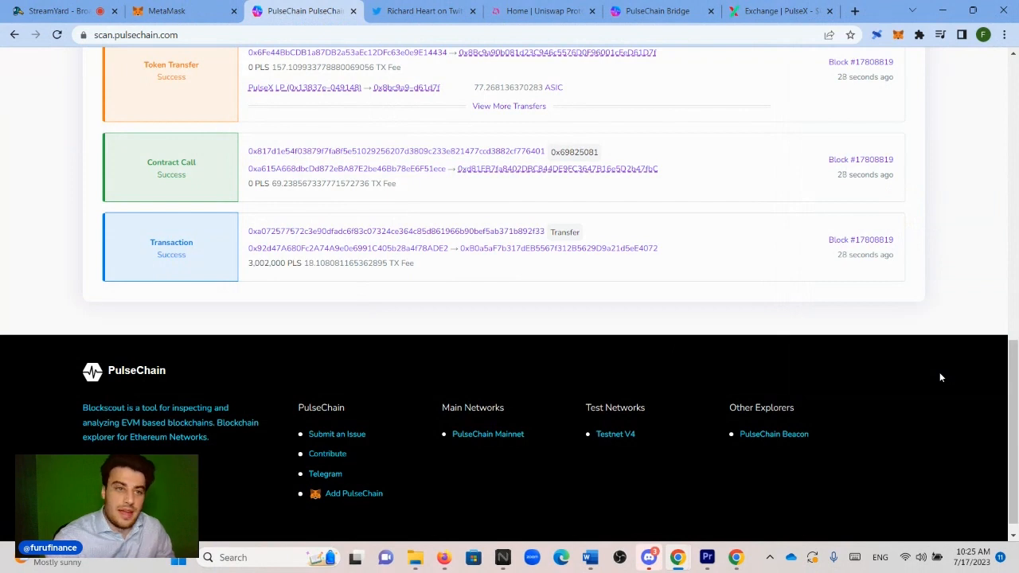
- Switch the wallet from PulseChain back to Ethereum Mainnet, showing 0.04 ETH and USDC
click(183, 10)
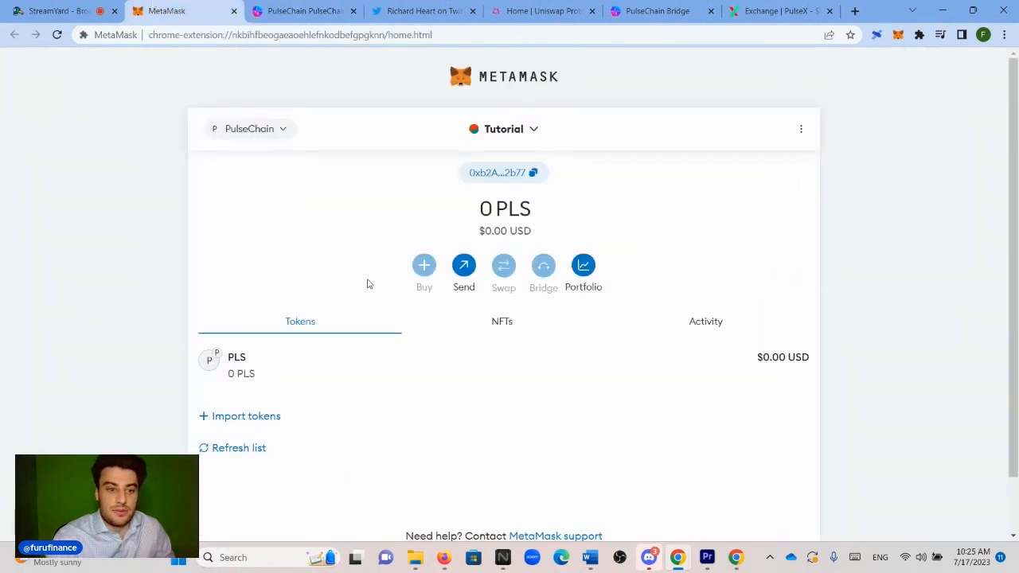
mouse_move(503, 369)
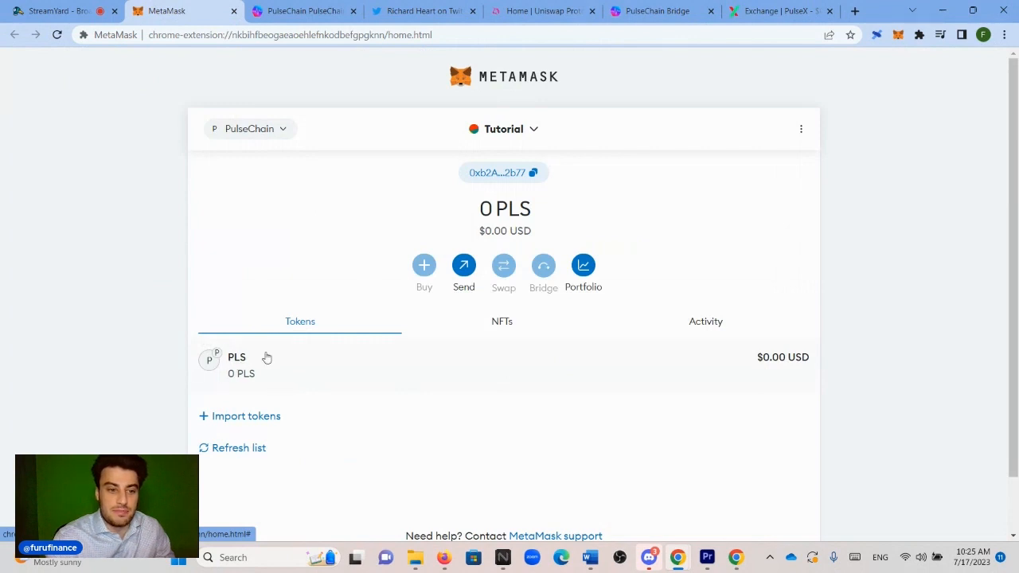
mouse_move(602, 360)
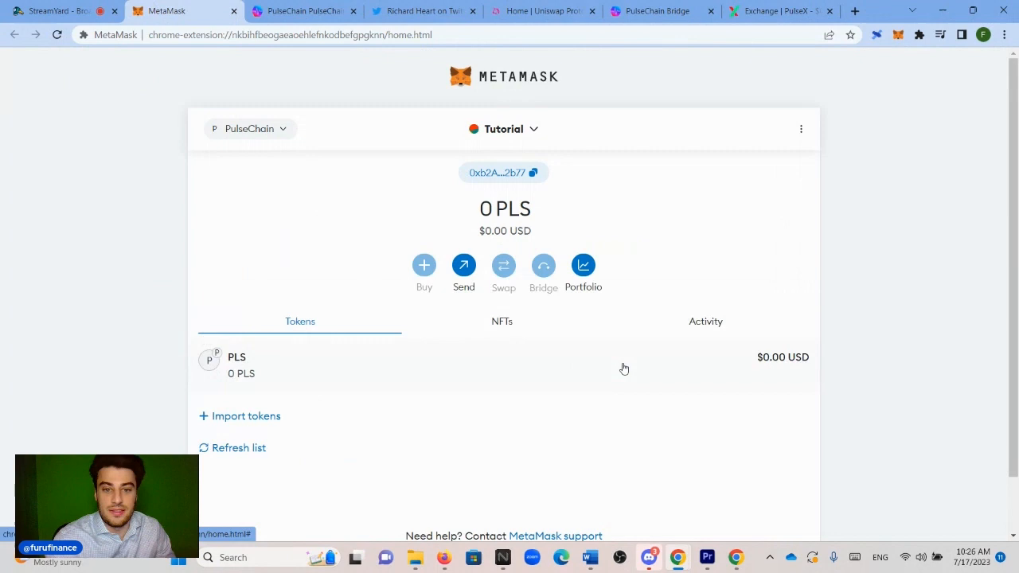
mouse_move(322, 220)
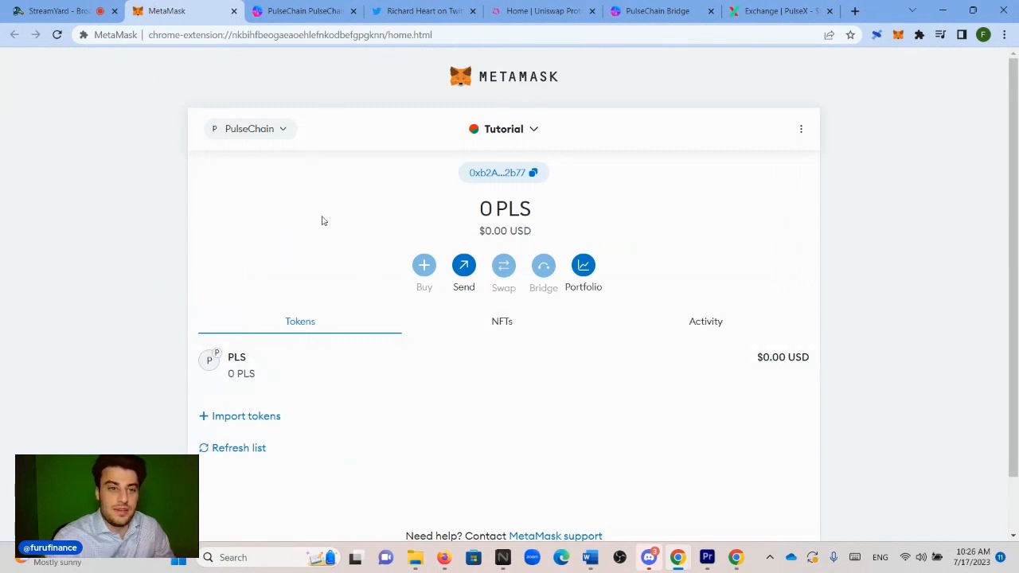
click(250, 127)
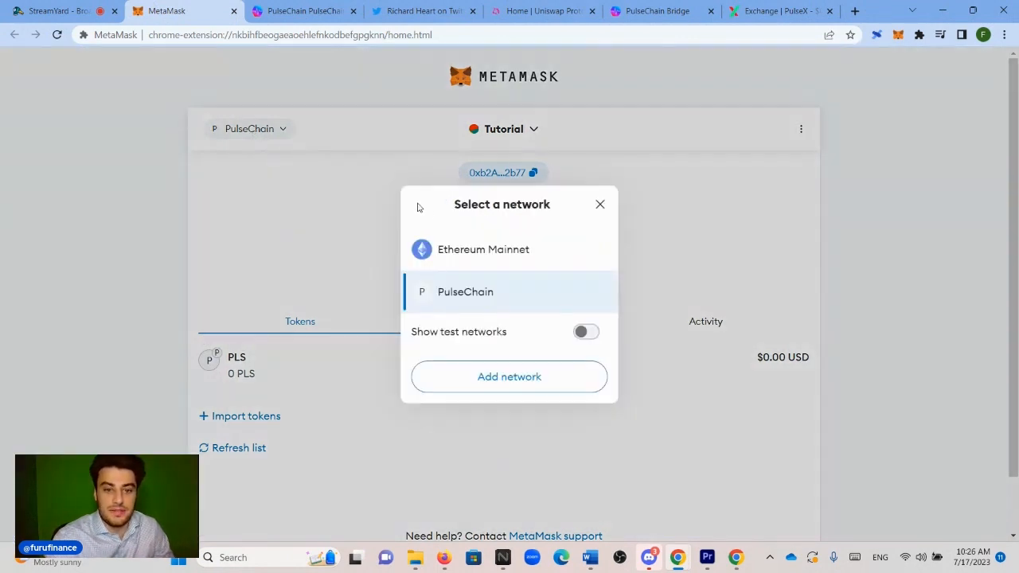
click(599, 204)
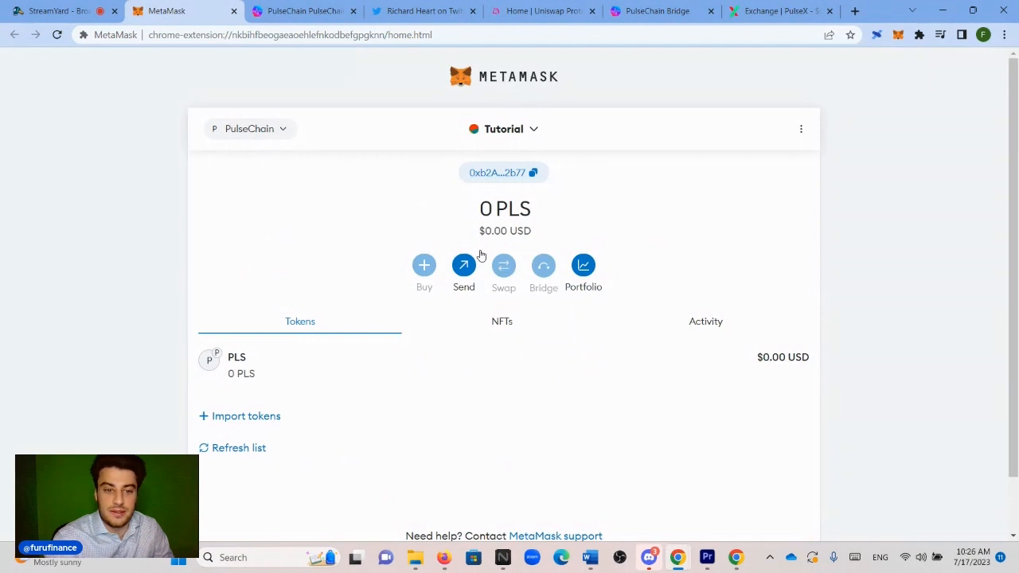
click(248, 128)
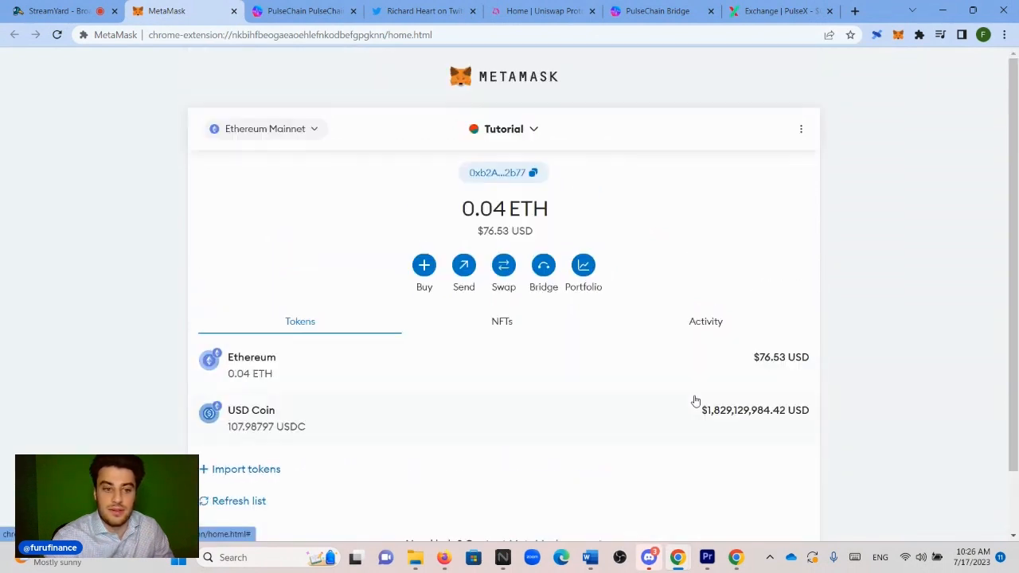
mouse_move(747, 408)
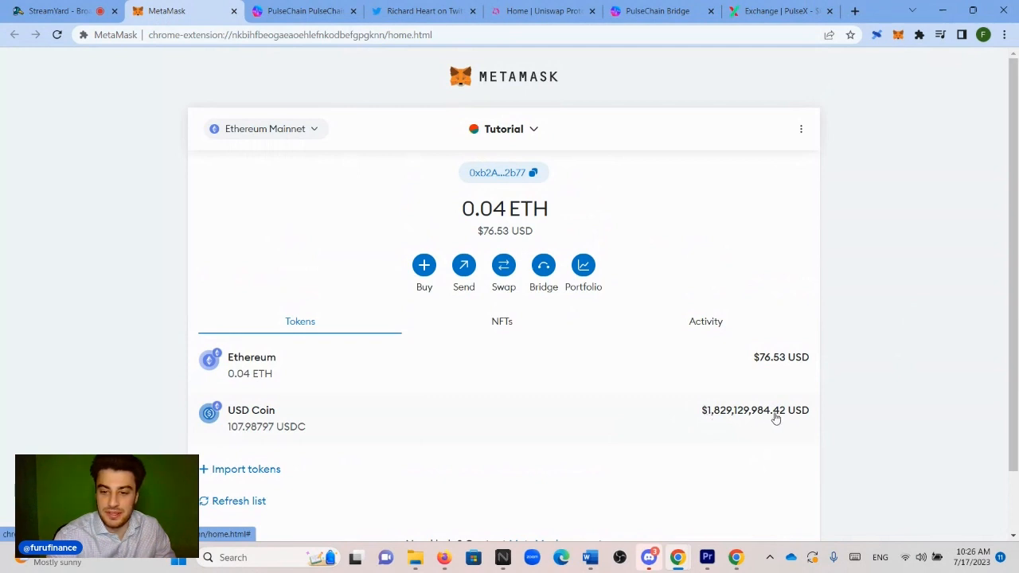
mouse_move(279, 436)
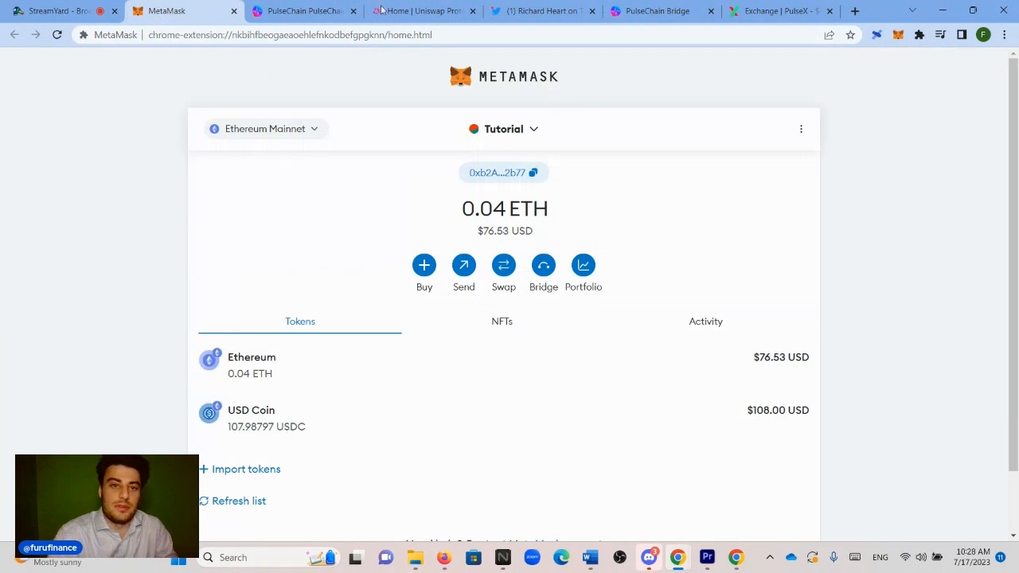
- Launch the Uniswap swap app and connect the MetaMask Tutorial account (0.040 ETH)
click(422, 10)
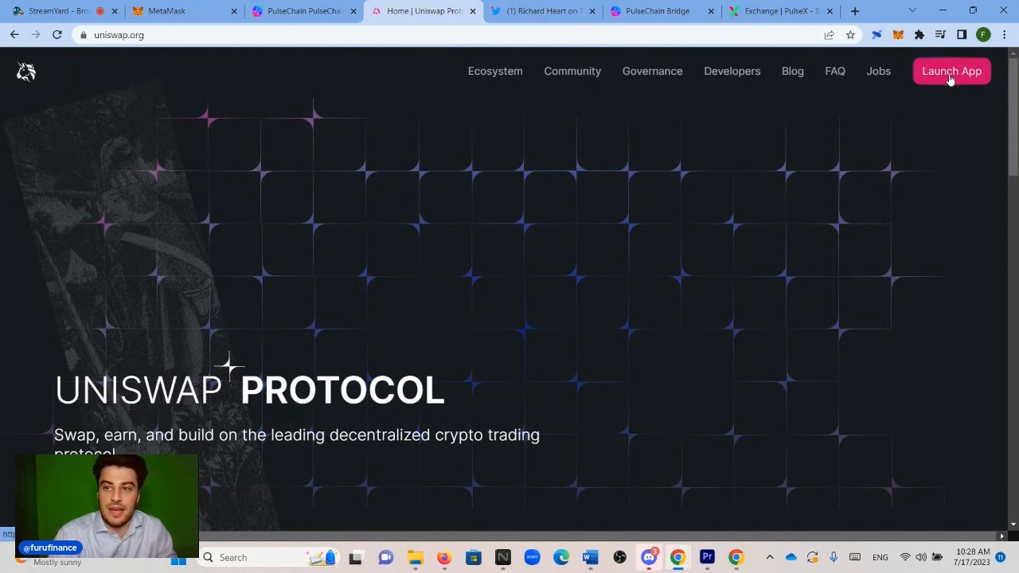
click(953, 70)
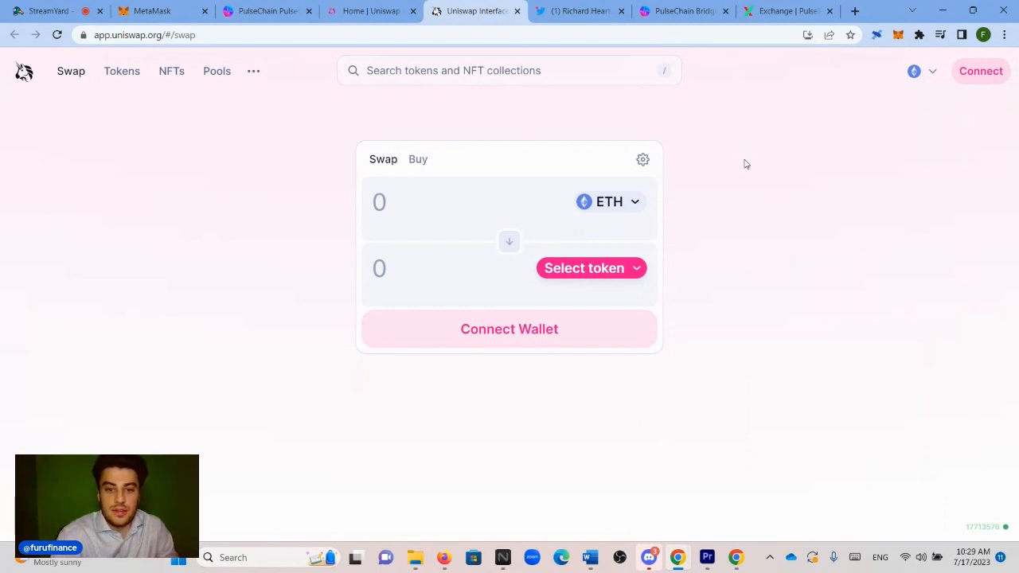
click(981, 70)
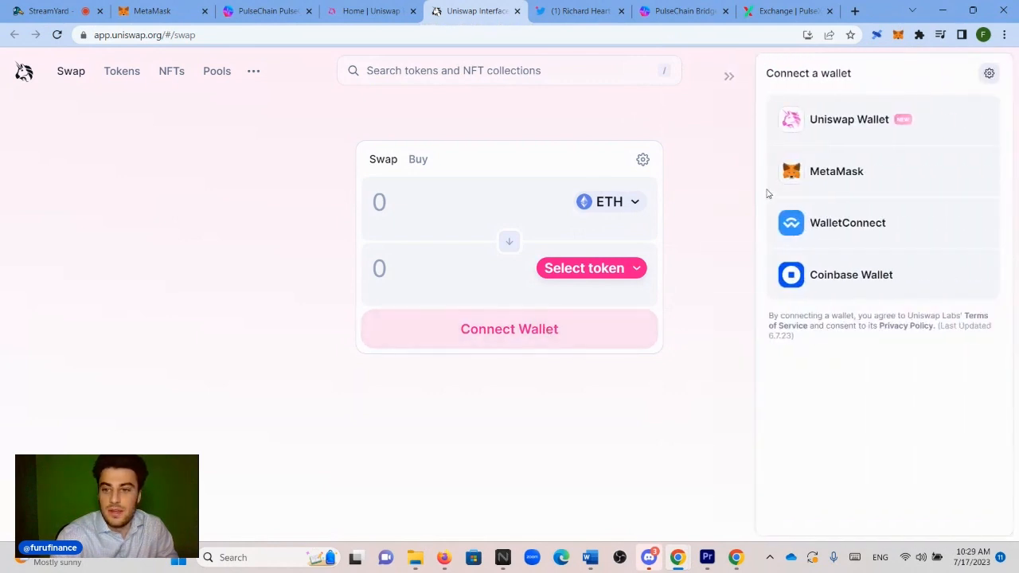
click(838, 172)
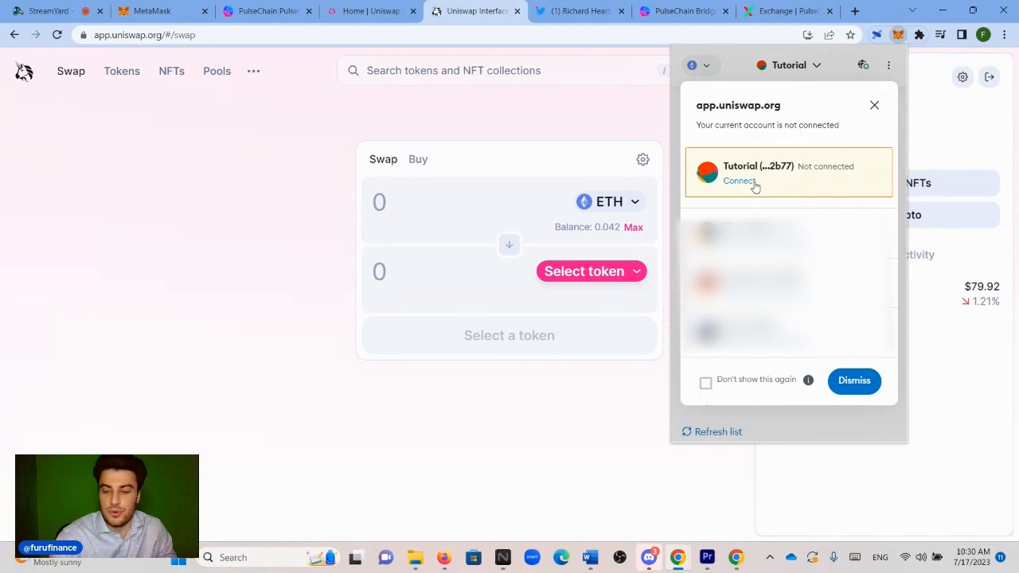
mouse_move(733, 185)
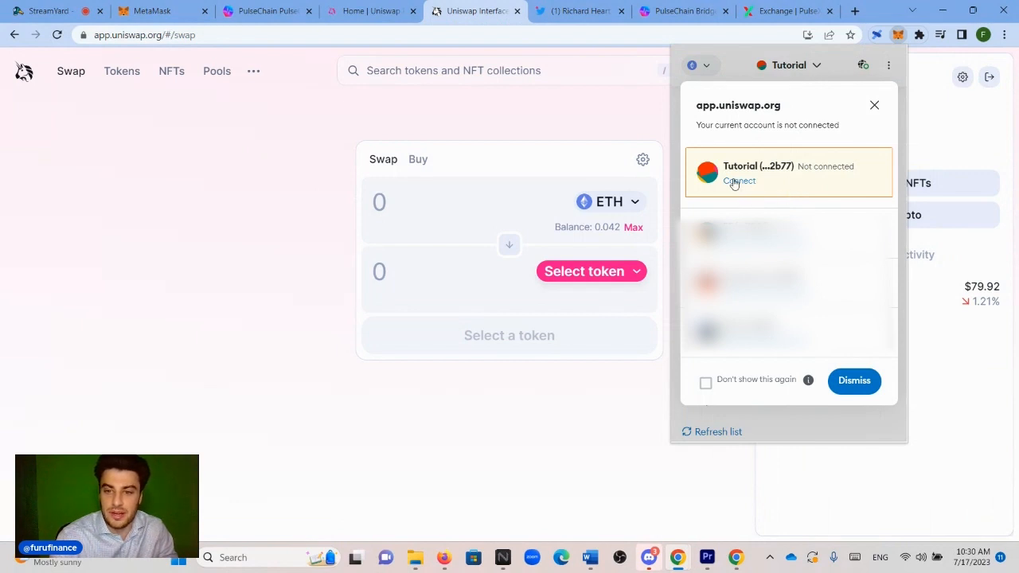
click(739, 181)
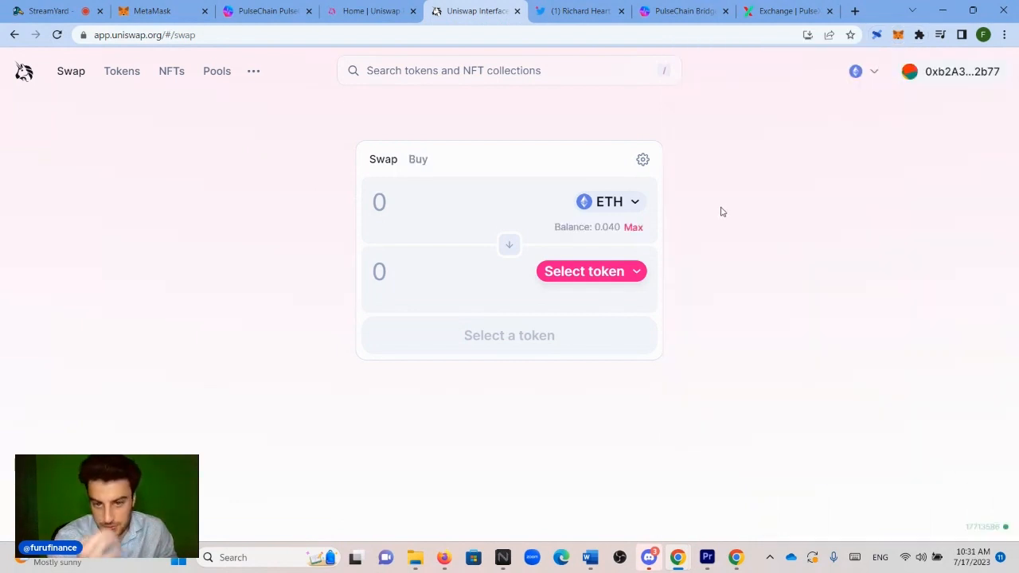
- Set USDC (107.99 balance) as the token to sell instead of ETH and reopen the token list
click(592, 271)
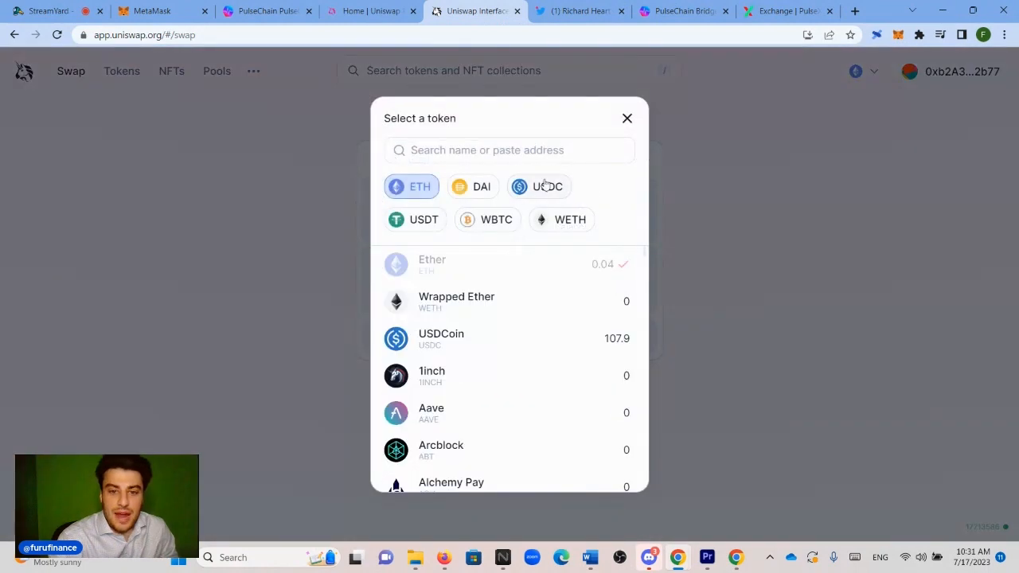
click(538, 187)
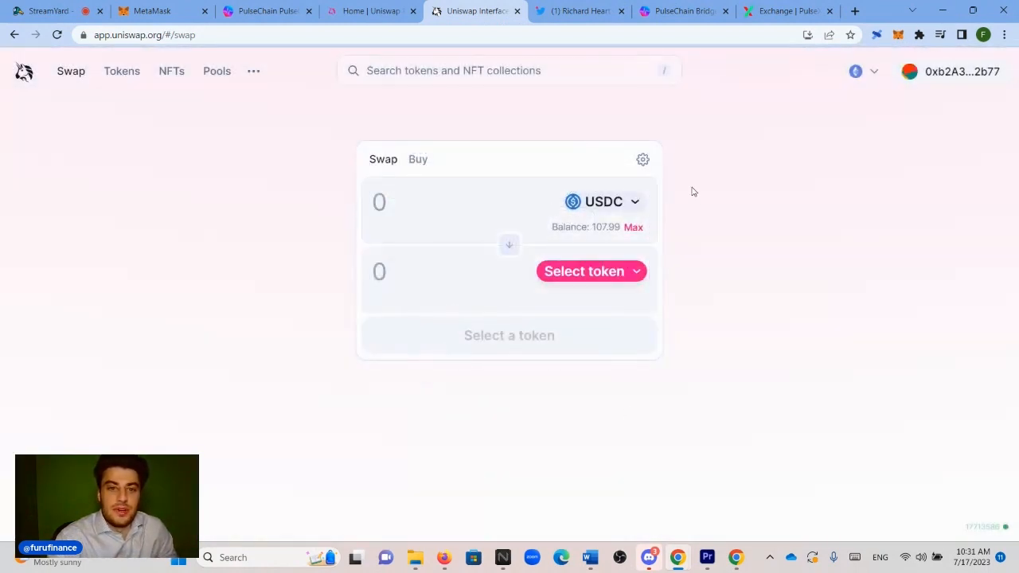
click(584, 270)
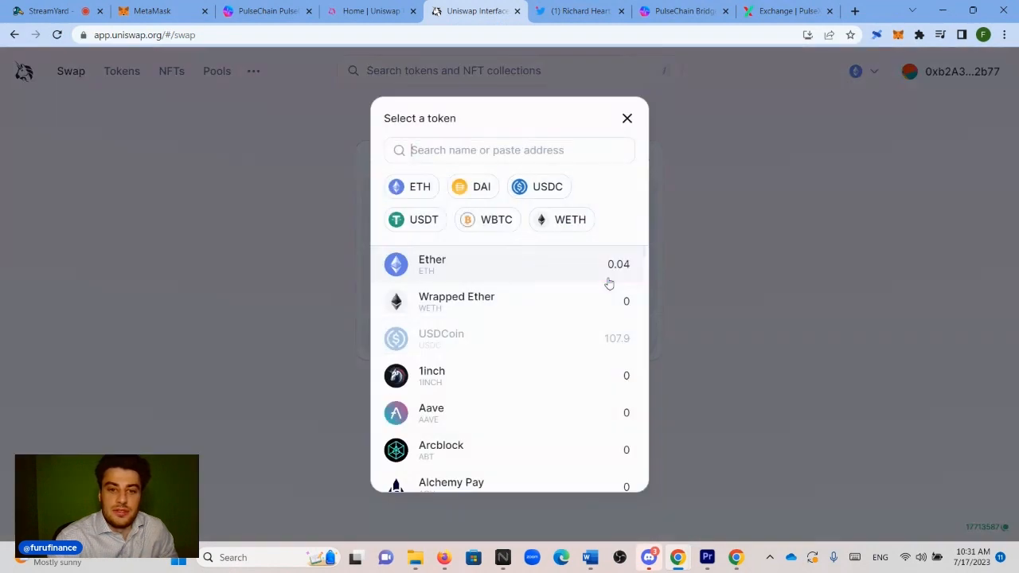
mouse_move(633, 210)
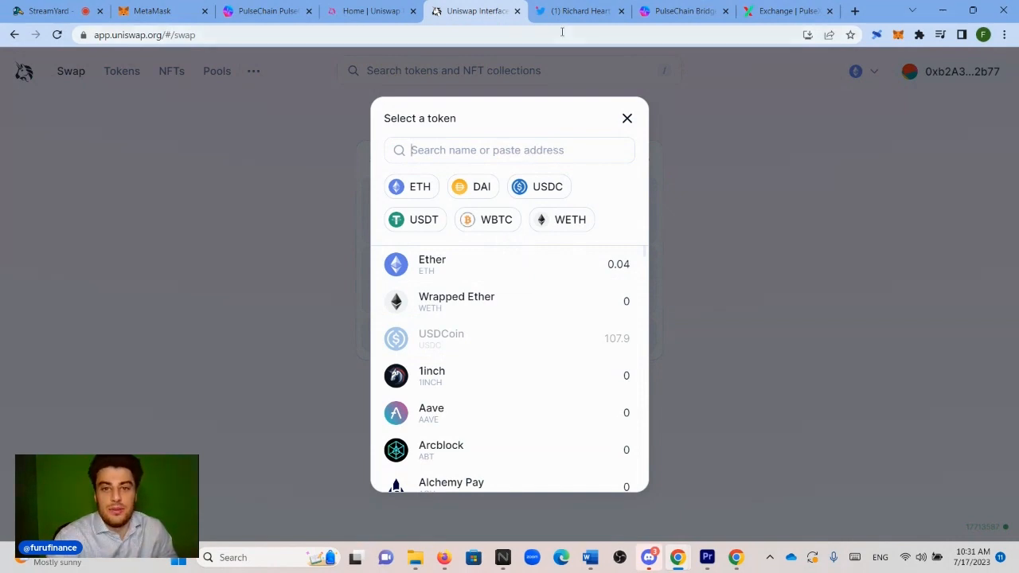
- Copy the new WPLS Ethereum contract address from Richard Heart's tweet thread
click(576, 10)
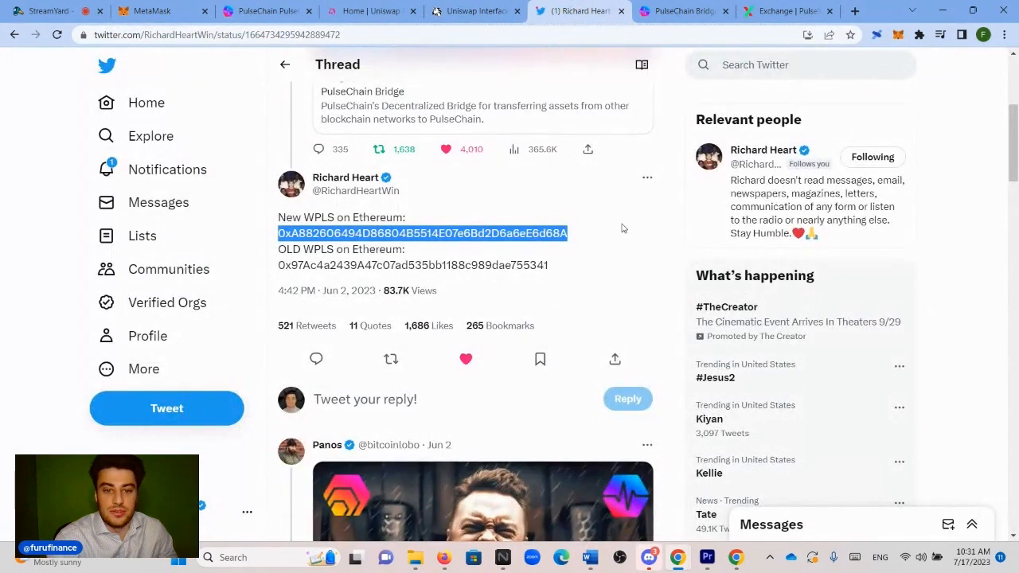
scroll(up, 3)
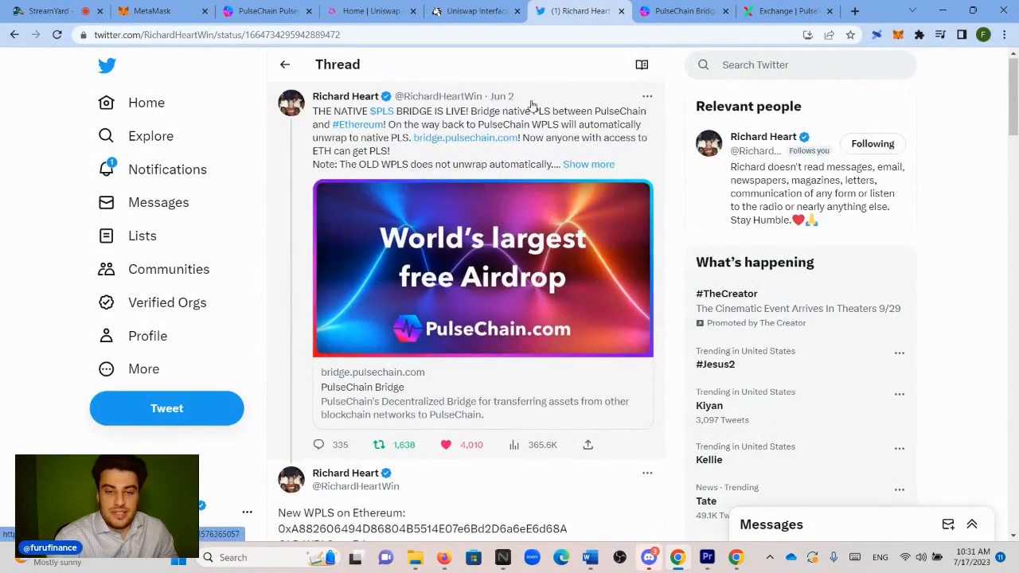
mouse_move(570, 119)
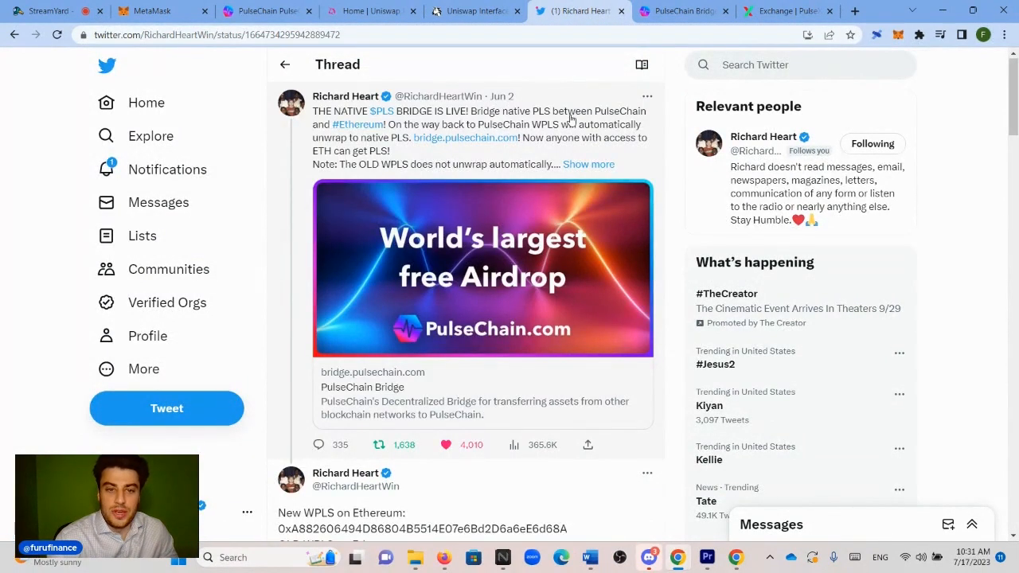
scroll(down, 3)
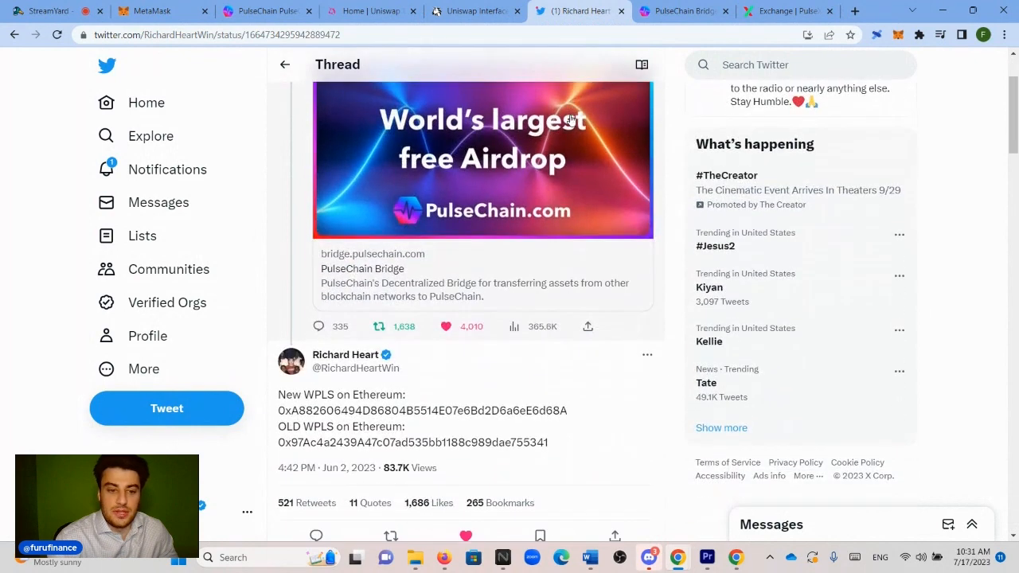
scroll(down, 3)
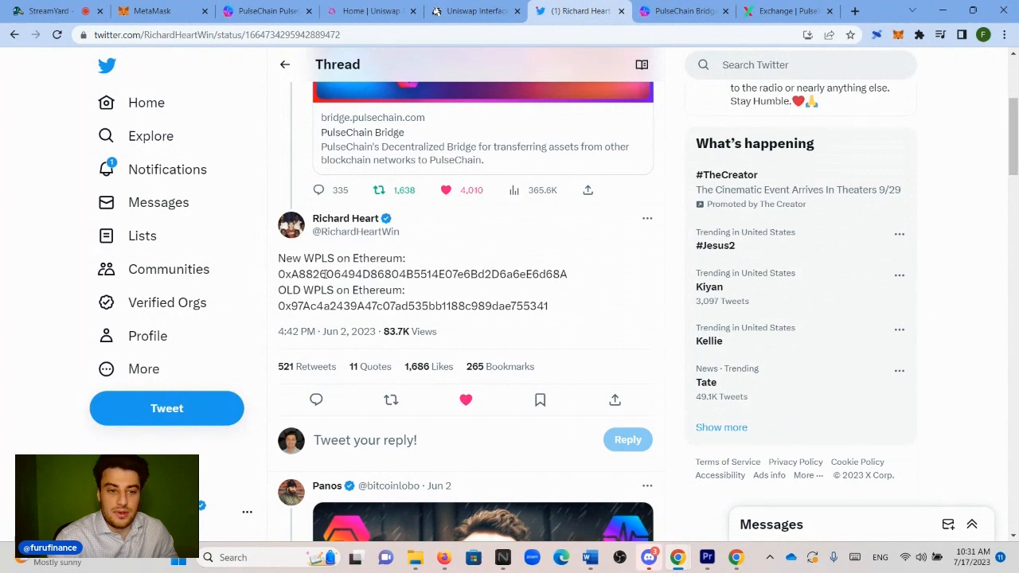
double_click(406, 274)
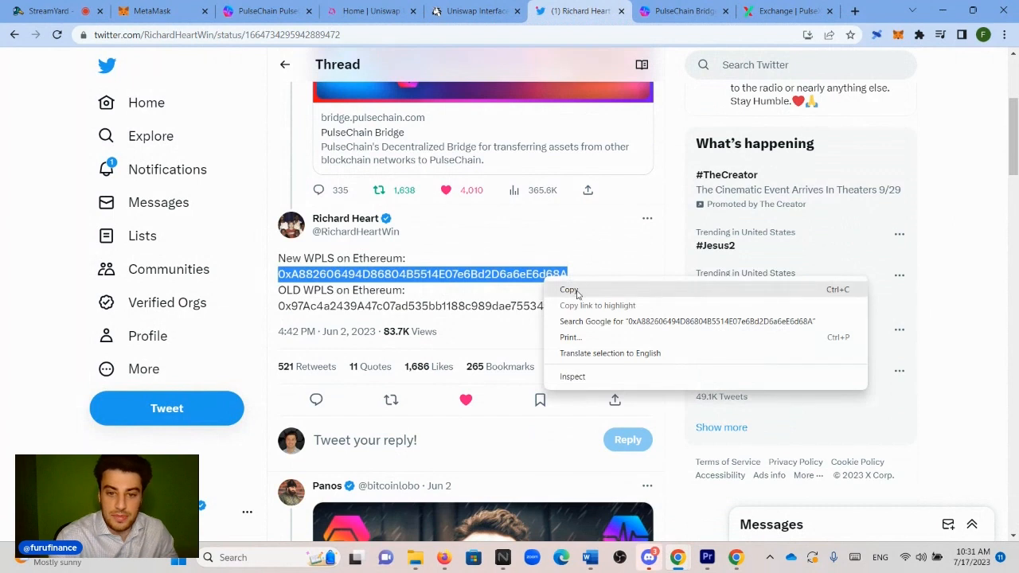
click(475, 12)
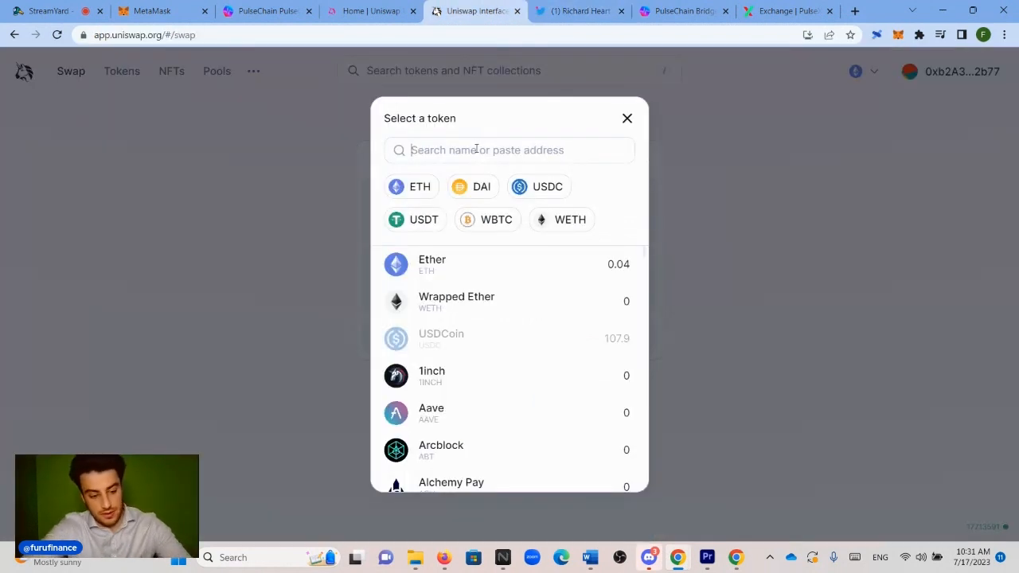
- Paste the WPLS address, receive Wrapped Pulse, and sell the full 107.99 USDC for ~936,280 WPLS
text(94D86804B5514E07e6Bd2D6a6eE6d68A)
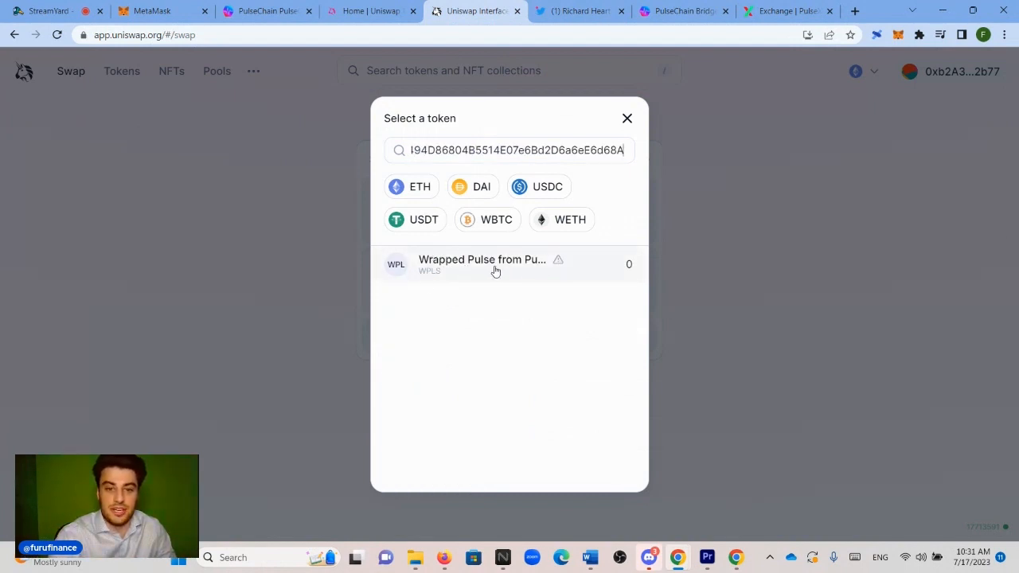
click(481, 265)
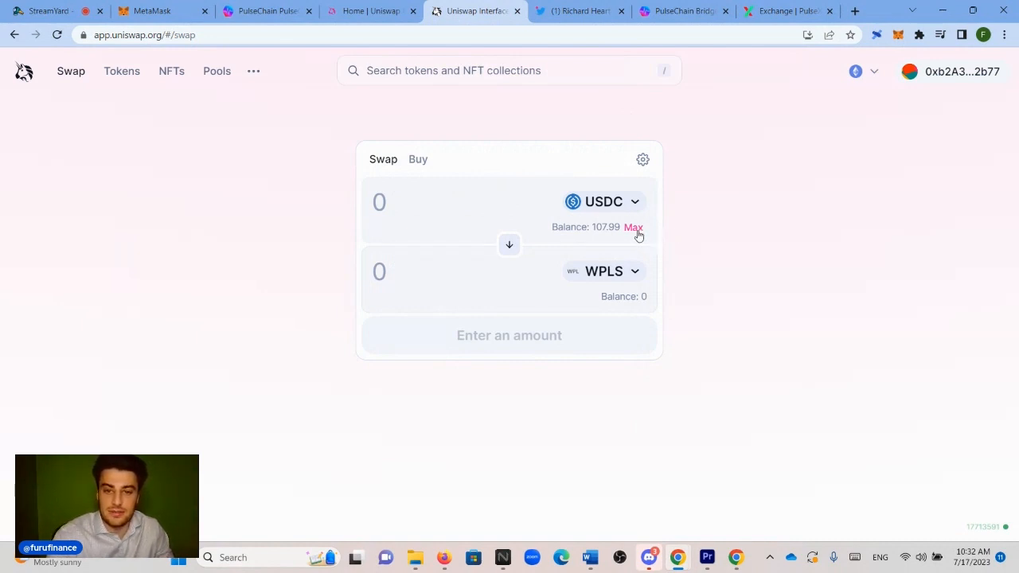
click(634, 227)
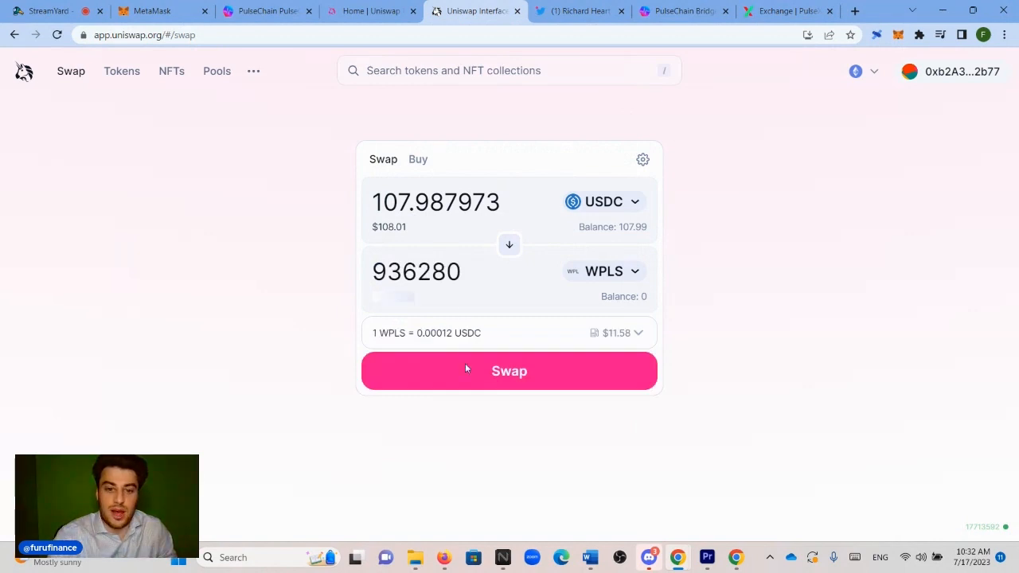
- Confirm the USDC-to-WPLS swap and approve a spending cap of the full USDC balance
click(509, 369)
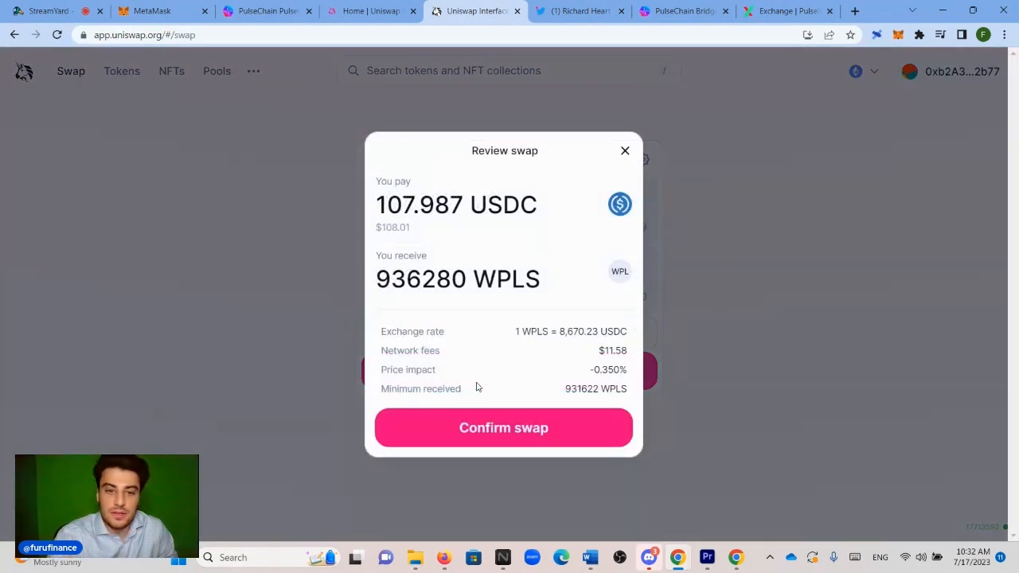
click(503, 427)
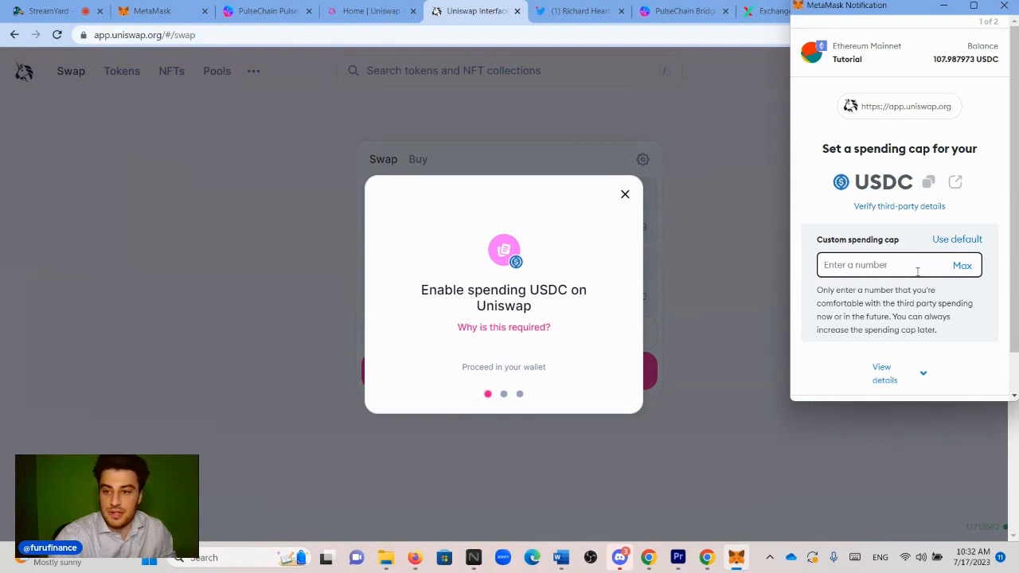
click(961, 264)
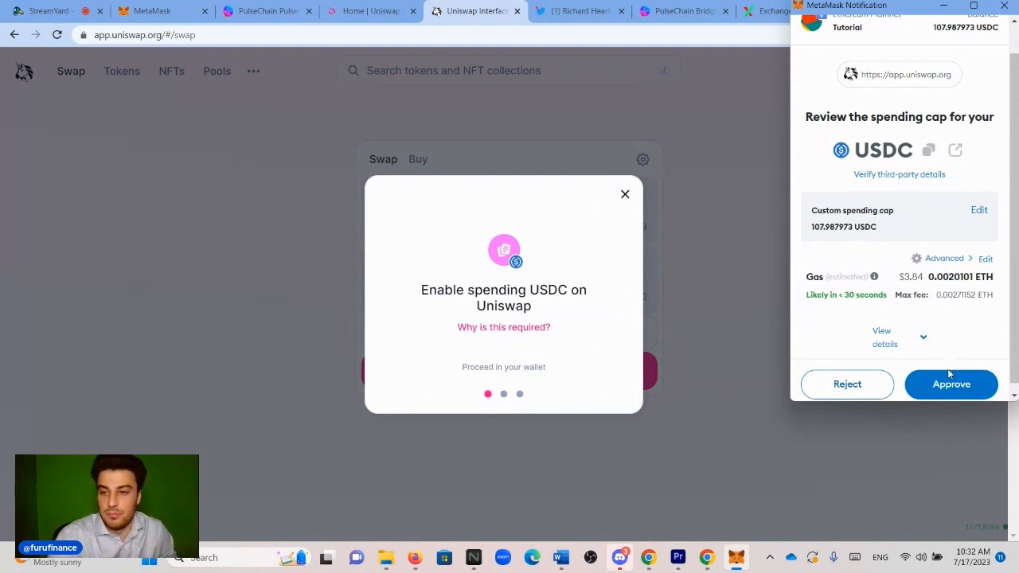
mouse_move(948, 318)
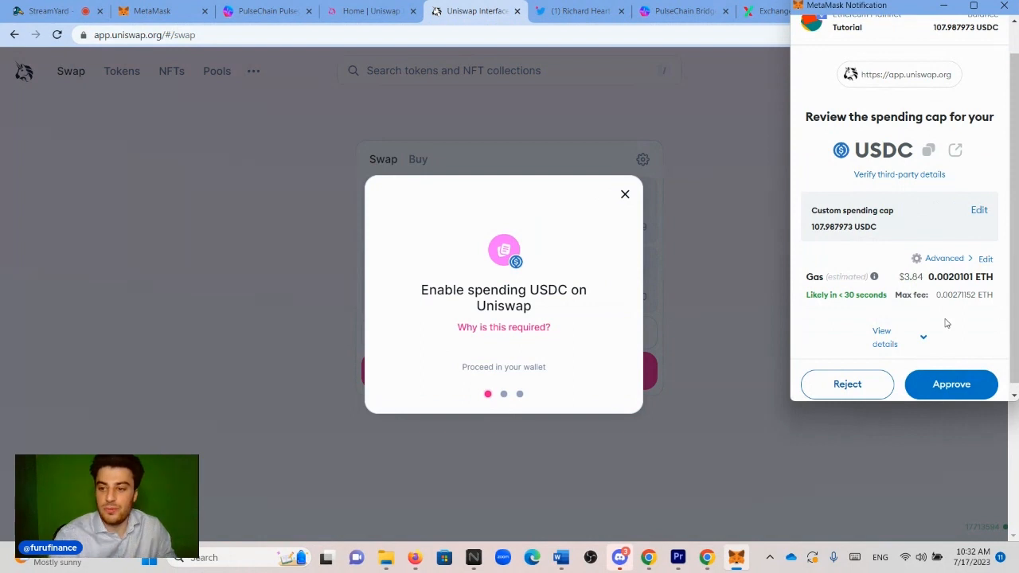
click(951, 384)
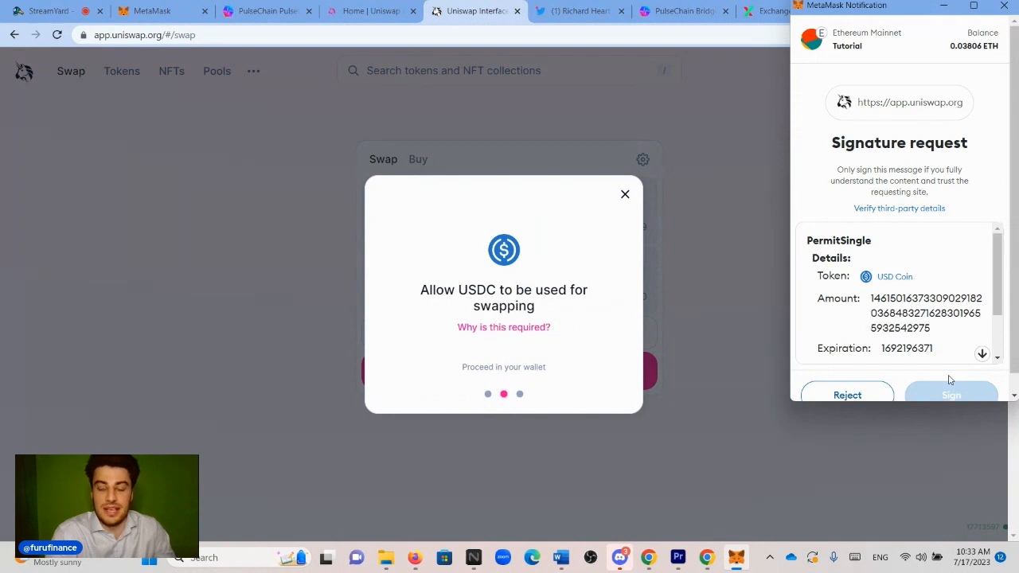
mouse_move(935, 272)
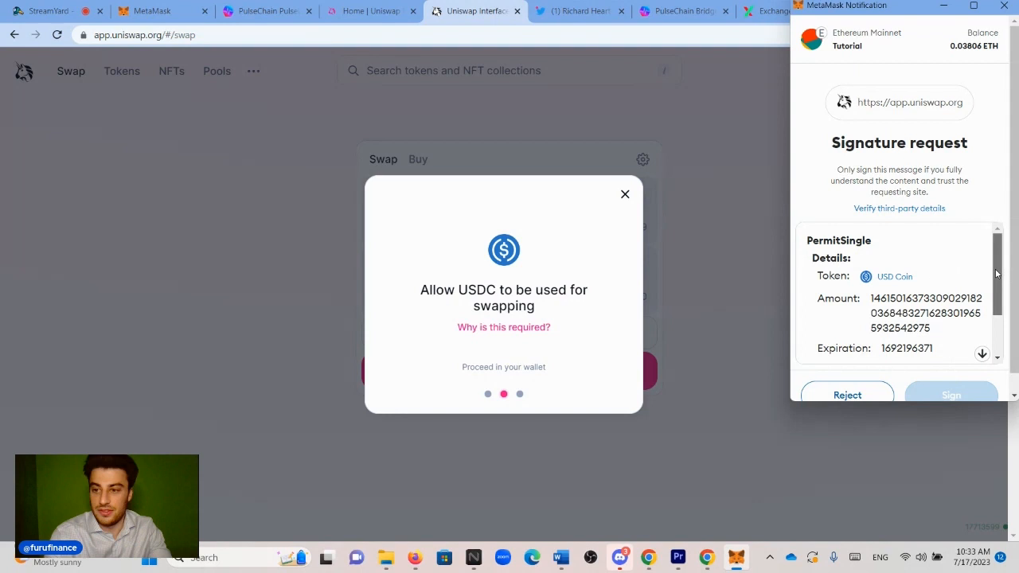
- Sign the USDC permit and confirm the swap, leaving 936,280 WPLS and 0 USDC
scroll(down, 3)
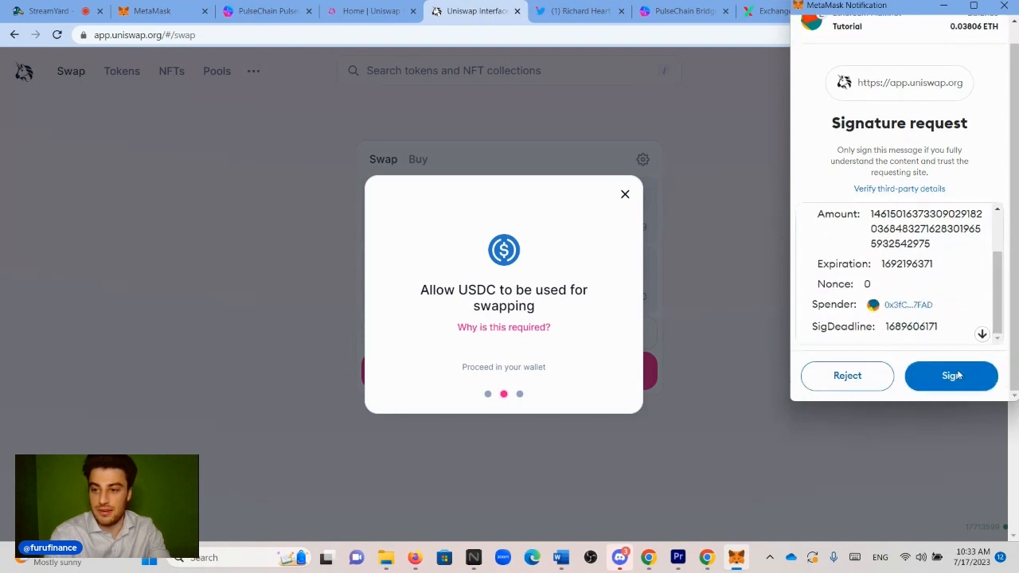
click(951, 376)
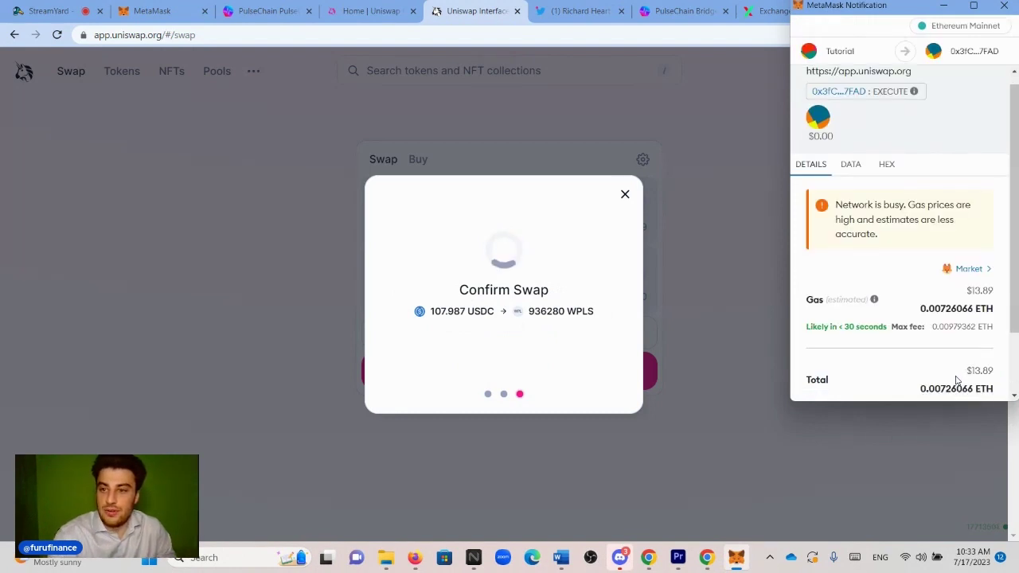
scroll(down, 3)
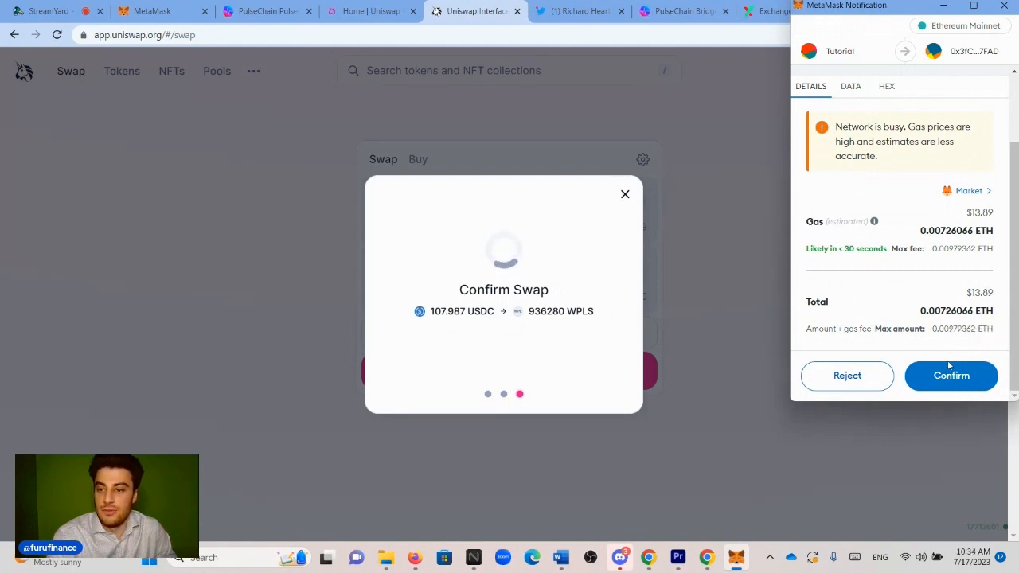
click(951, 376)
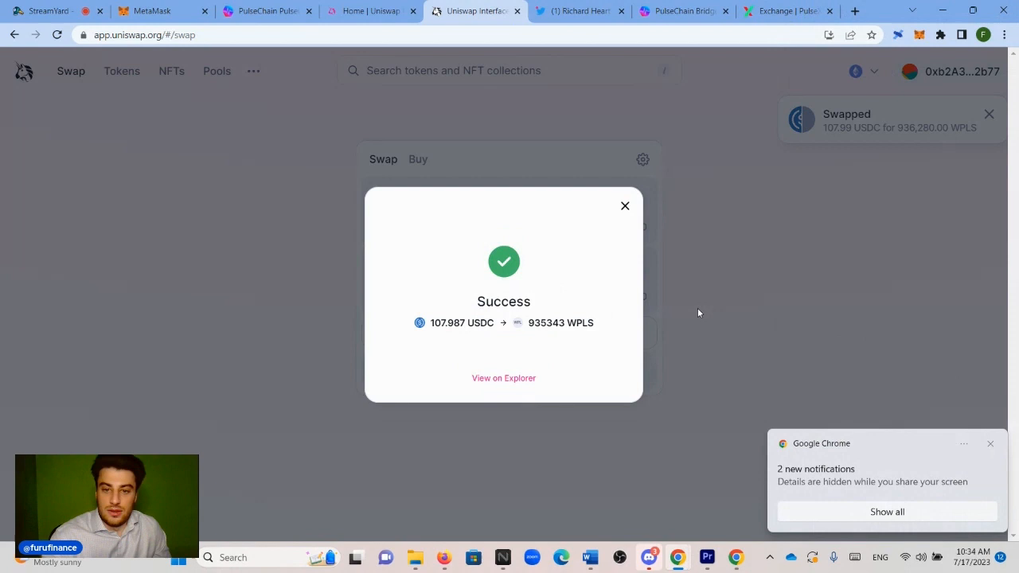
click(624, 207)
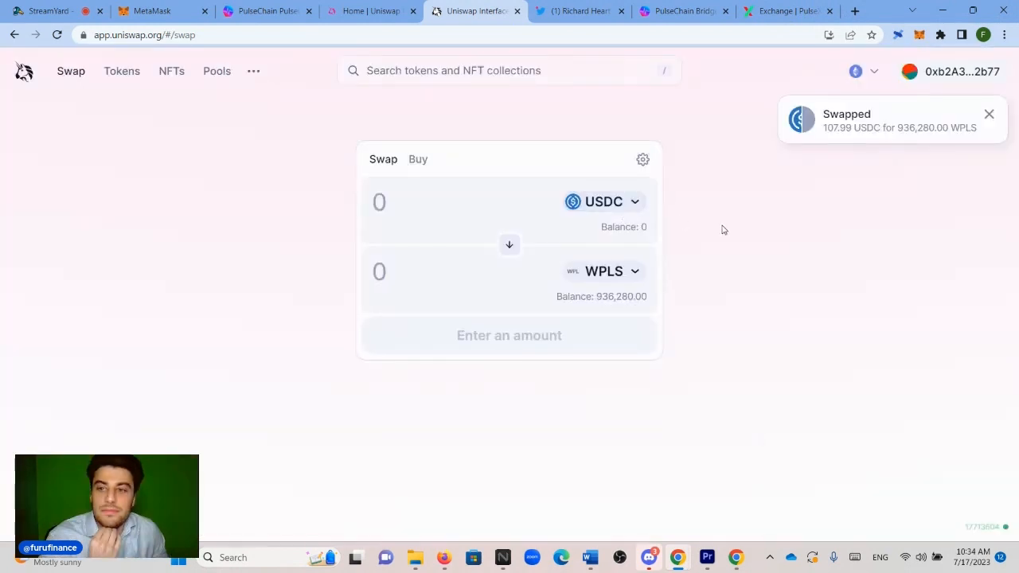
click(988, 114)
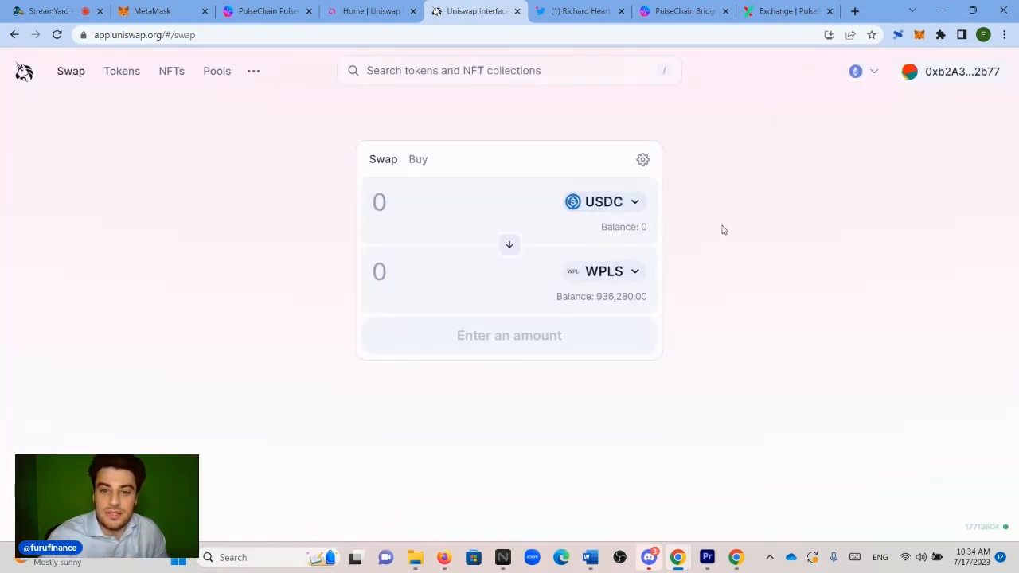
- View the MetaMask token list on Ethereum Mainnet showing 0.0324 ETH and 0 USDC
click(159, 10)
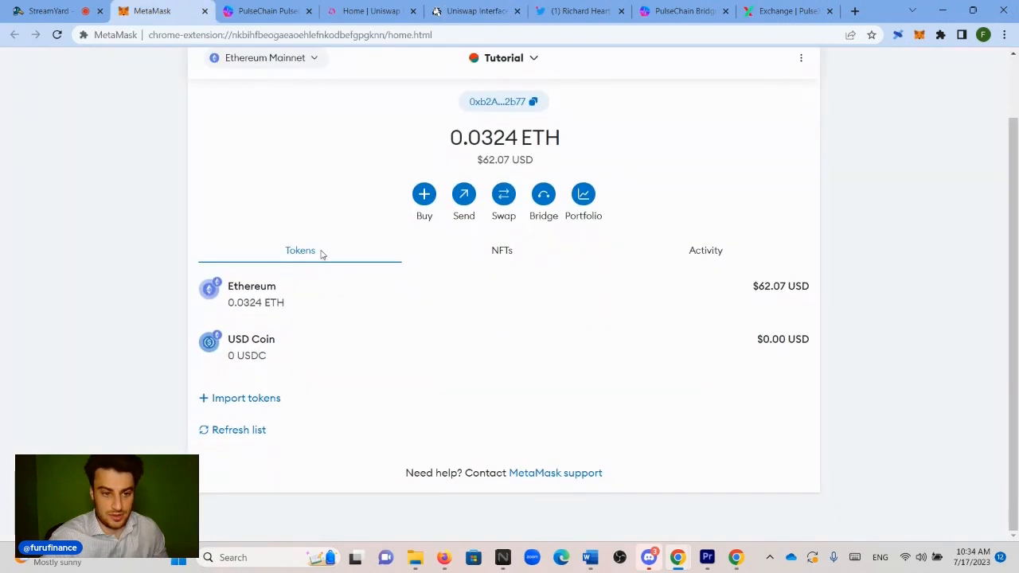
mouse_move(404, 389)
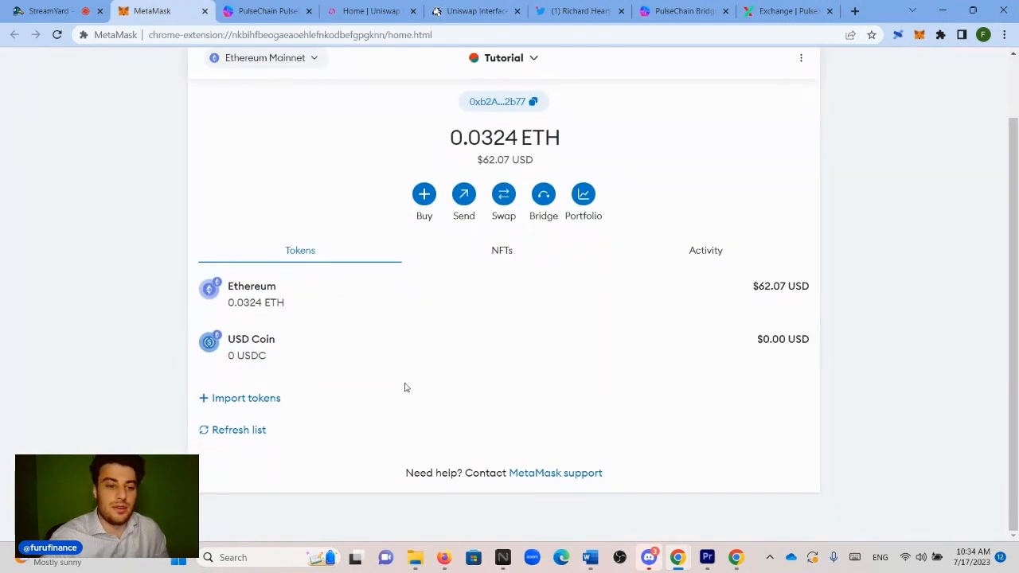
scroll(up, 3)
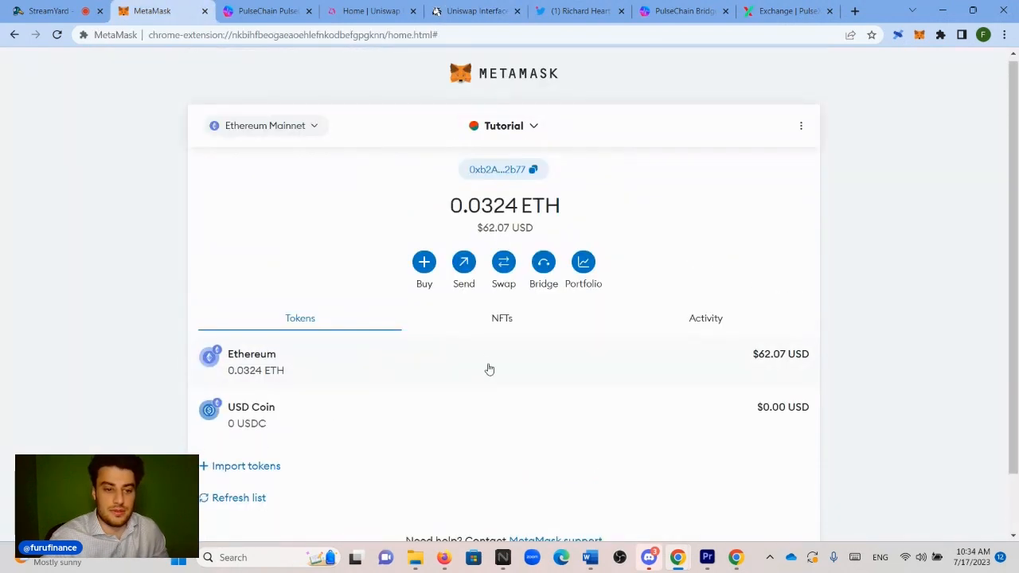
scroll(down, 3)
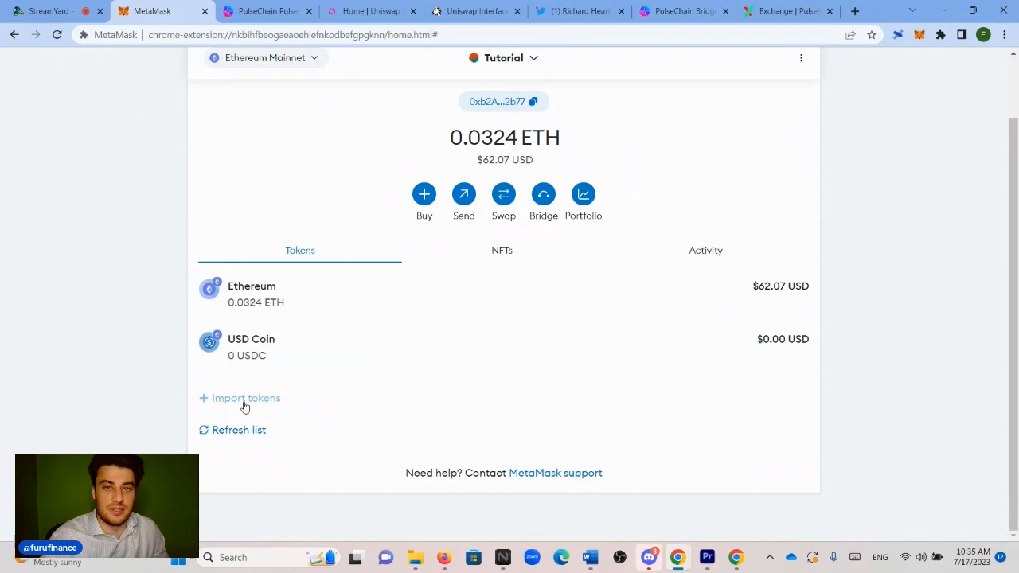
click(245, 398)
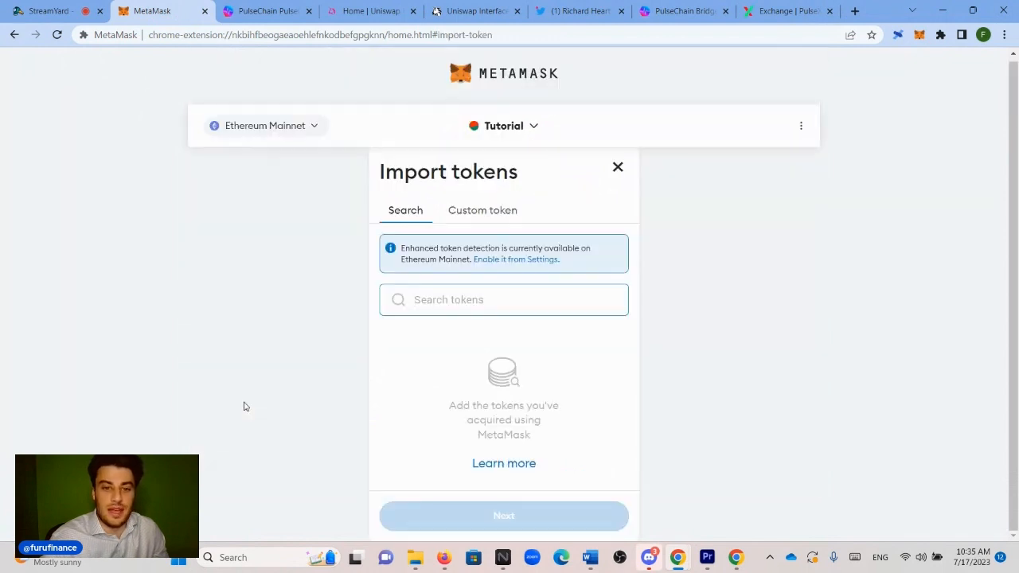
click(482, 210)
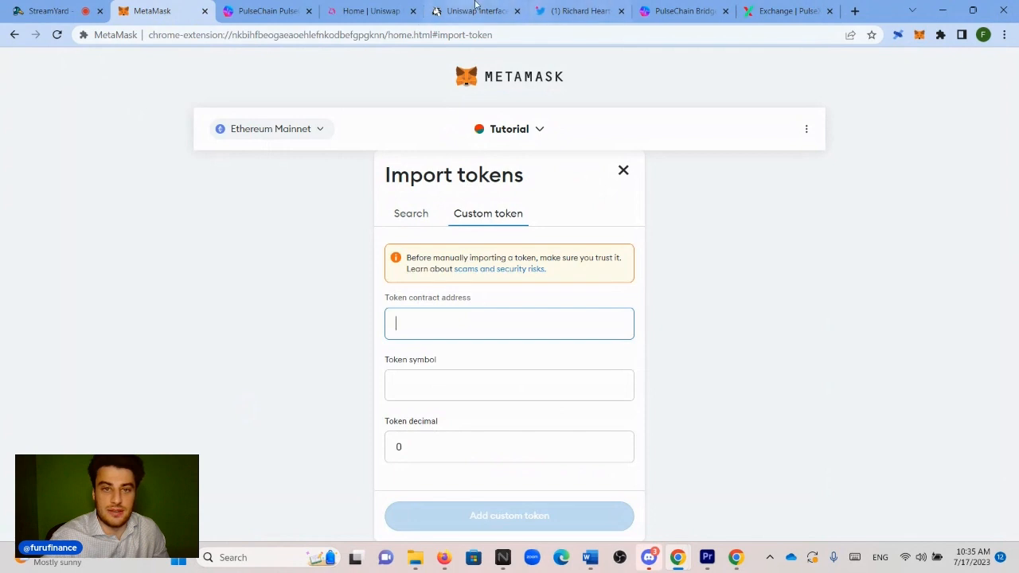
click(580, 9)
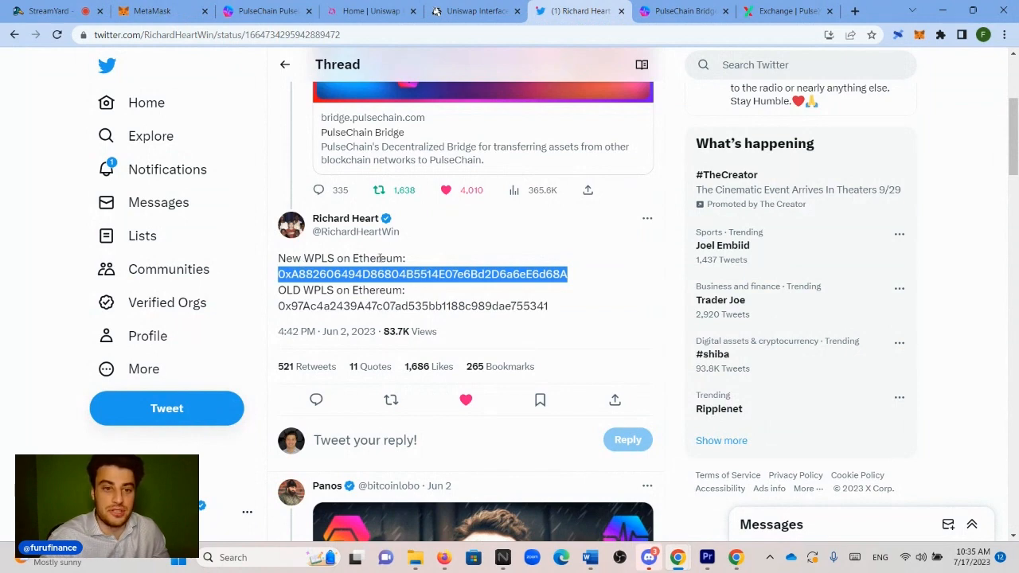
click(160, 9)
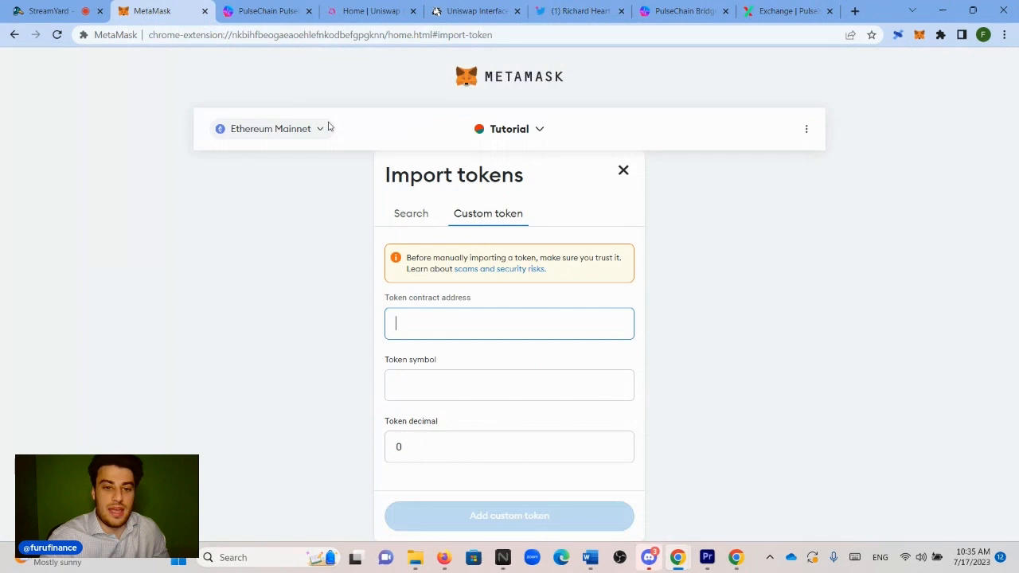
click(510, 321)
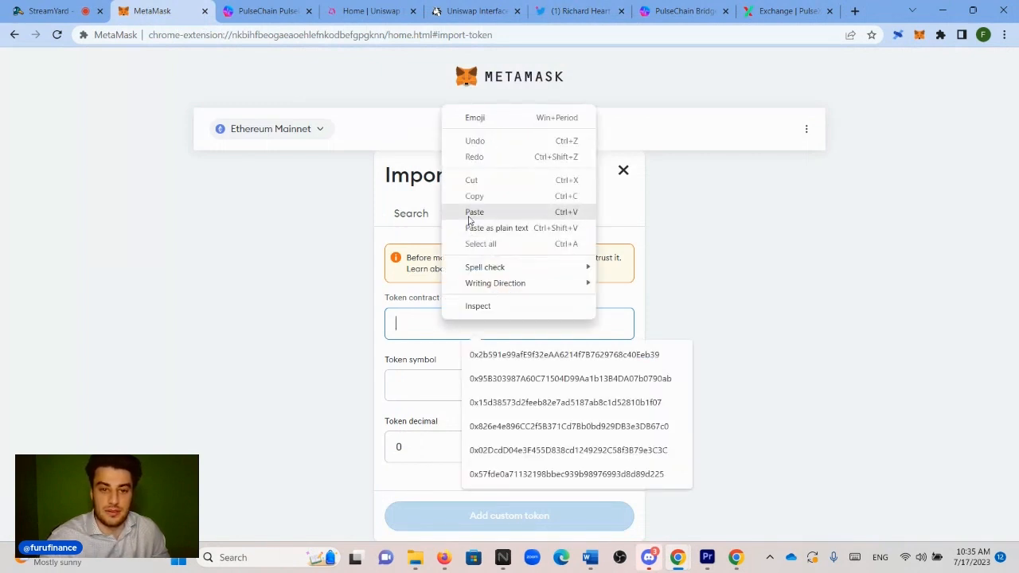
click(474, 212)
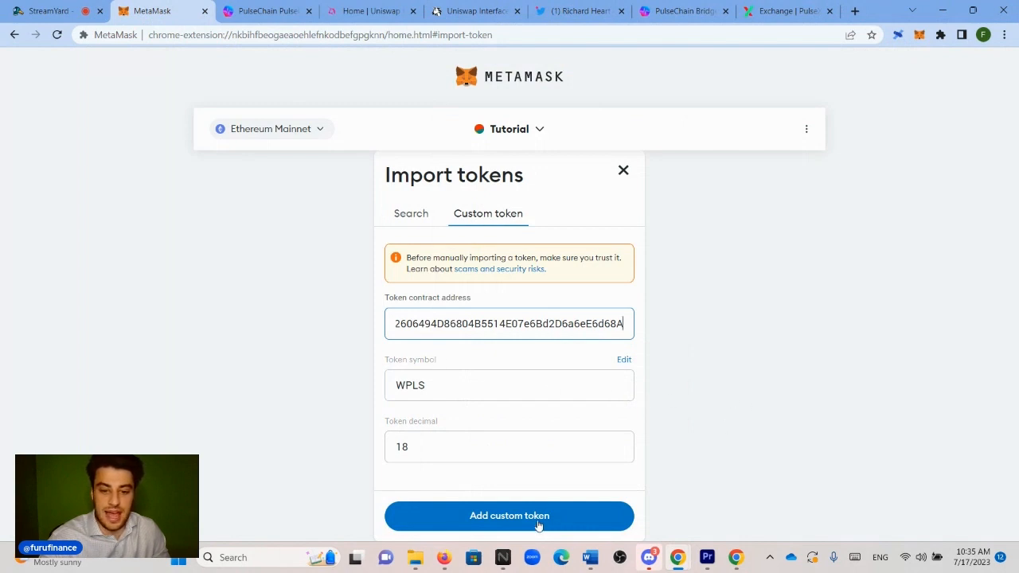
click(510, 516)
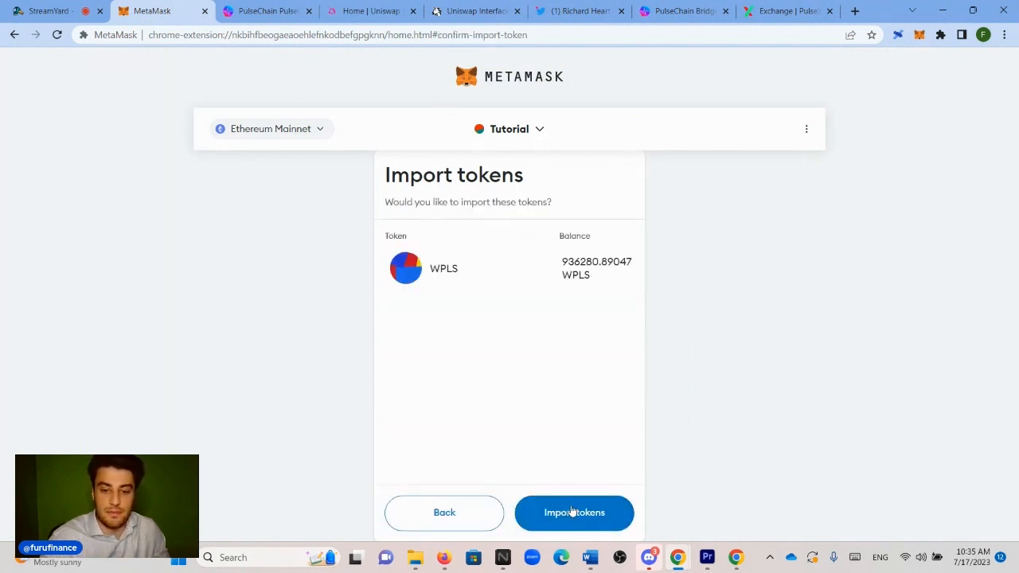
click(573, 512)
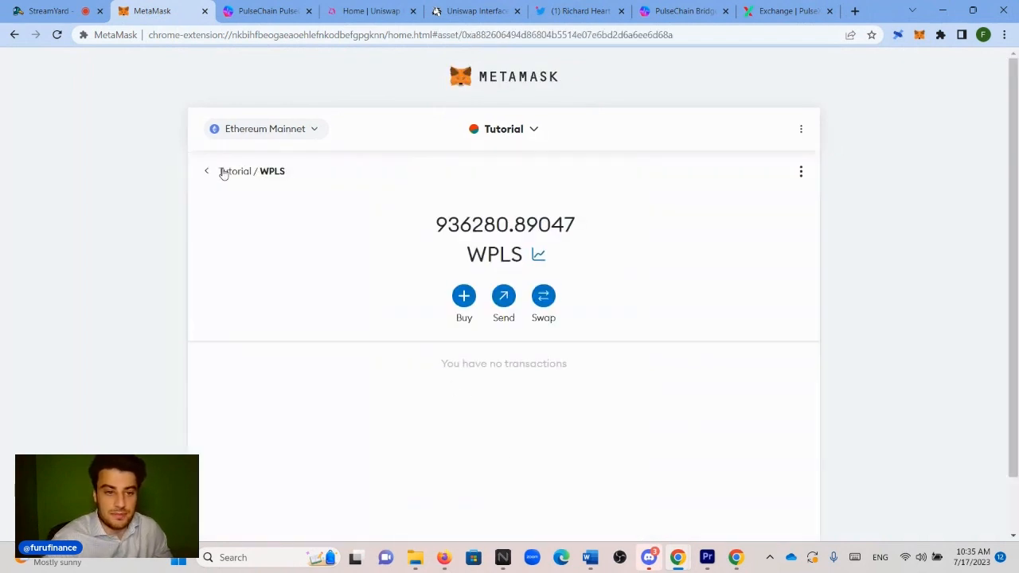
click(207, 172)
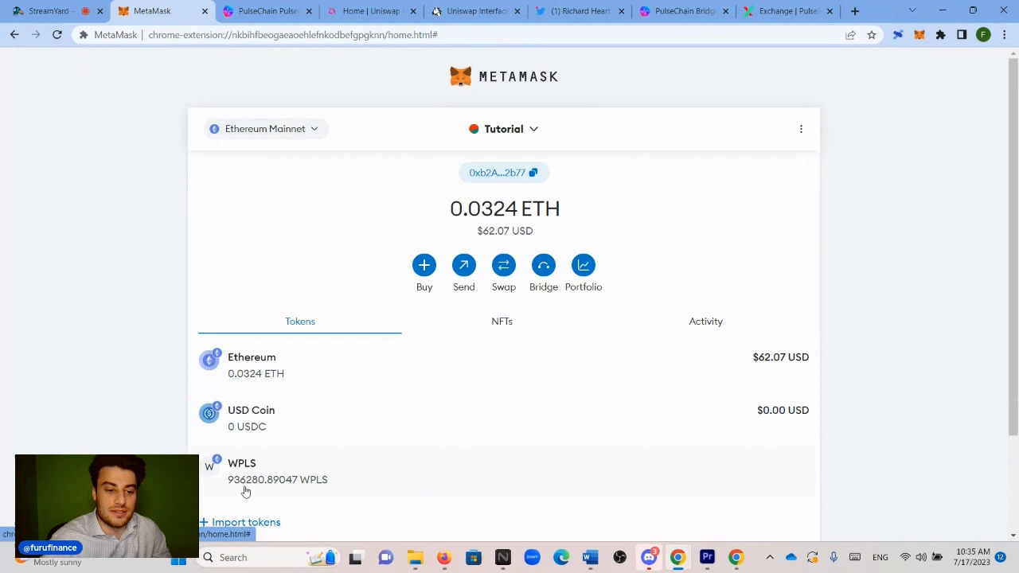
mouse_move(259, 424)
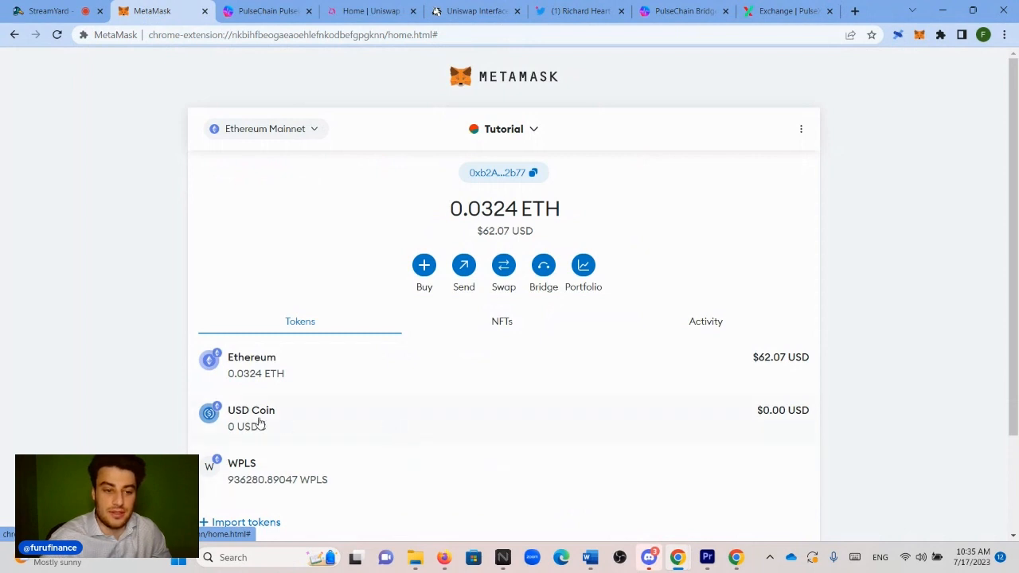
mouse_move(462, 422)
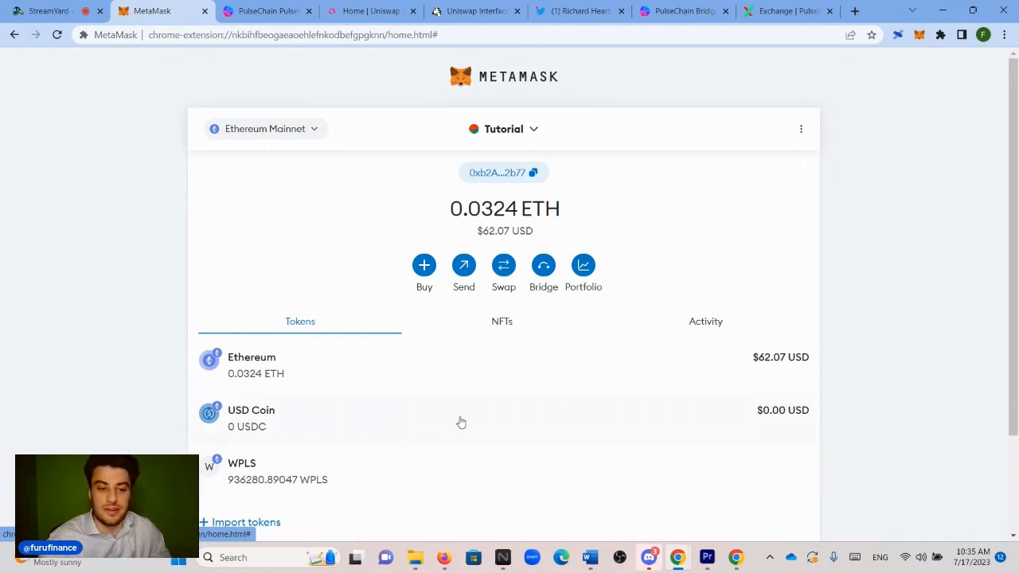
scroll(down, 3)
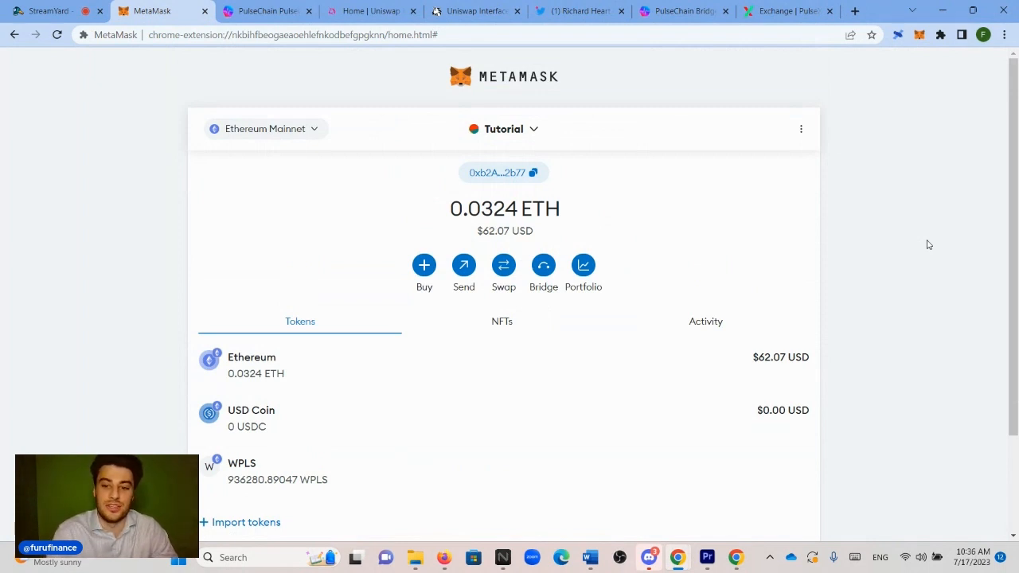
- Switch to the PulseChain Bridge site with USDC as the default token
click(681, 11)
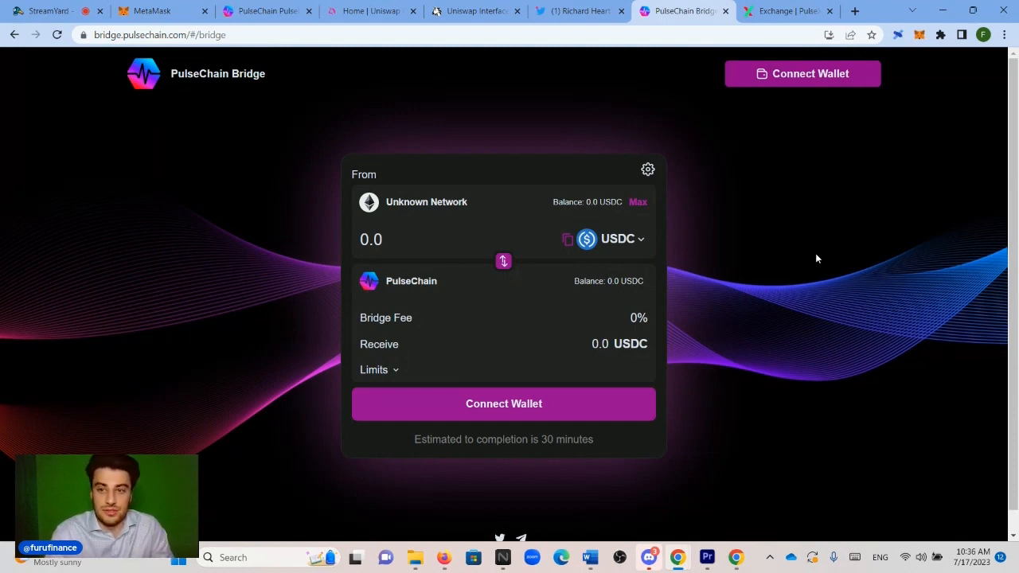
mouse_move(557, 412)
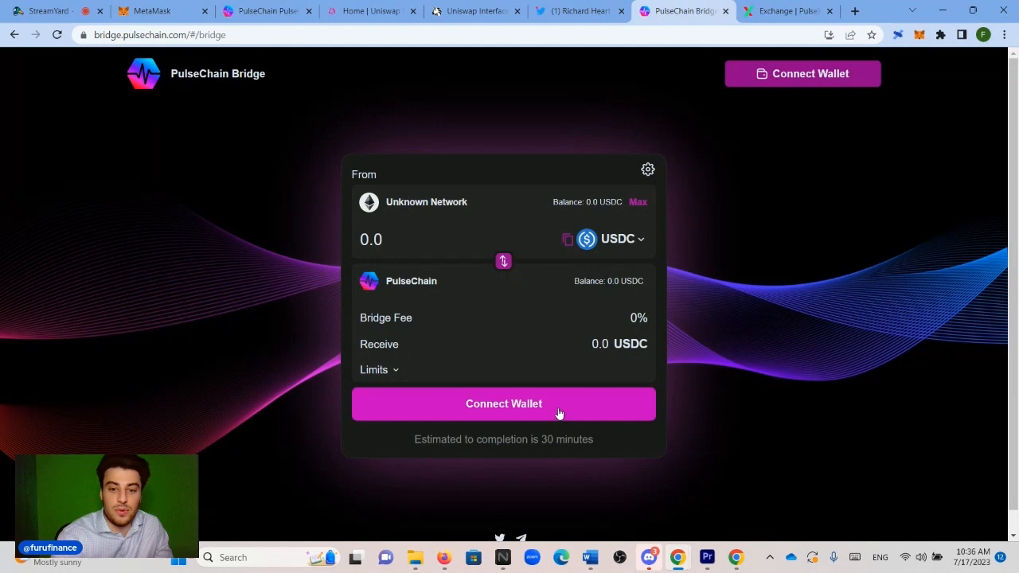
- Connect MetaMask to the bridge, switching to the FF account and back to Tutorial on Ethereum
click(504, 405)
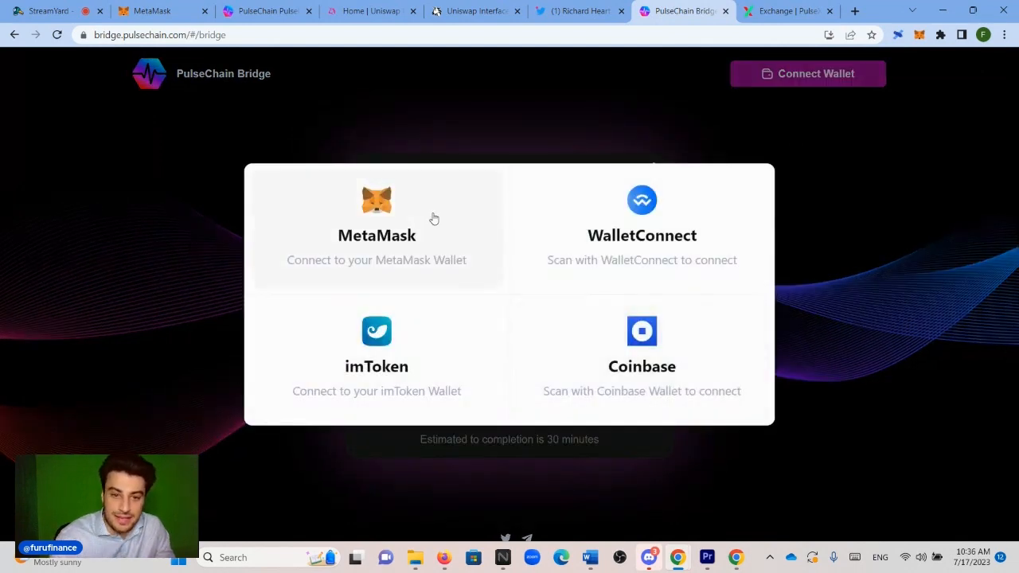
click(375, 220)
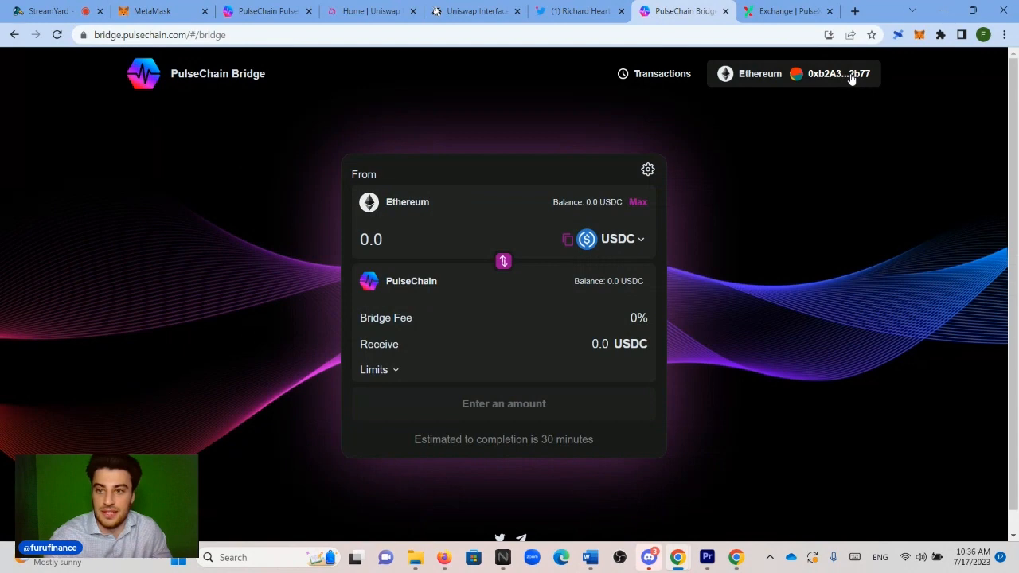
click(919, 35)
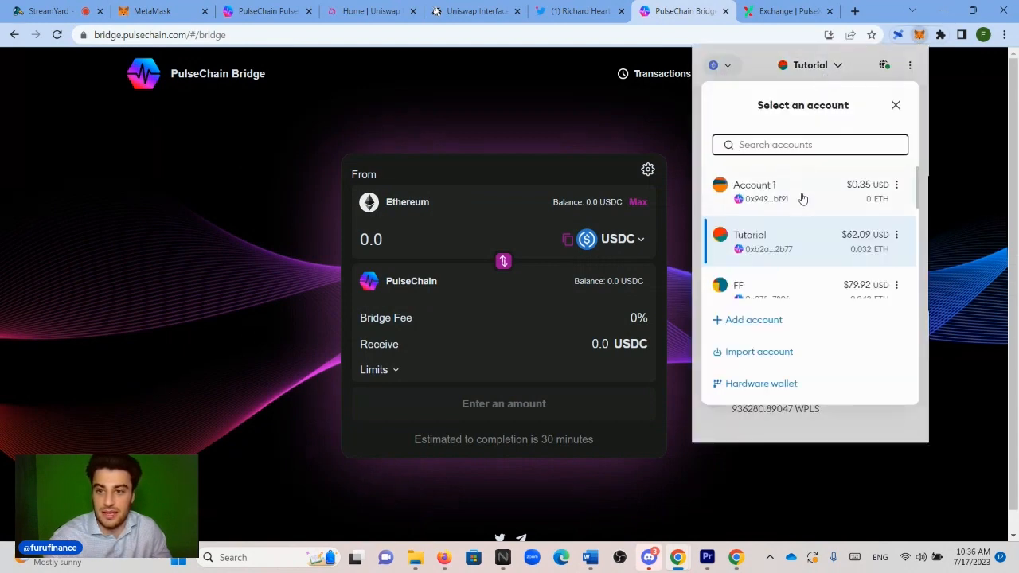
click(739, 285)
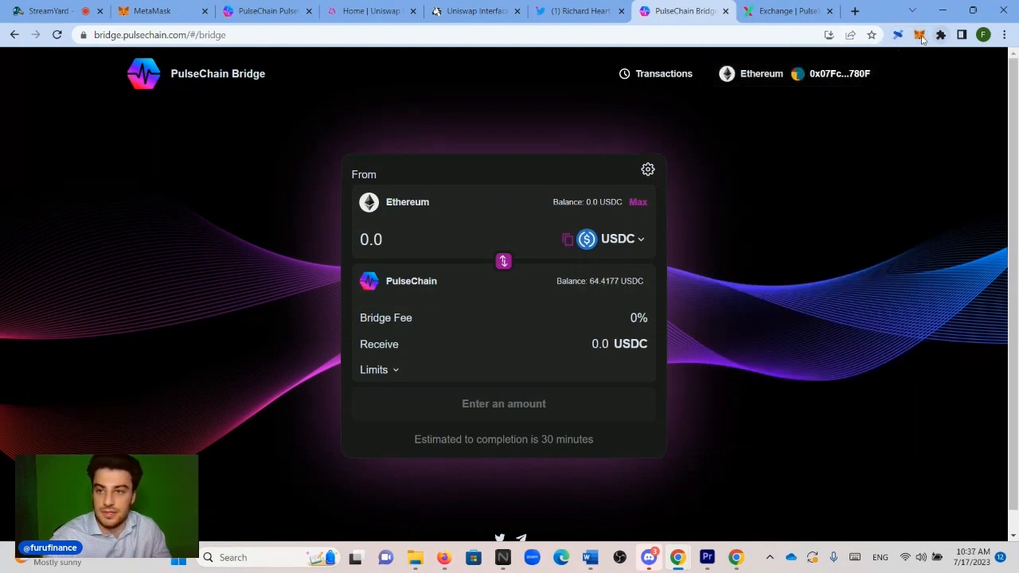
click(920, 35)
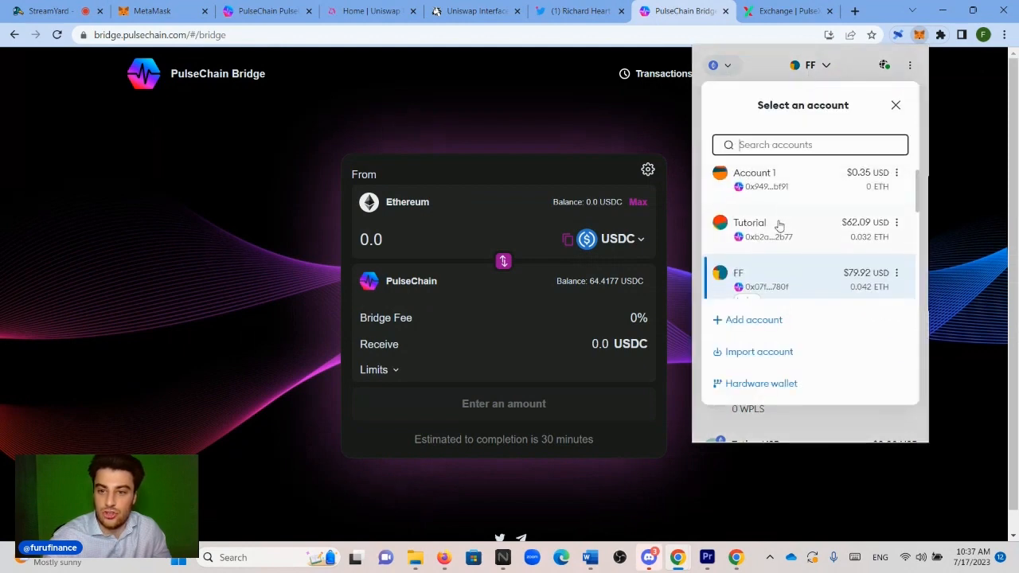
click(748, 229)
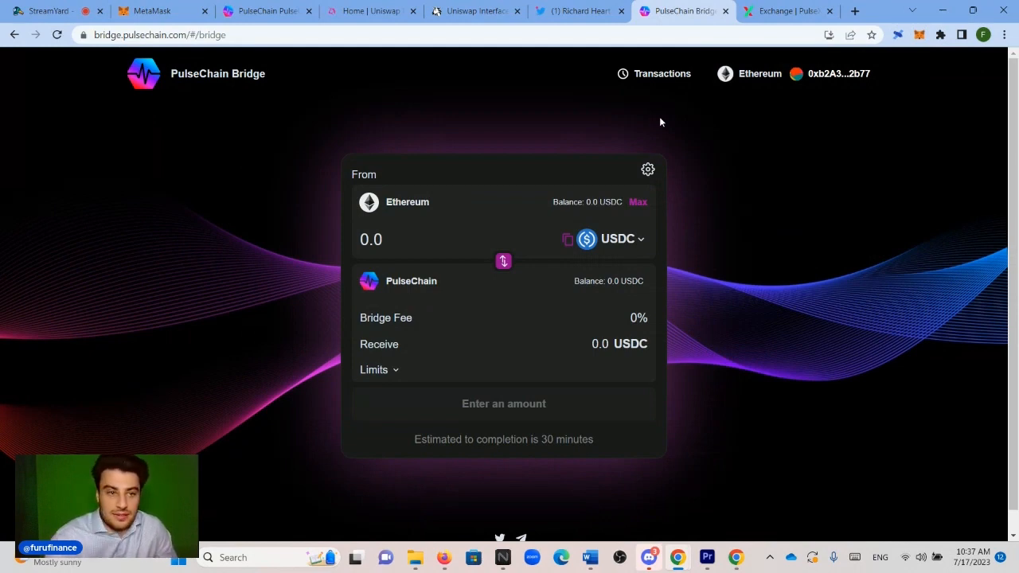
mouse_move(803, 236)
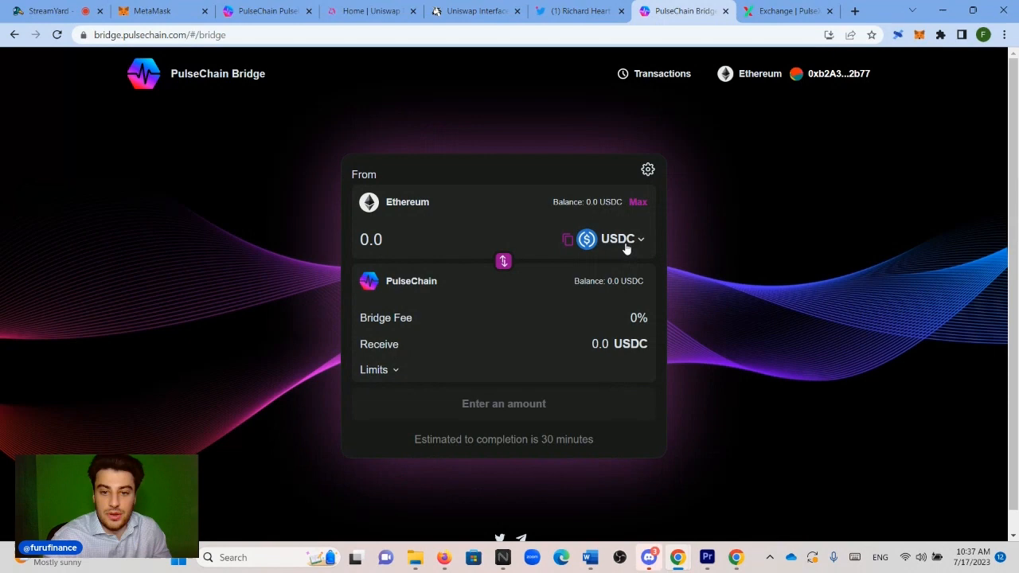
- Choose WPLS as the asset and fill in the full 936,280.89 WPLS balance with Max
click(618, 239)
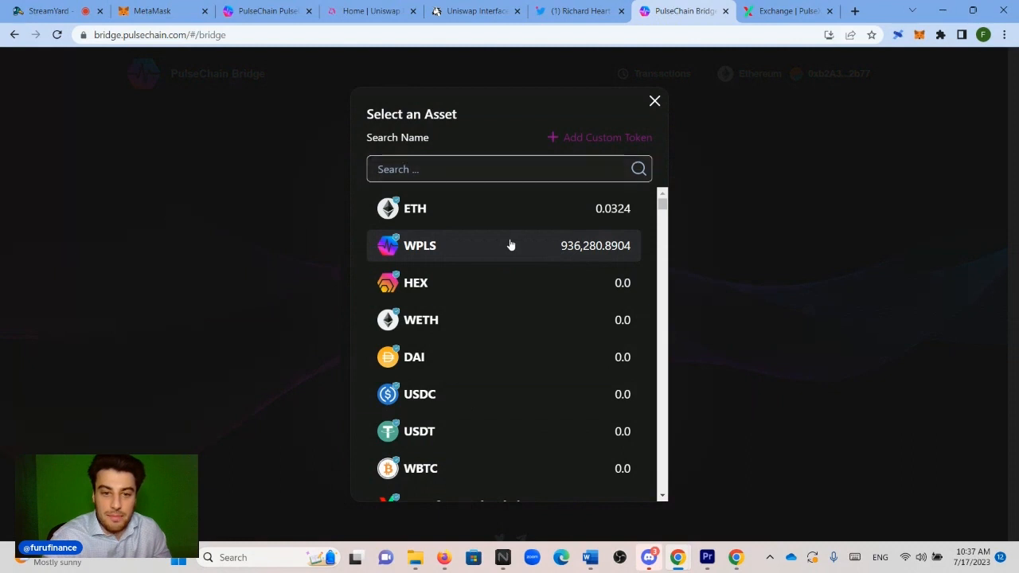
click(421, 245)
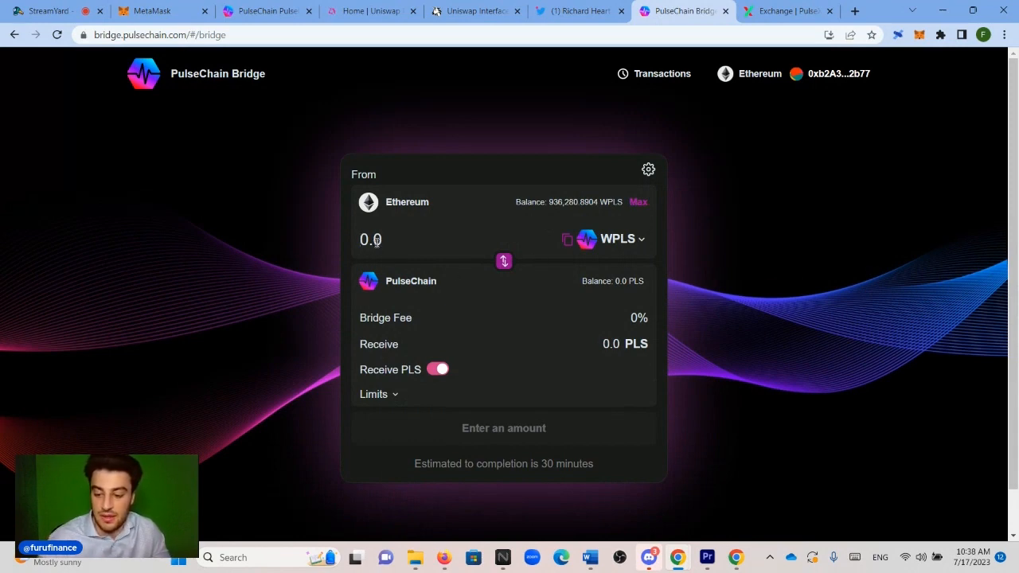
text(400000)
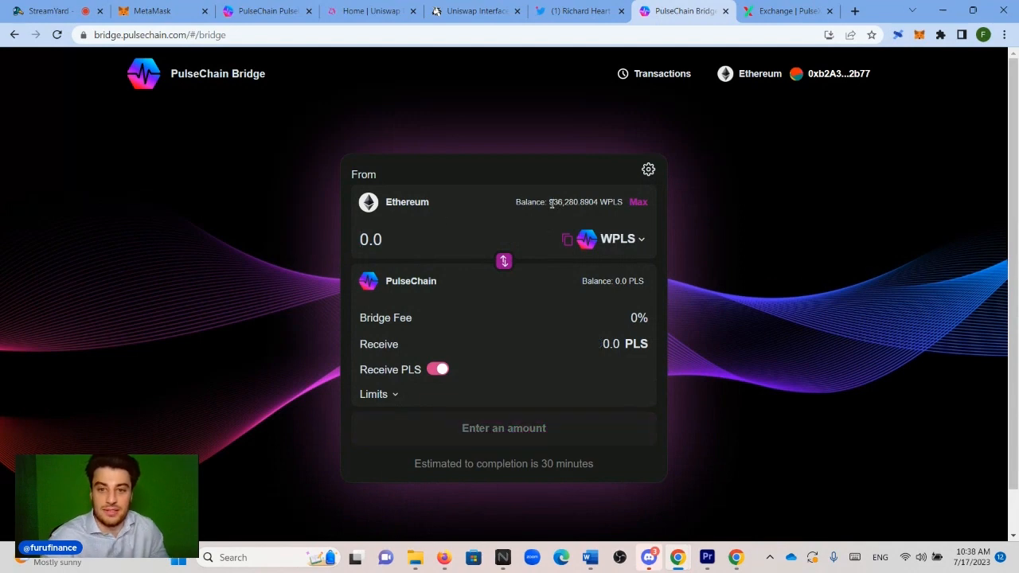
click(638, 201)
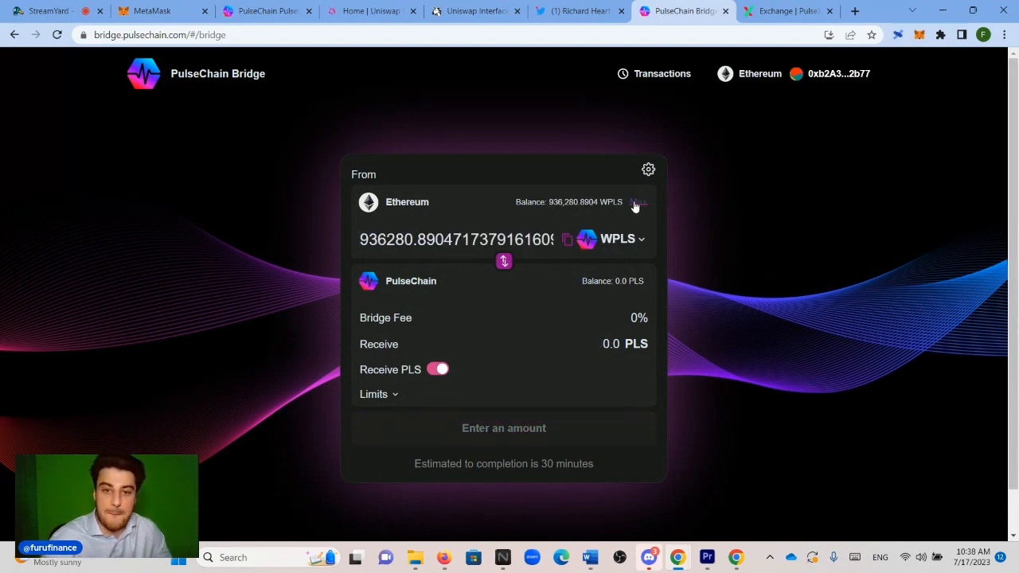
- Send the 936,280.89 WPLS transfer, confirm it in MetaMask and dismiss the progress window
click(639, 200)
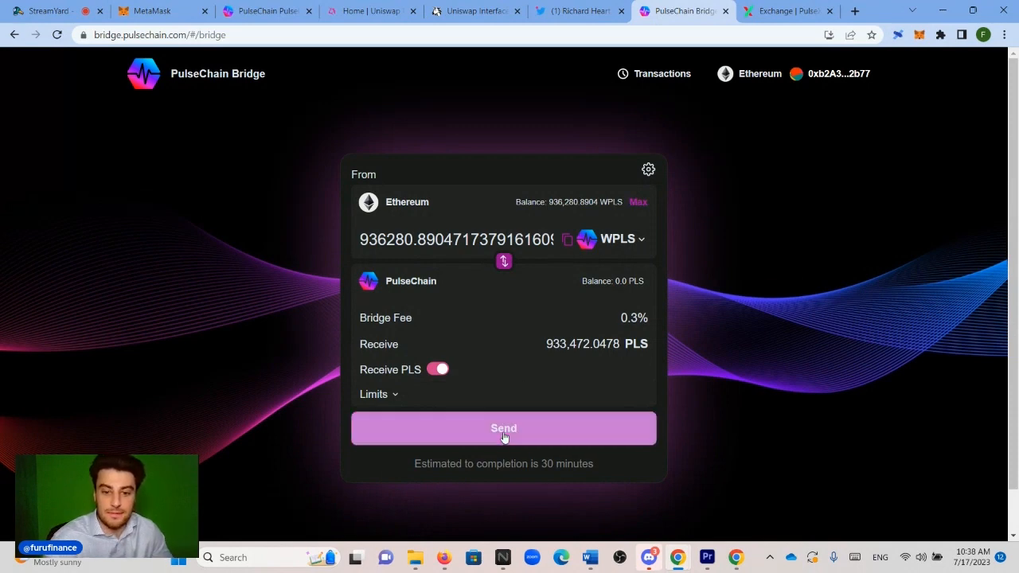
click(503, 429)
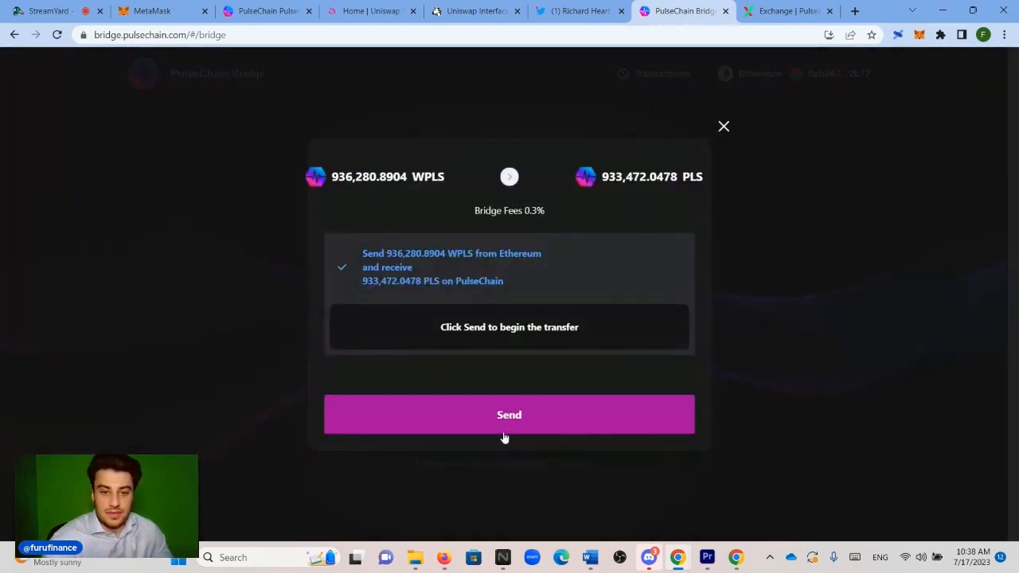
click(509, 414)
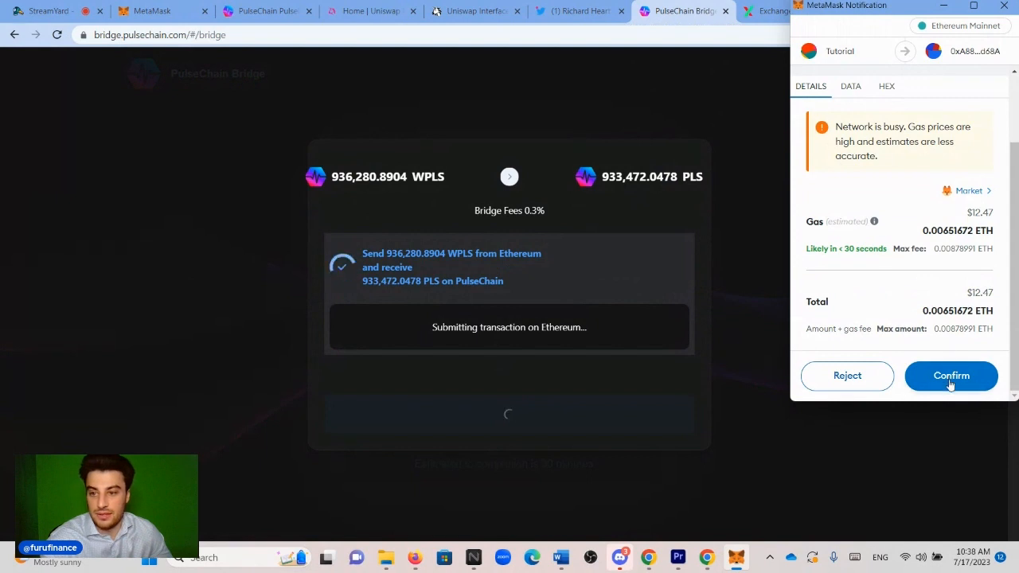
click(950, 376)
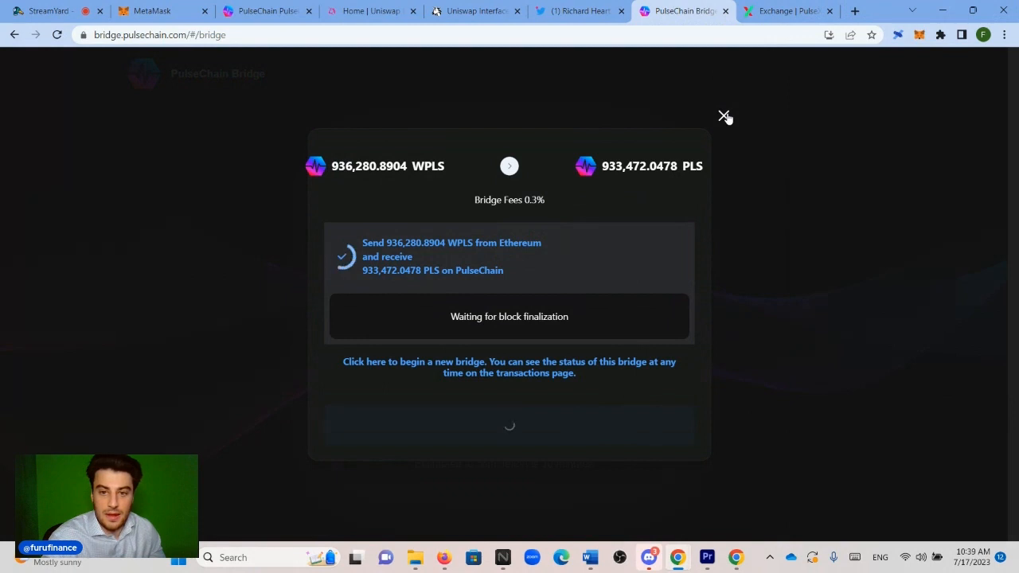
click(723, 116)
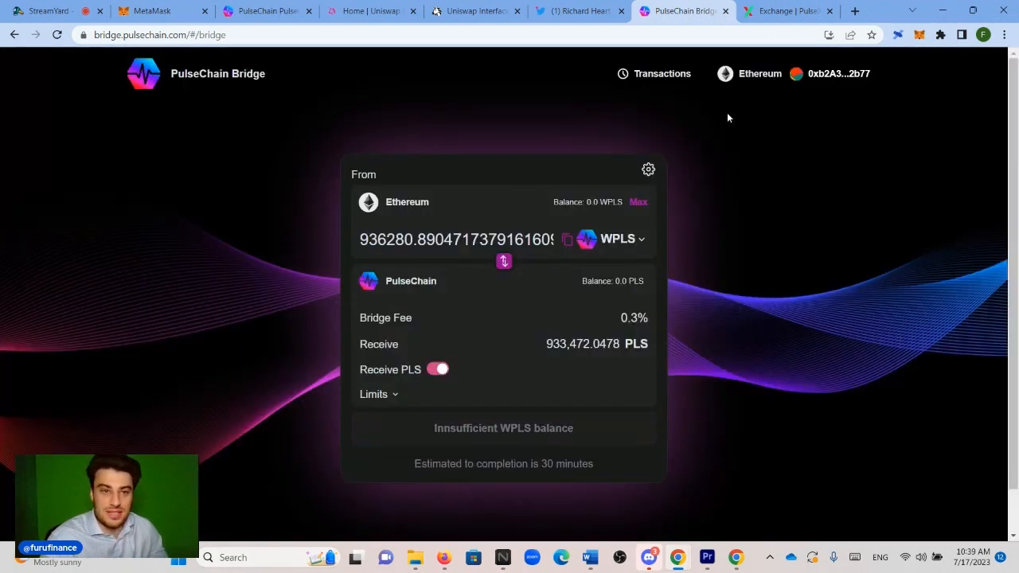
- View the wallet's activity showing the Transfer And Call entry, then return to token balances
click(152, 9)
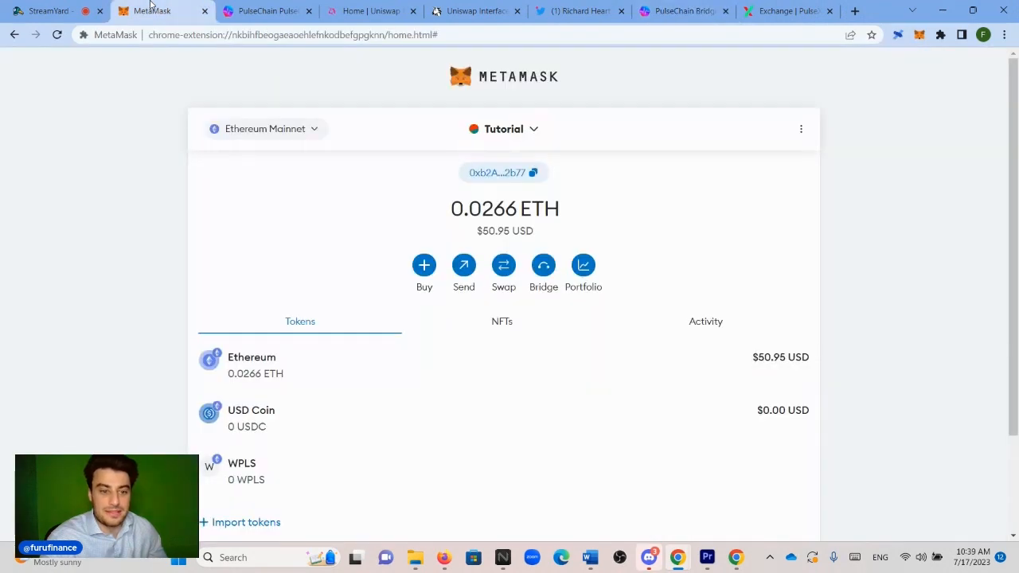
mouse_move(215, 471)
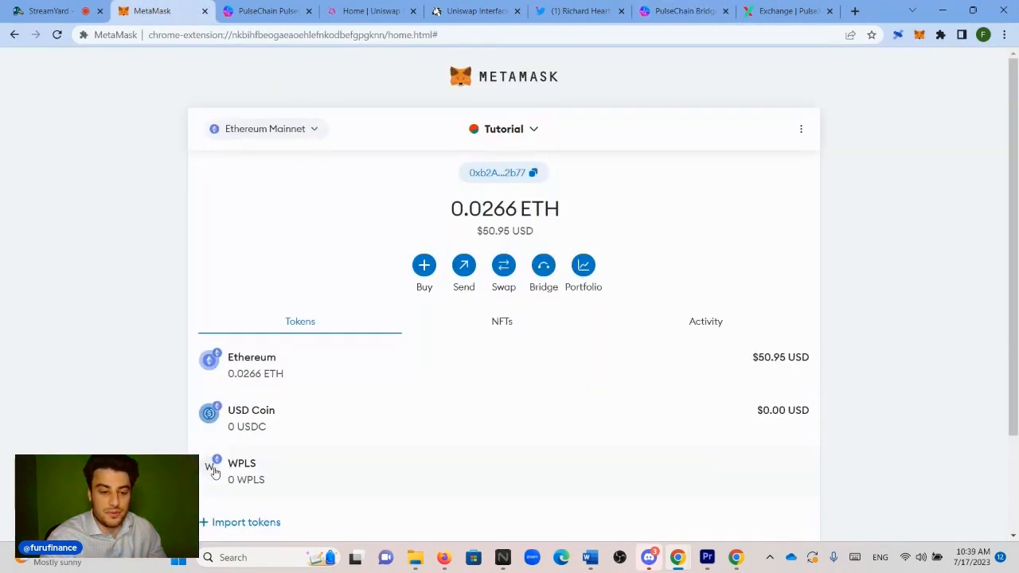
mouse_move(471, 439)
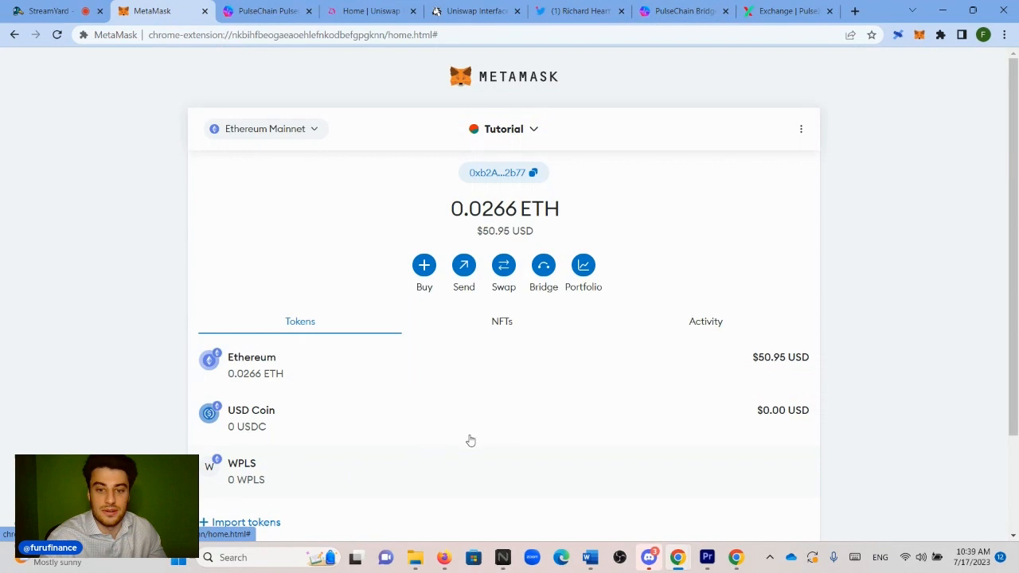
click(705, 322)
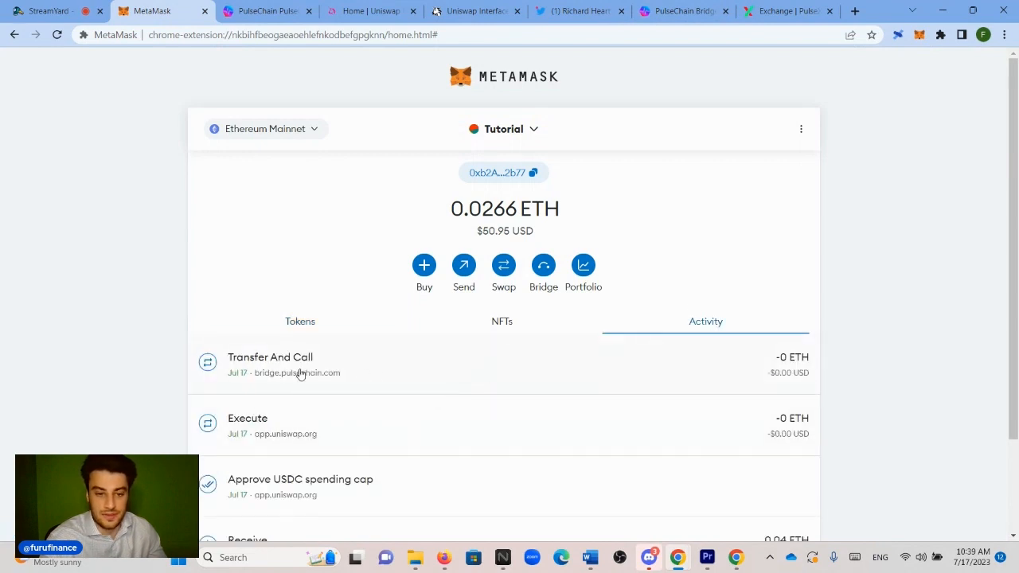
mouse_move(253, 379)
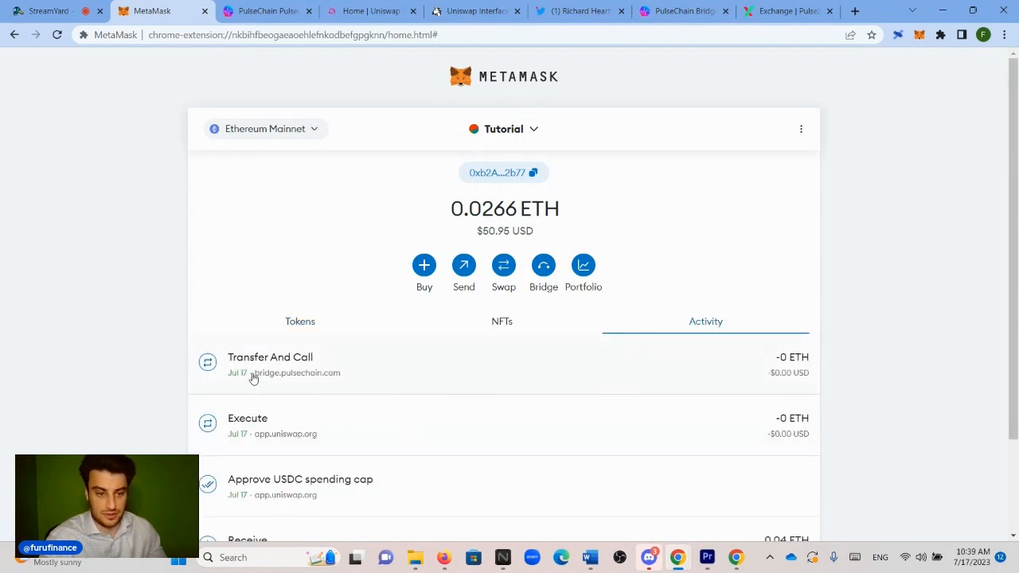
mouse_move(561, 382)
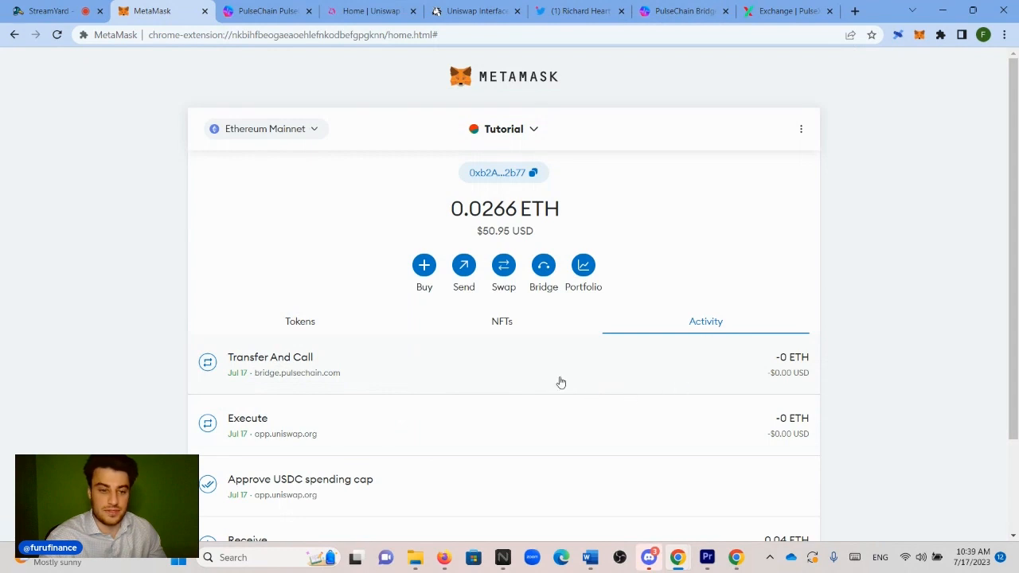
click(299, 322)
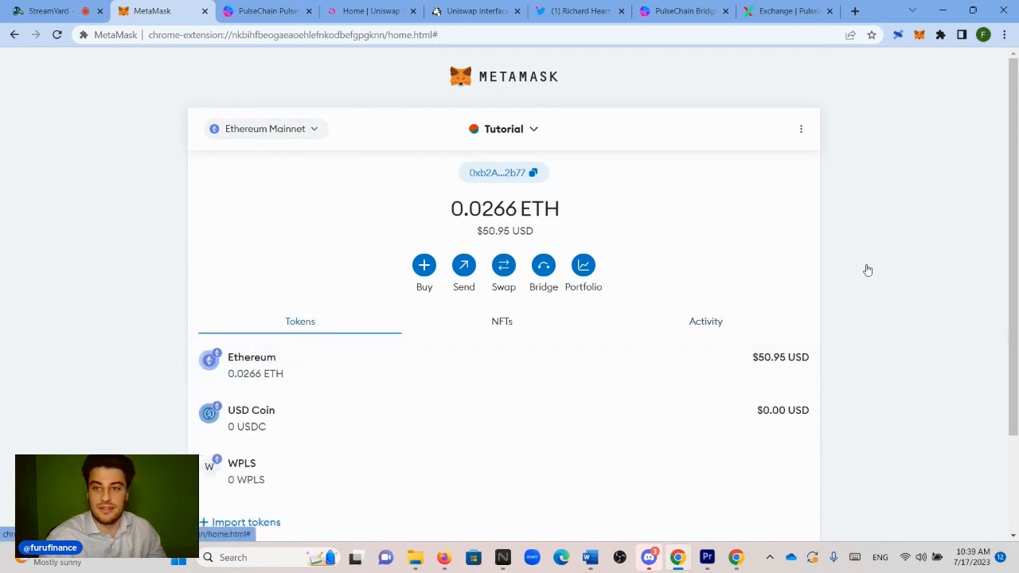
- Return to the bridge form and turn on the Receive PLS toggle
click(683, 10)
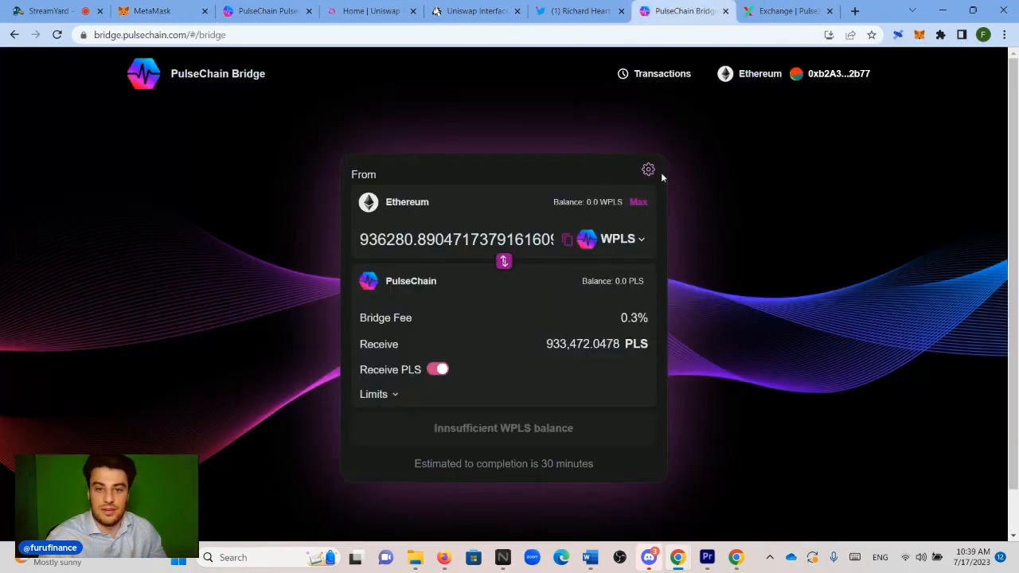
mouse_move(676, 237)
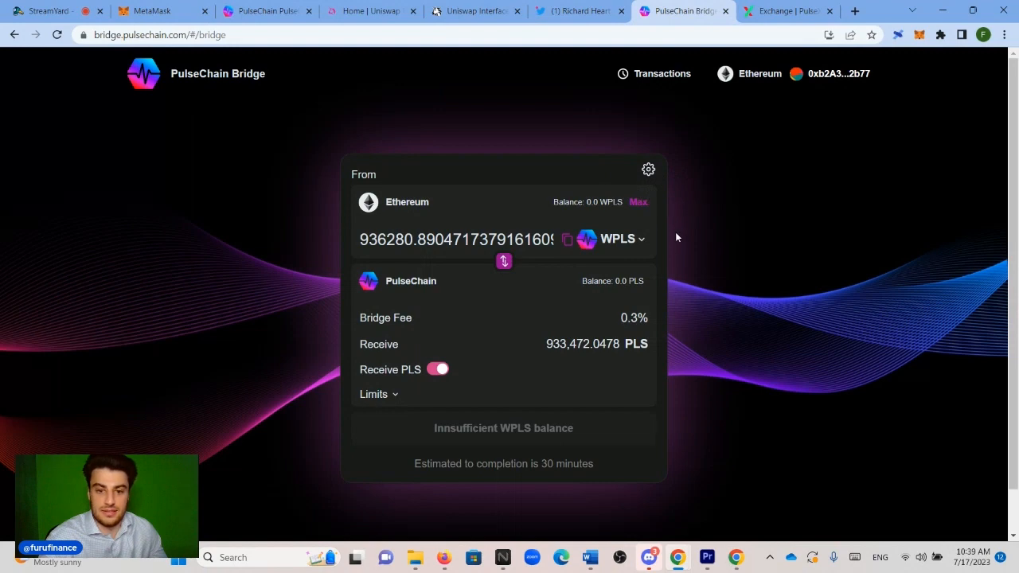
mouse_move(563, 465)
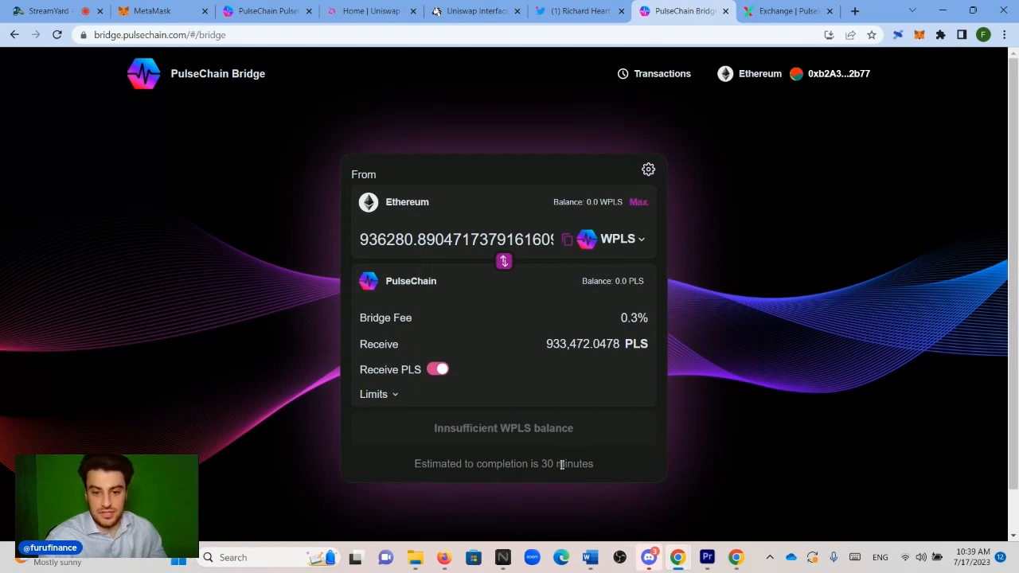
double_click(567, 463)
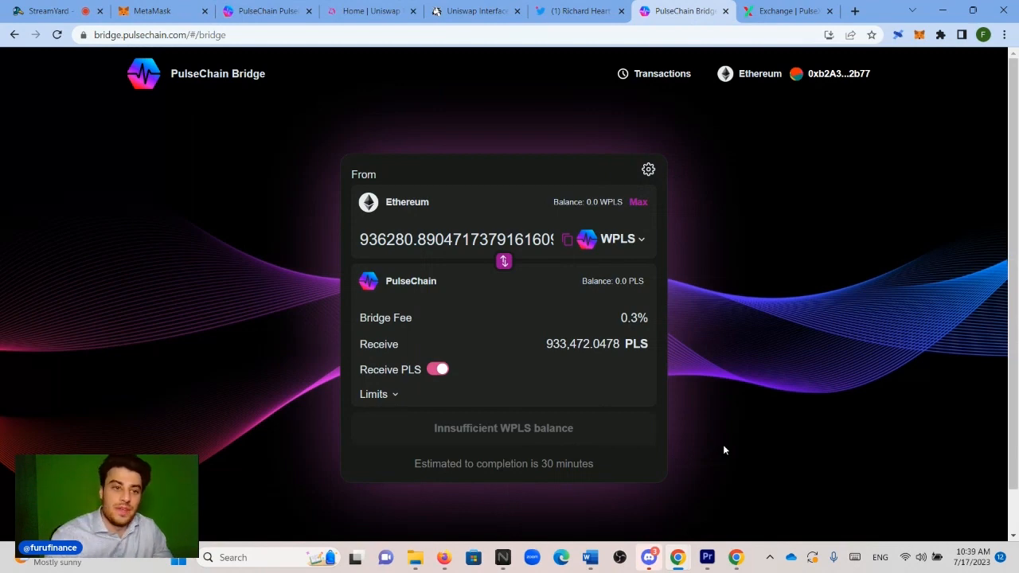
- Change the wallet's active network from Ethereum Mainnet to PulseChain
click(152, 10)
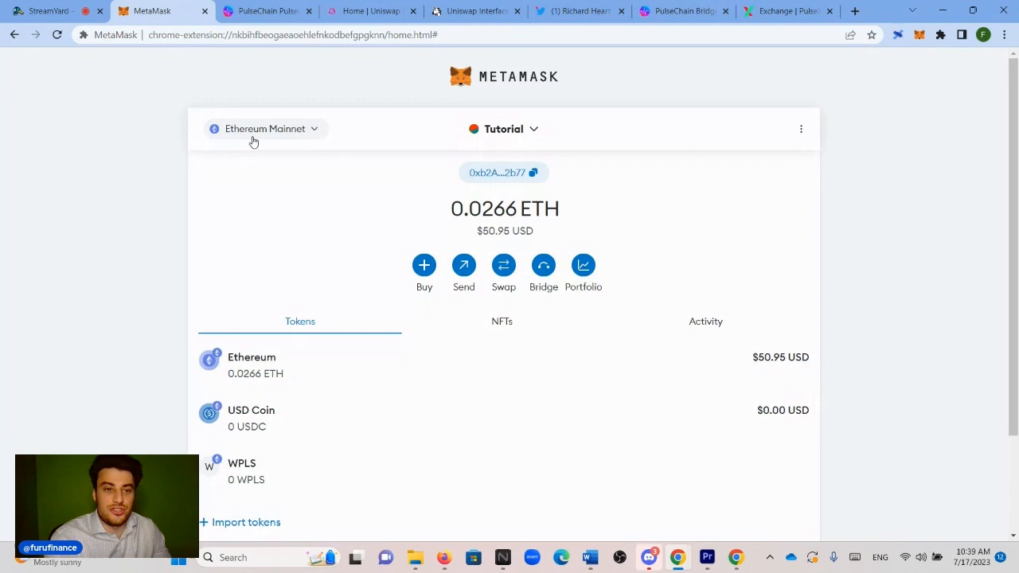
click(264, 127)
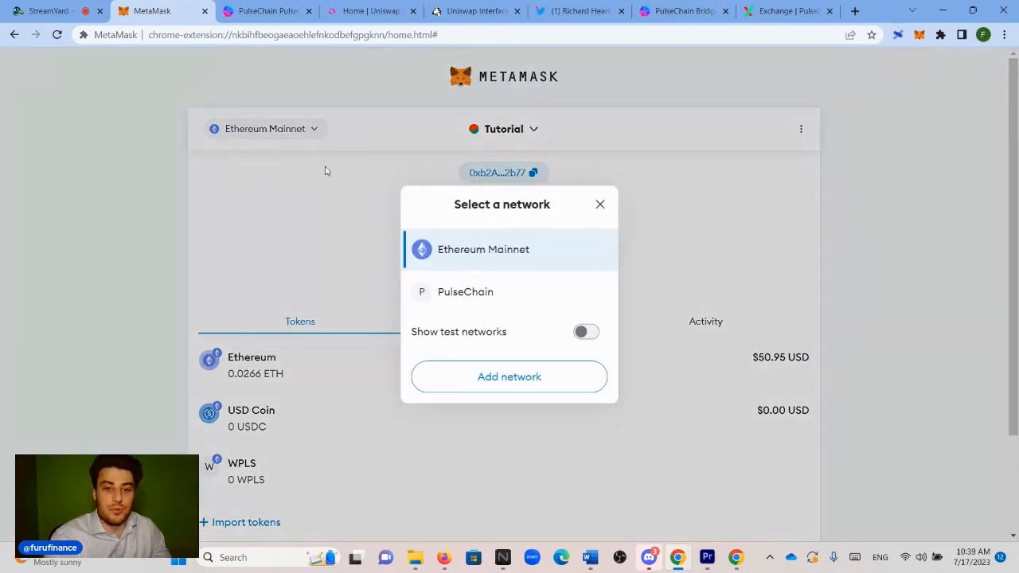
mouse_move(465, 291)
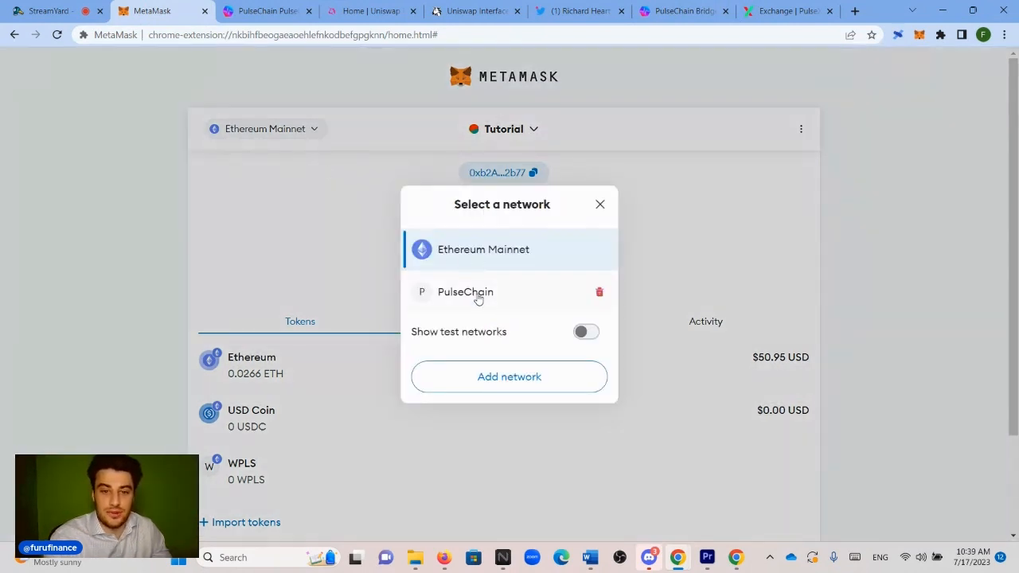
click(465, 291)
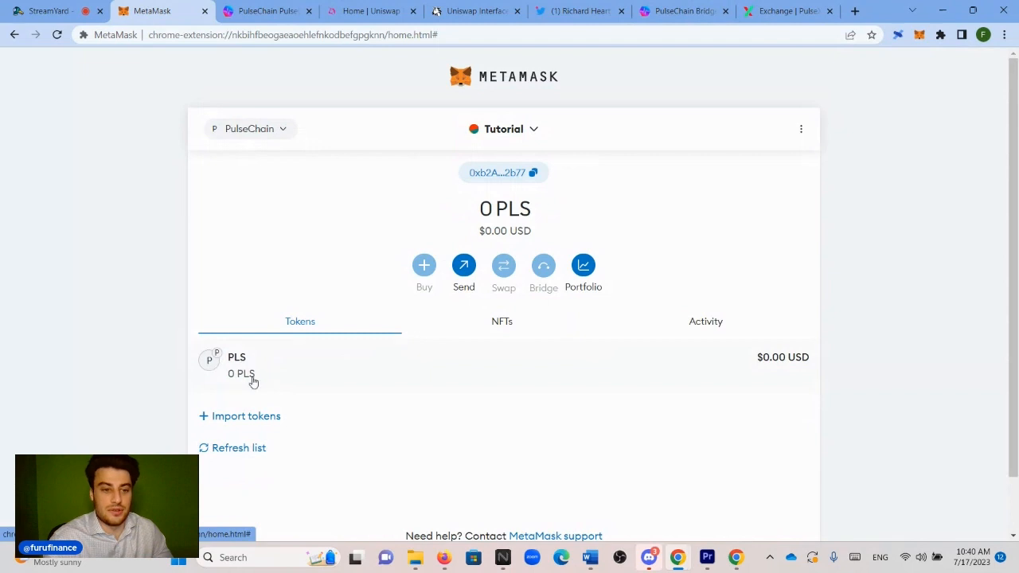
mouse_move(302, 371)
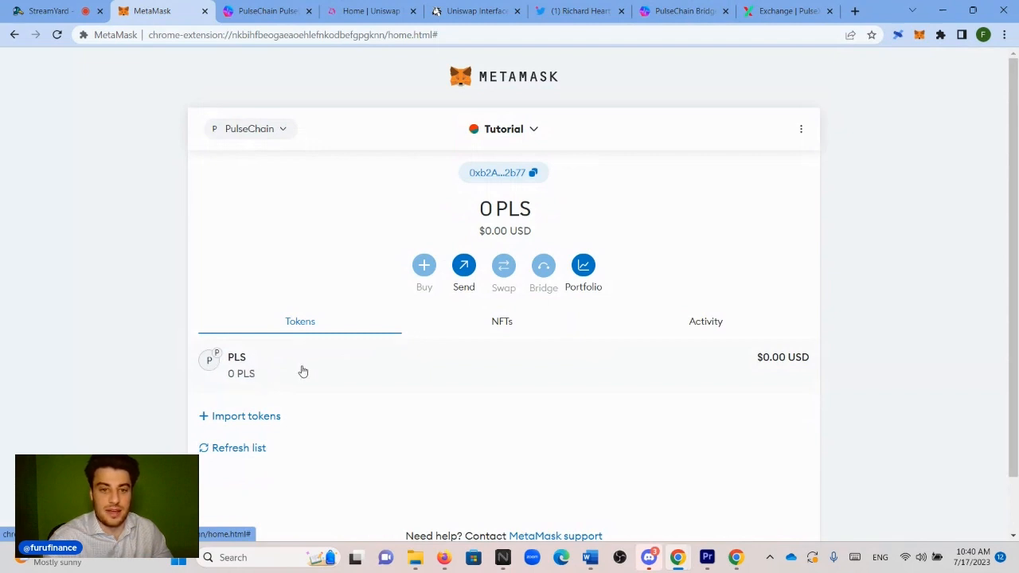
mouse_move(389, 369)
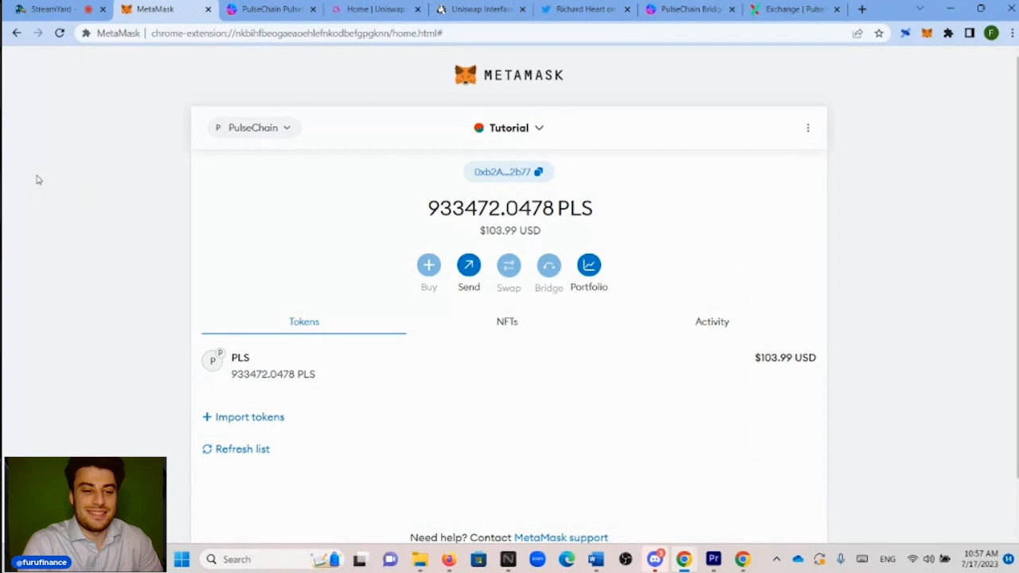
mouse_move(122, 280)
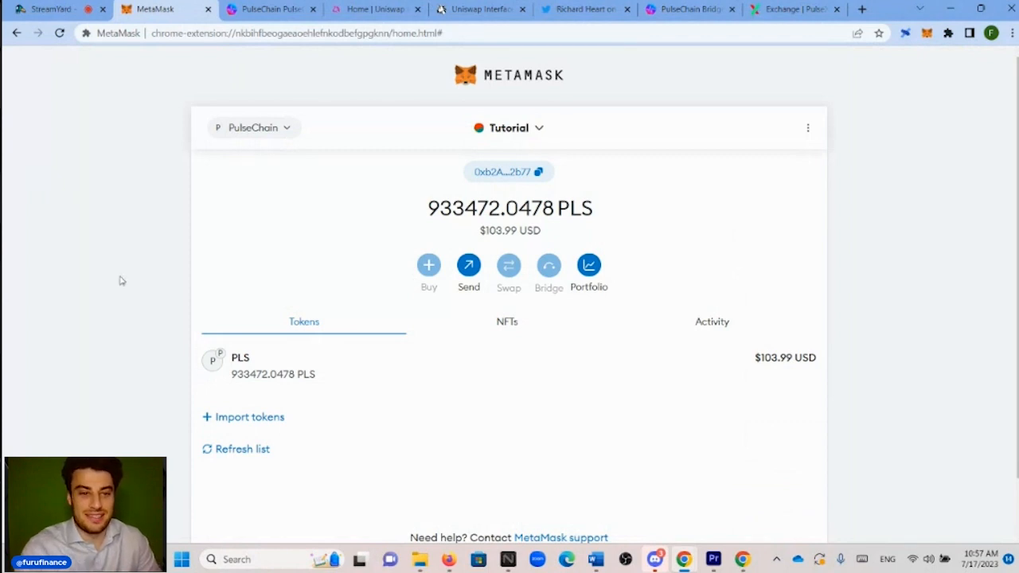
mouse_move(363, 102)
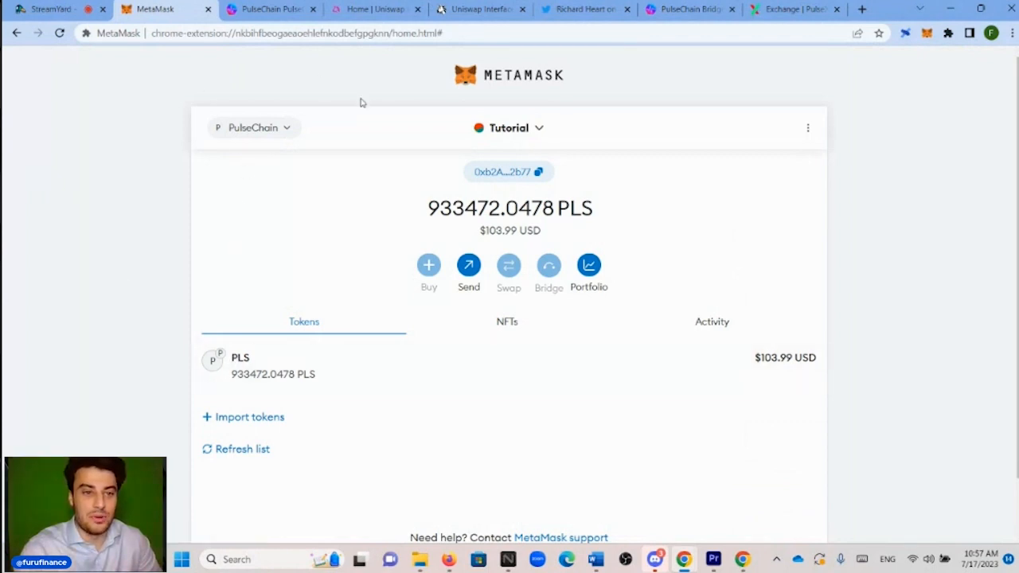
mouse_move(80, 247)
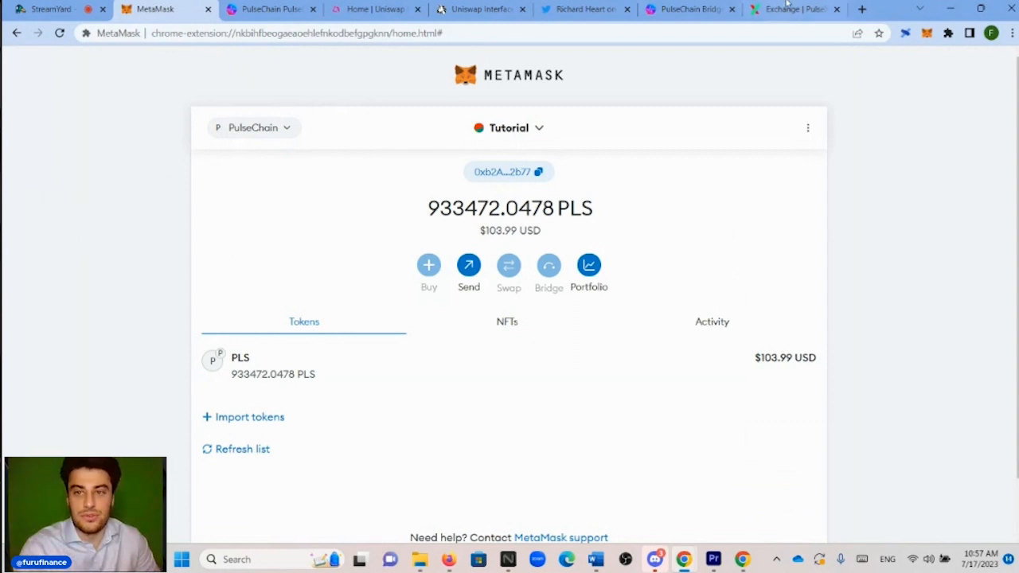
- Go to the PulseX Exchange swap panel
click(793, 10)
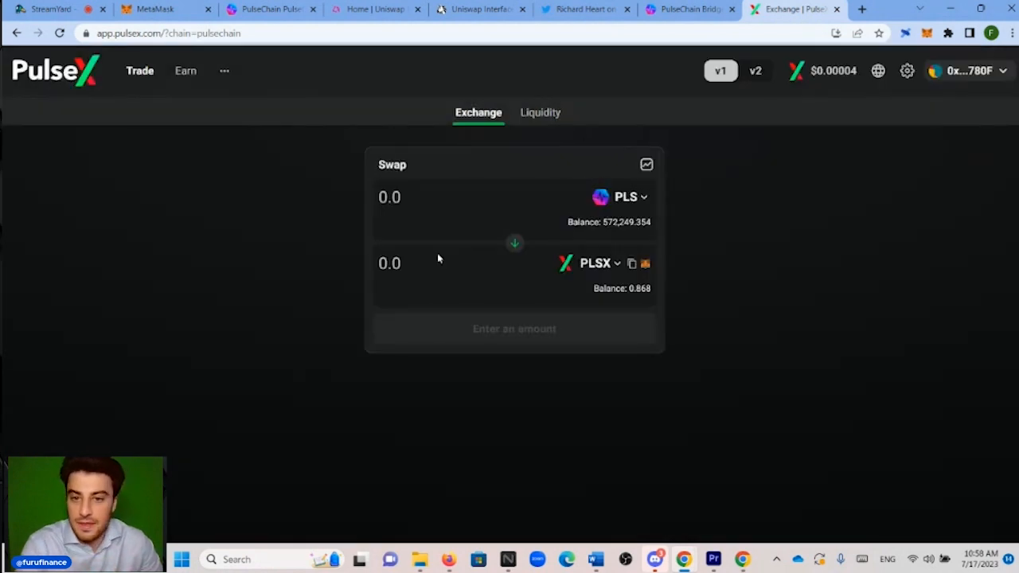
mouse_move(1000, 230)
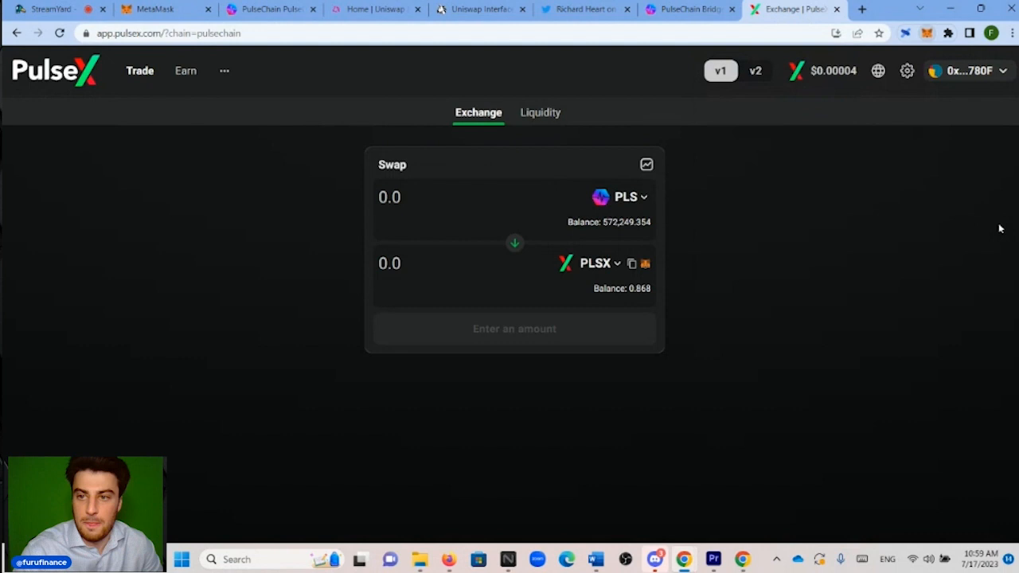
mouse_move(879, 248)
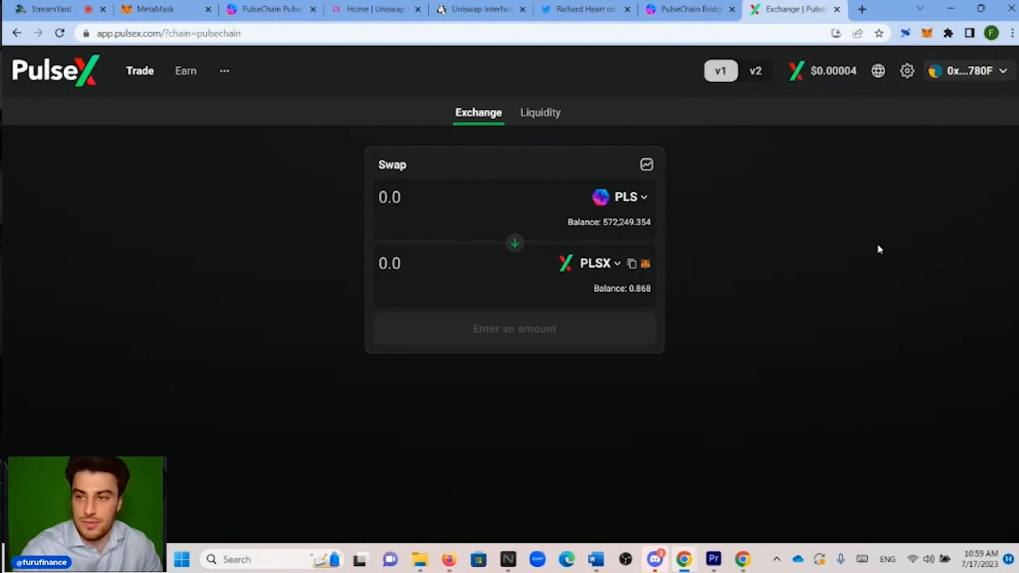
mouse_move(603, 242)
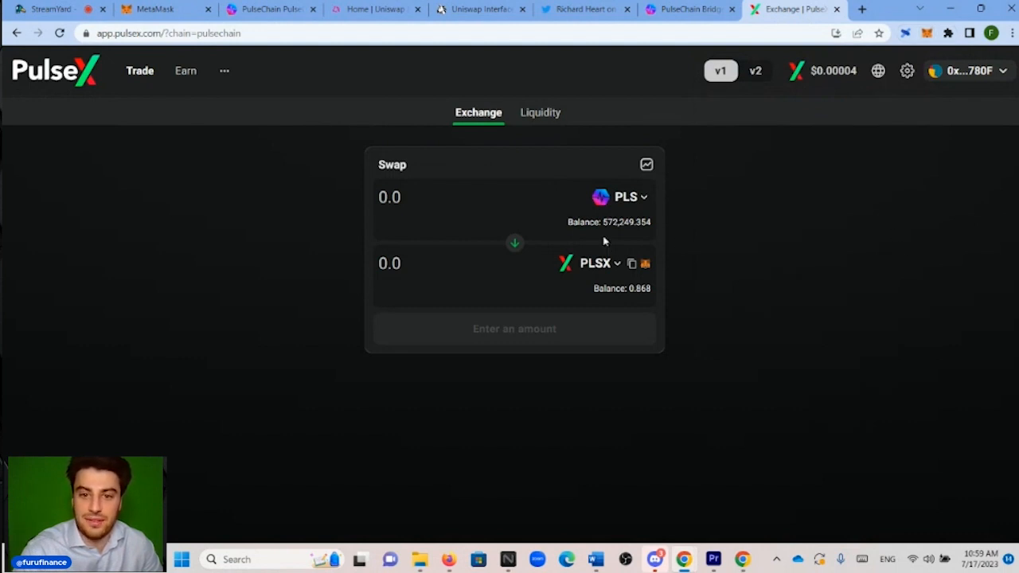
mouse_move(624, 233)
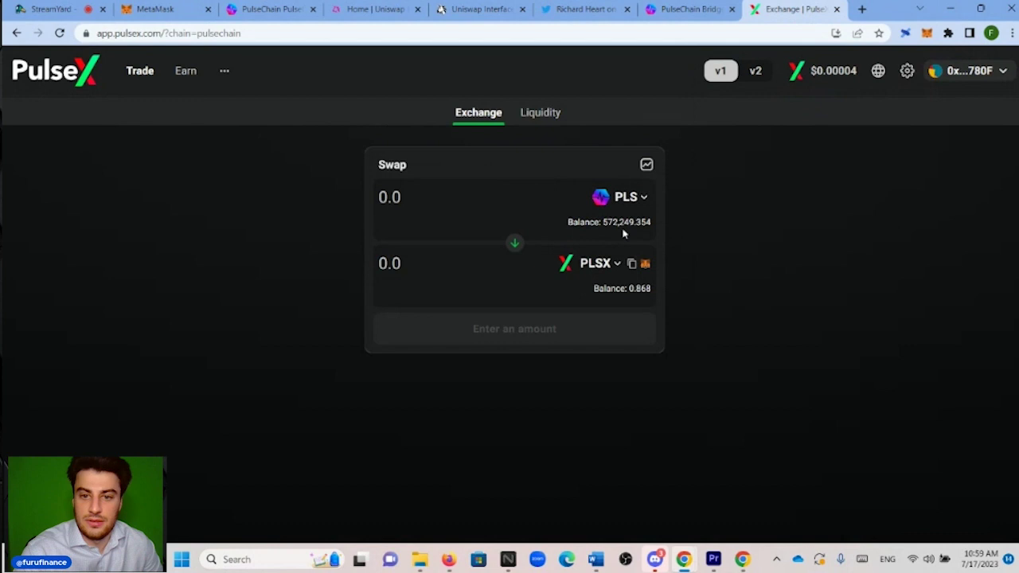
mouse_move(644, 232)
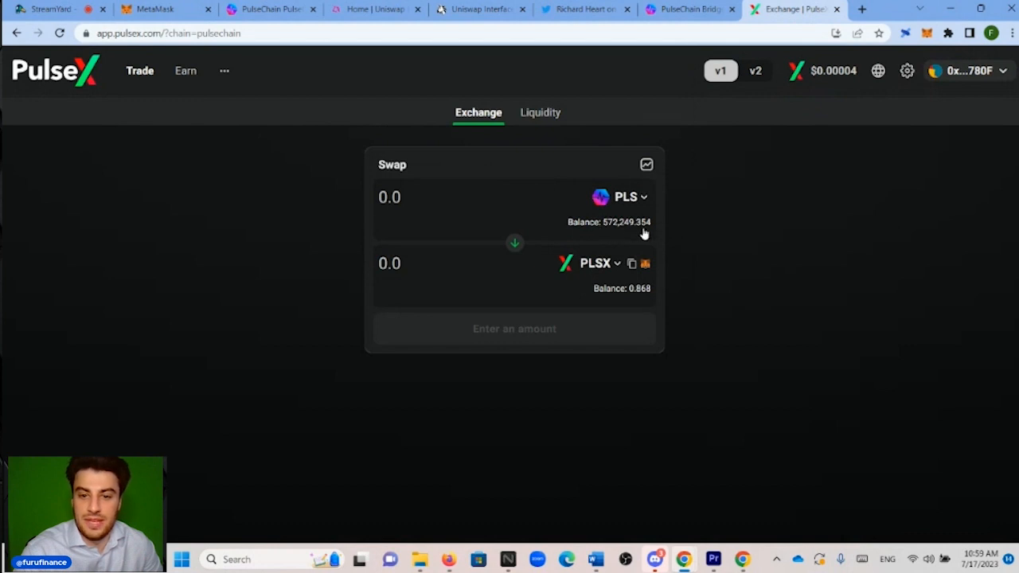
mouse_move(646, 233)
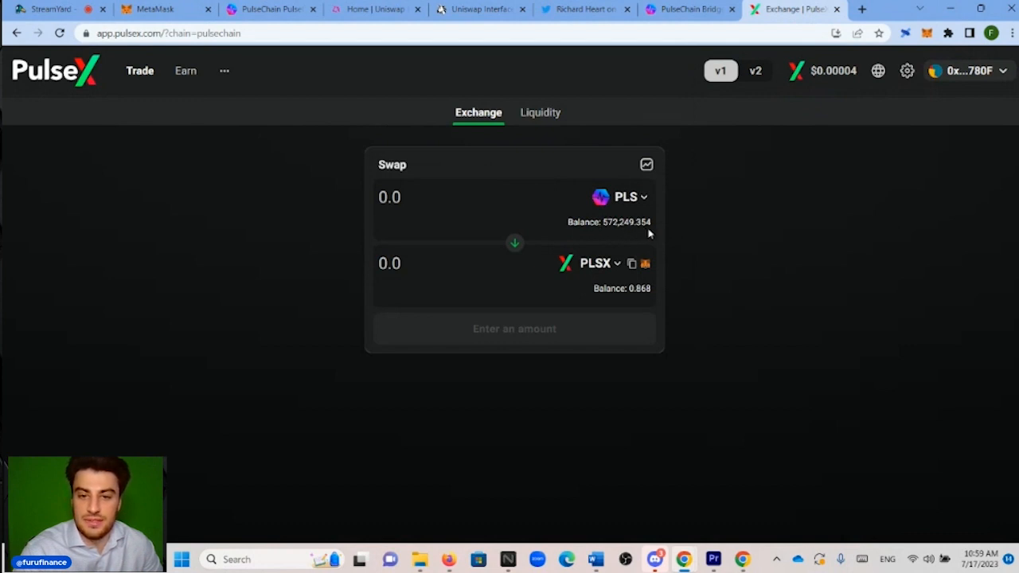
mouse_move(611, 233)
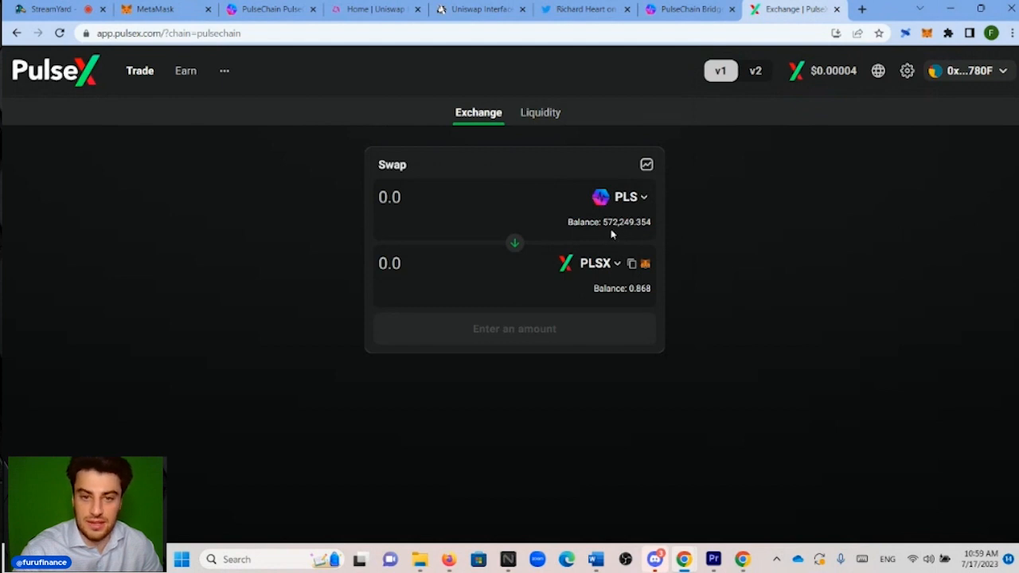
mouse_move(711, 236)
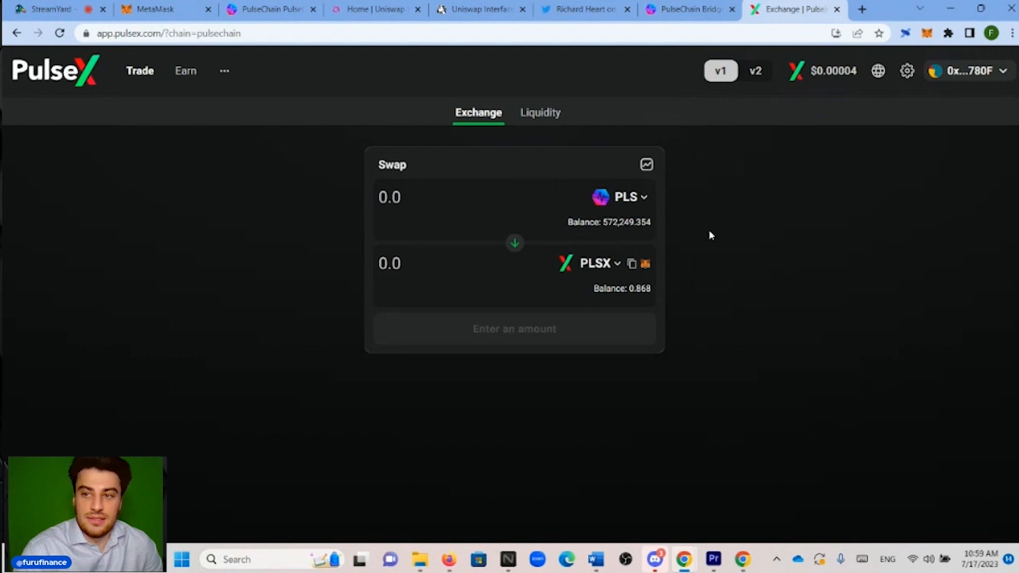
mouse_move(867, 126)
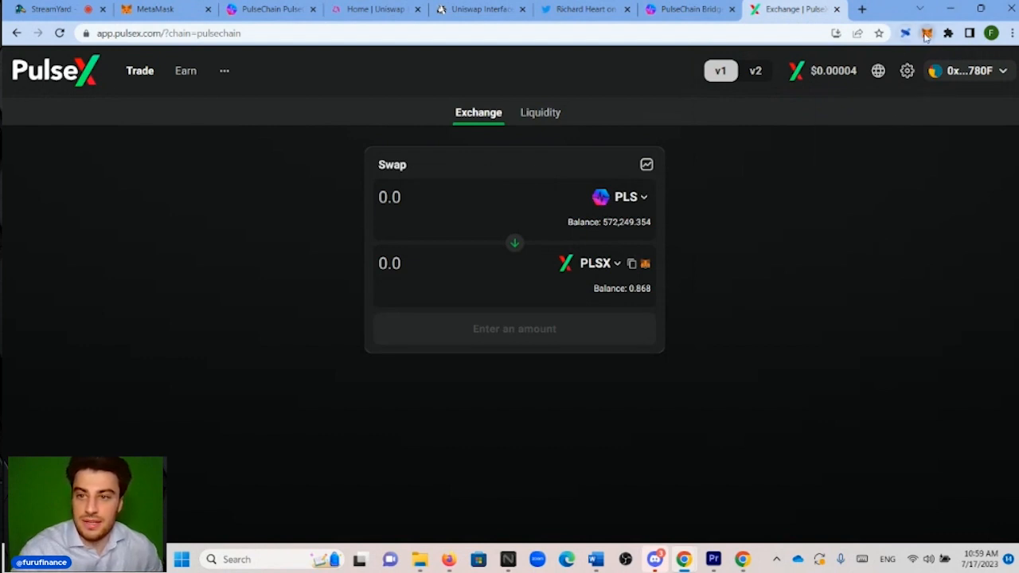
- Connect the Tutorial account to app.pulsex.com, showing its 933,472.048 PLS balance
click(927, 32)
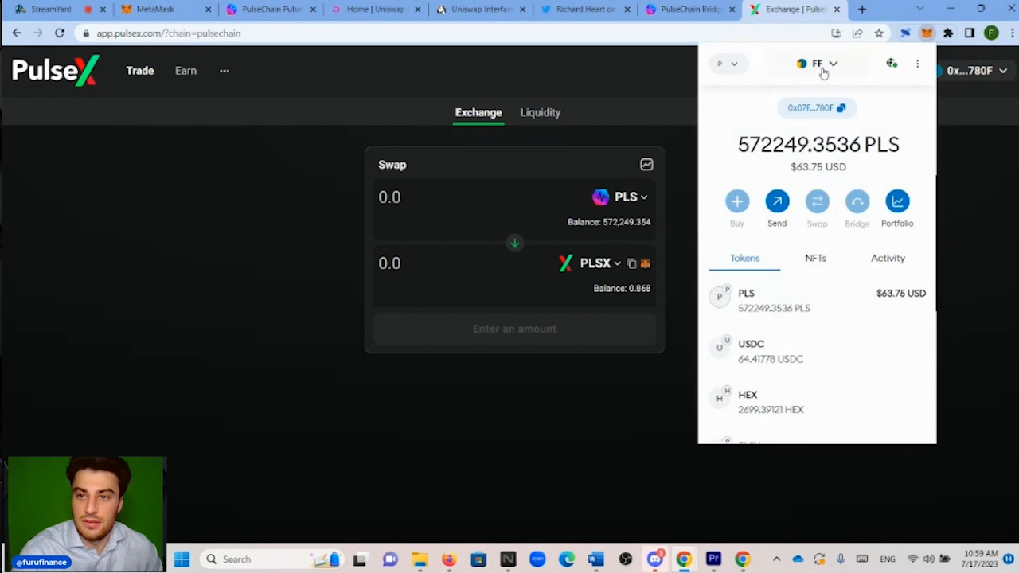
click(817, 64)
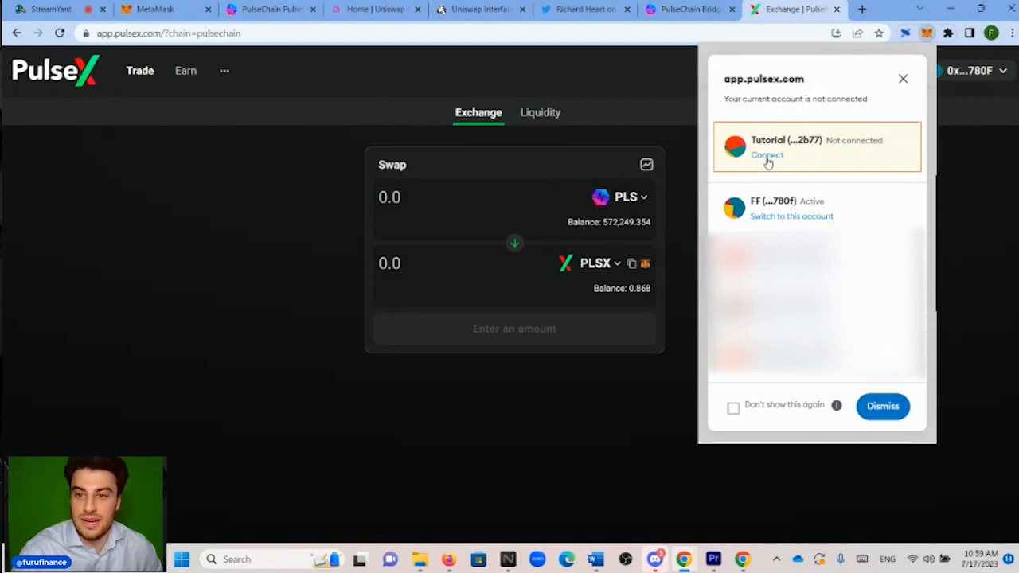
mouse_move(771, 163)
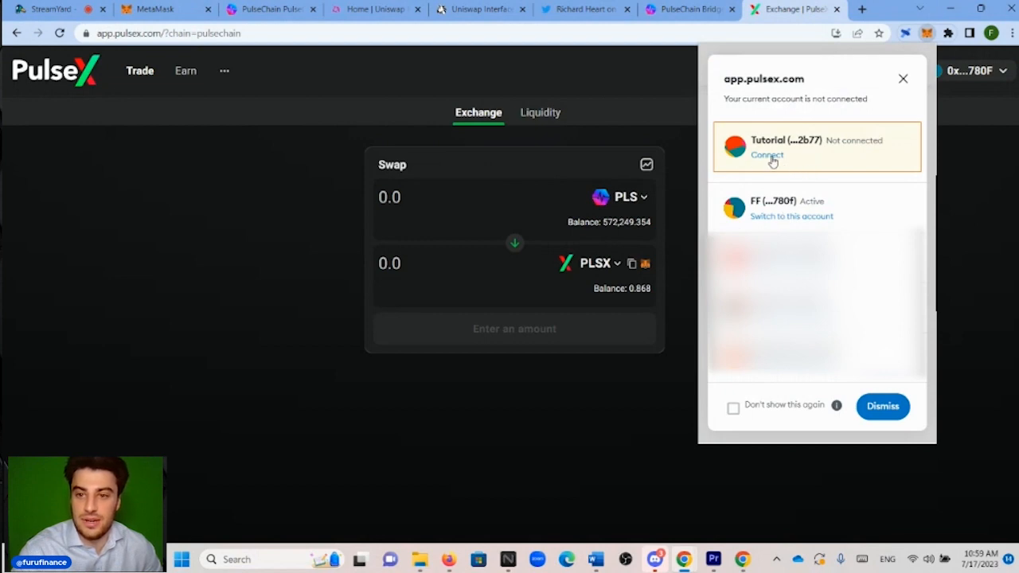
click(768, 154)
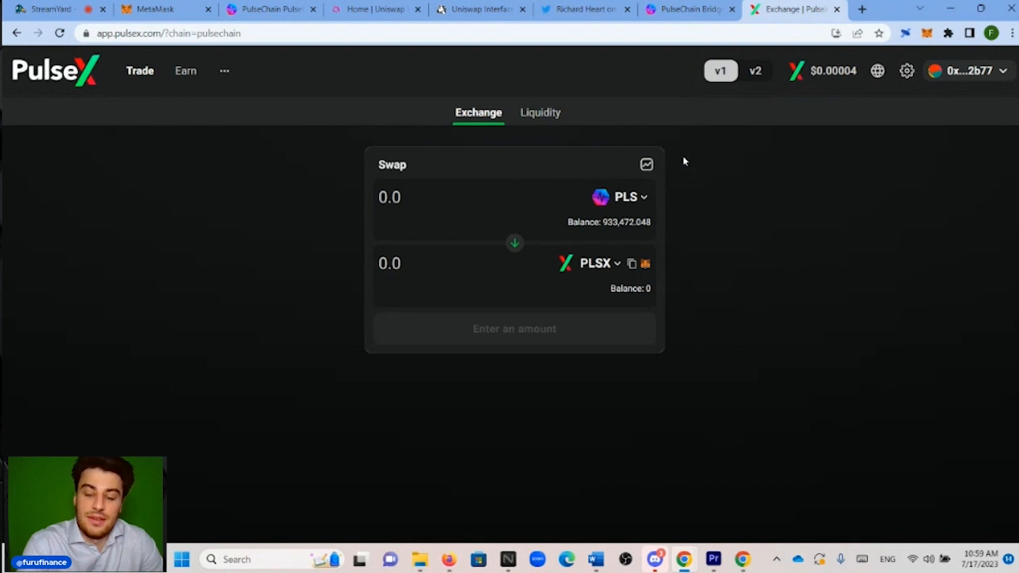
mouse_move(748, 207)
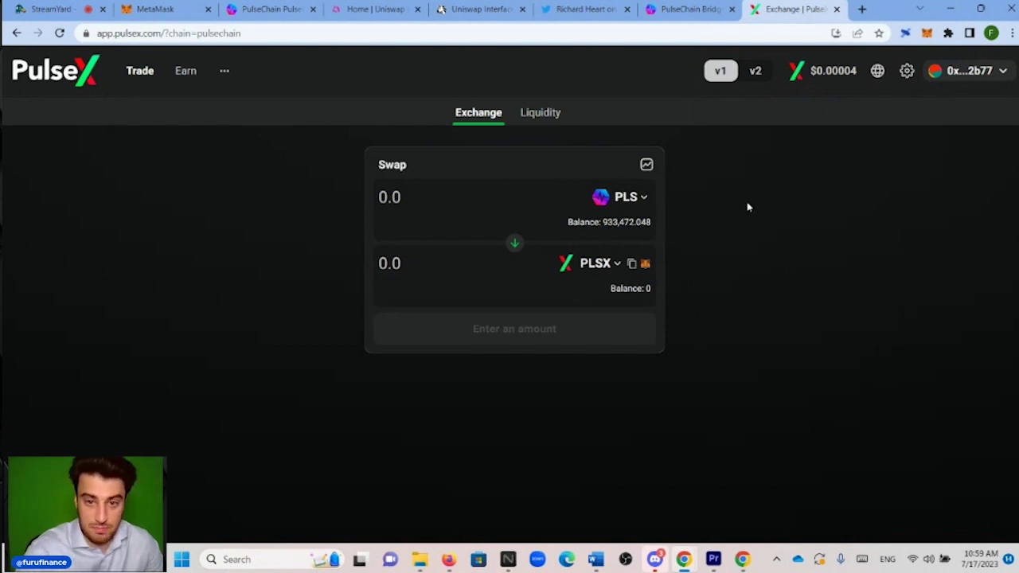
mouse_move(691, 183)
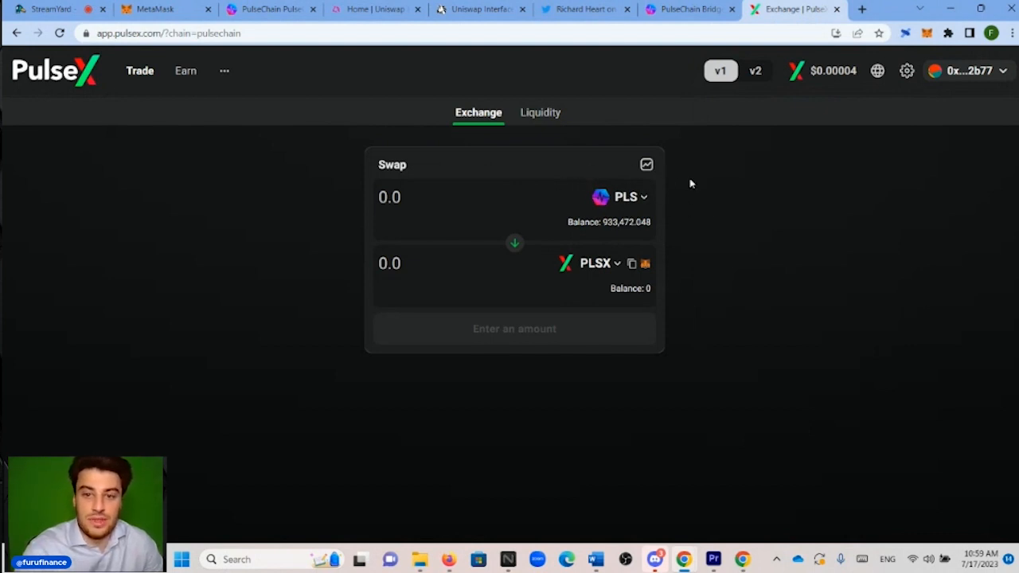
mouse_move(629, 307)
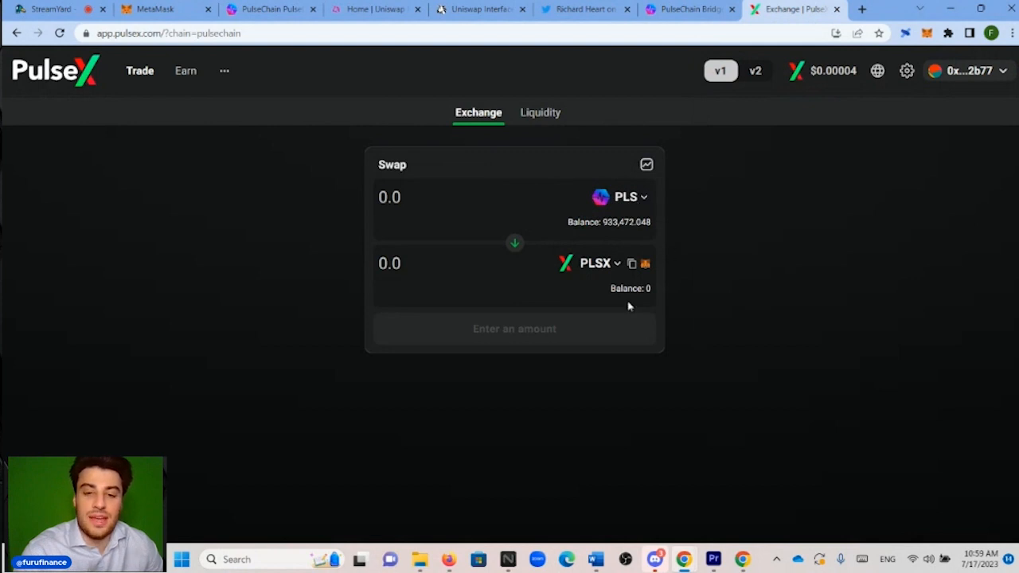
mouse_move(613, 267)
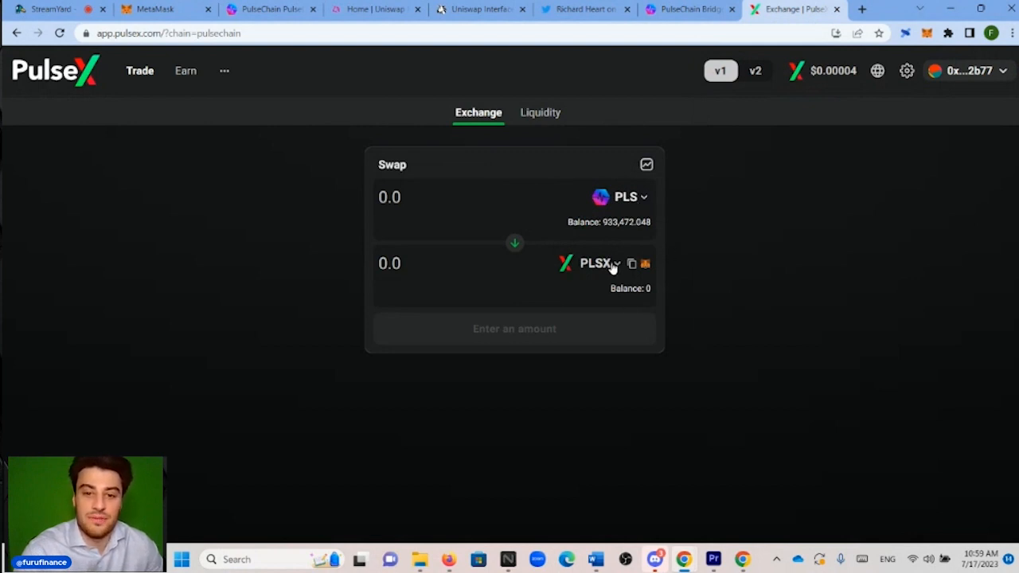
mouse_move(636, 153)
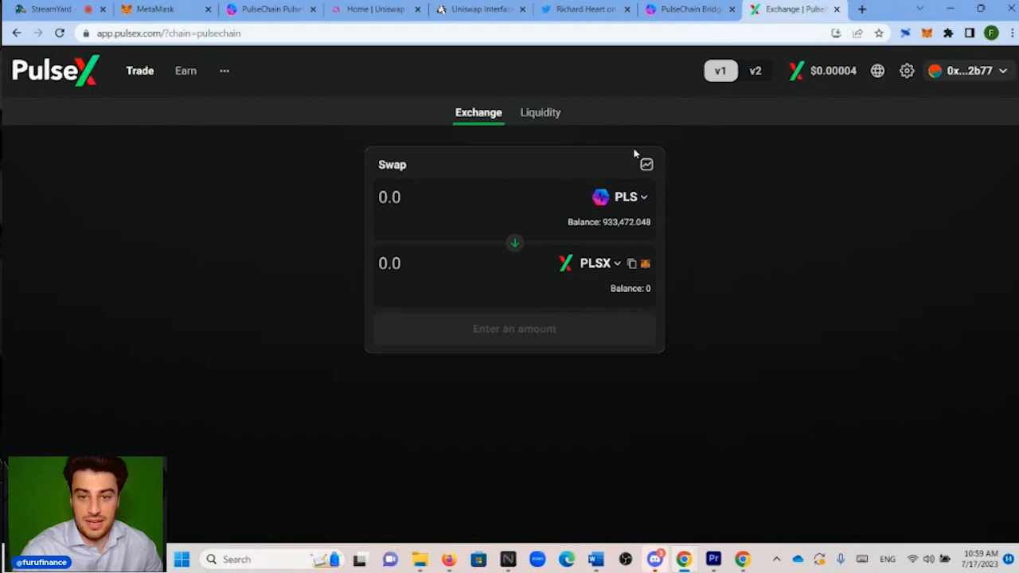
click(625, 197)
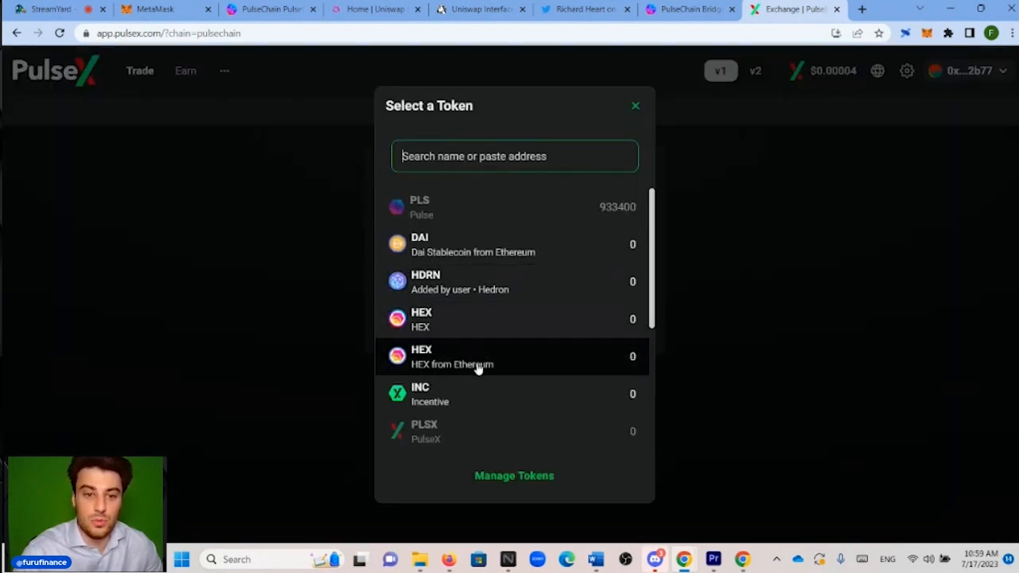
scroll(down, 3)
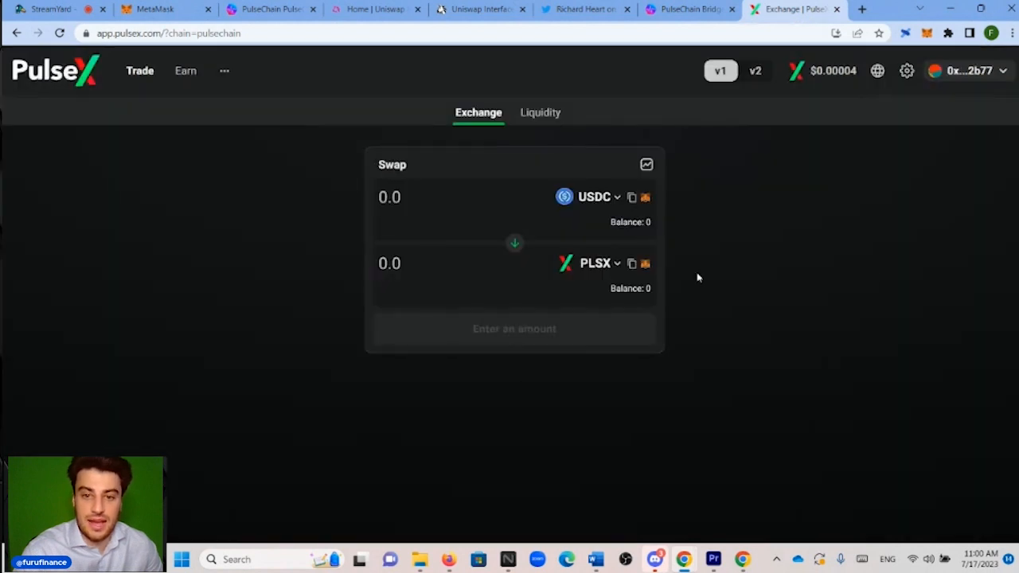
click(596, 197)
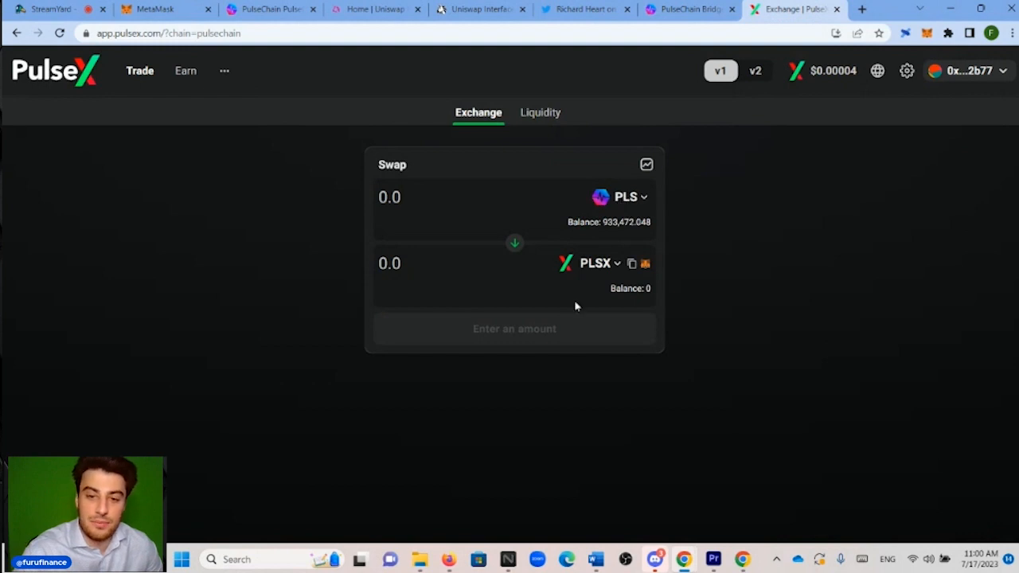
click(627, 197)
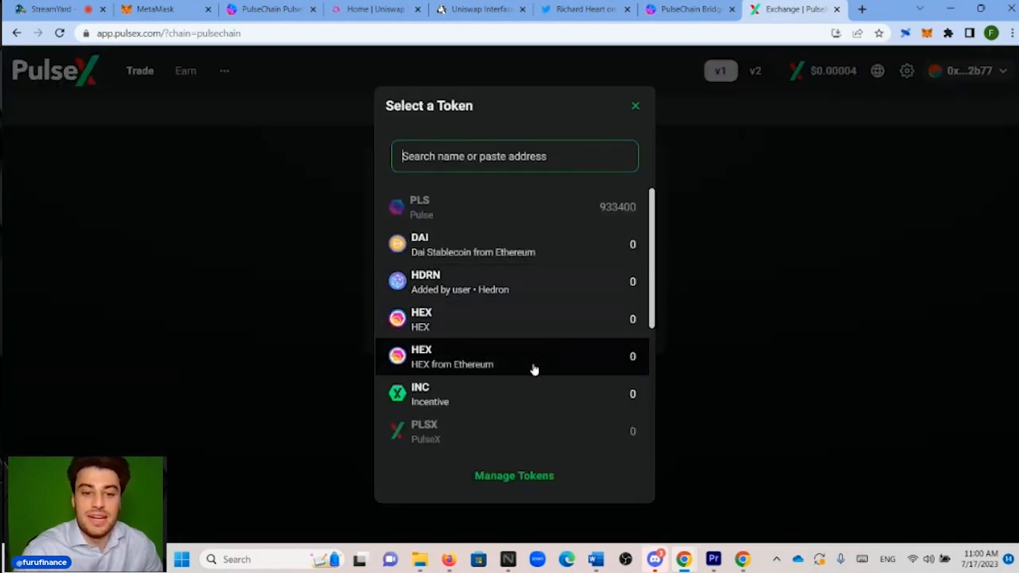
mouse_move(456, 325)
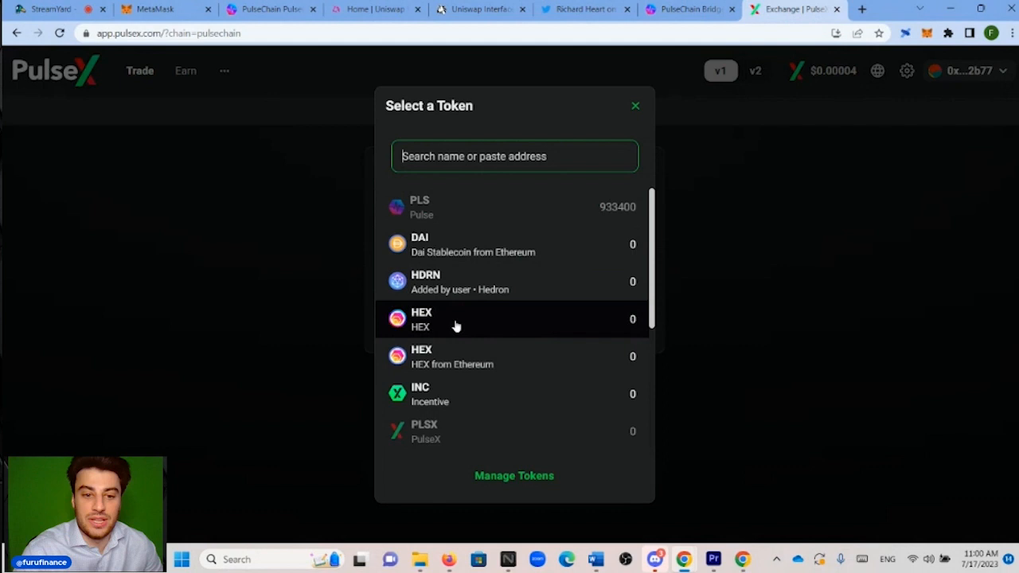
mouse_move(452, 357)
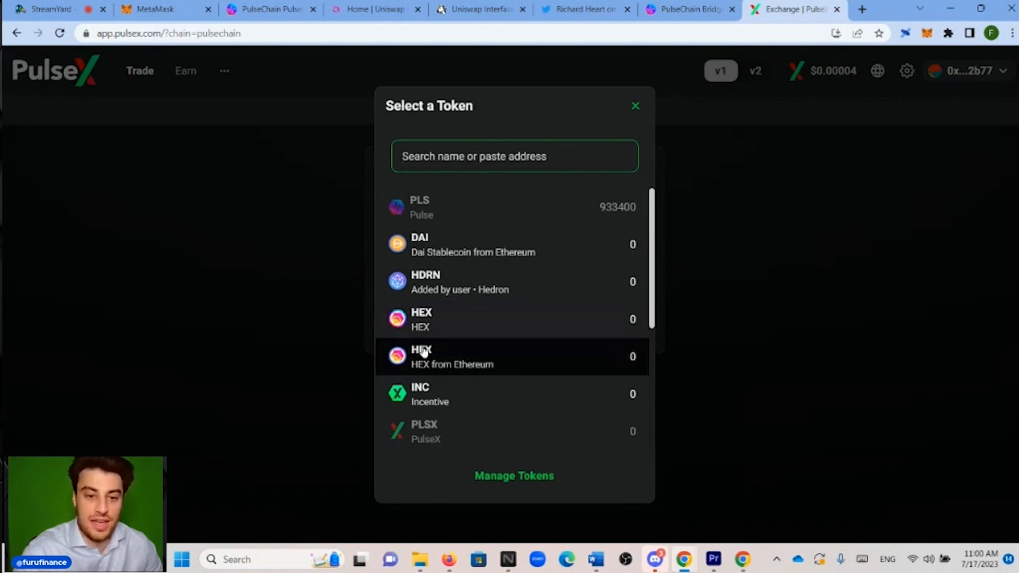
mouse_move(481, 341)
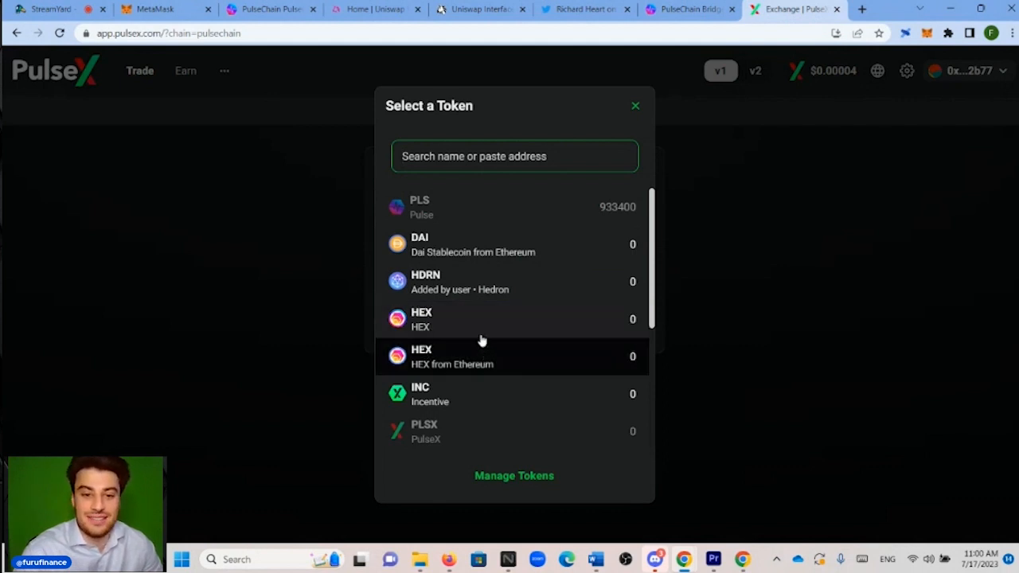
mouse_move(478, 318)
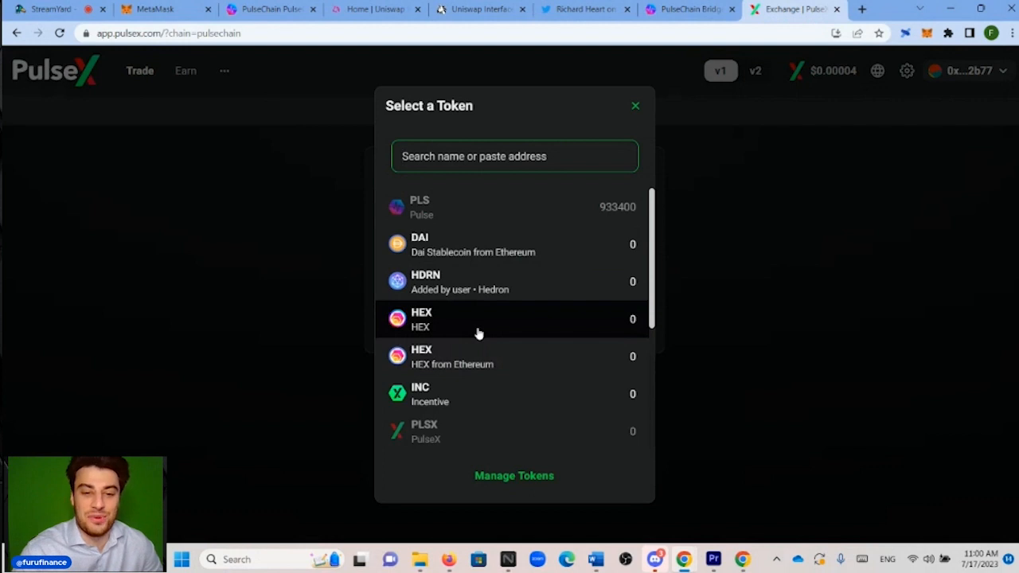
mouse_move(474, 328)
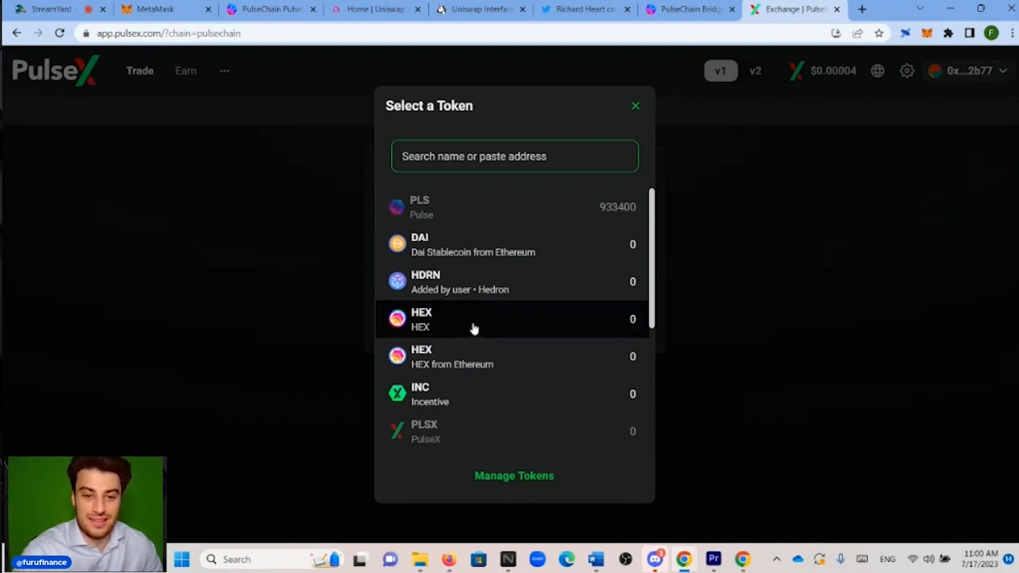
mouse_move(478, 369)
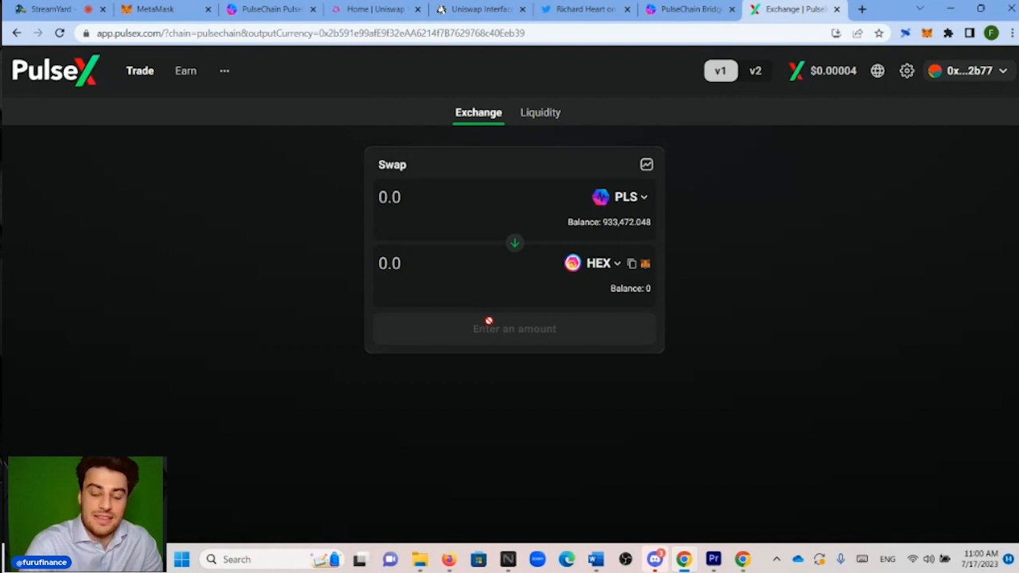
- Pick HEX from the Select a Token dialog as the output currency
click(404, 198)
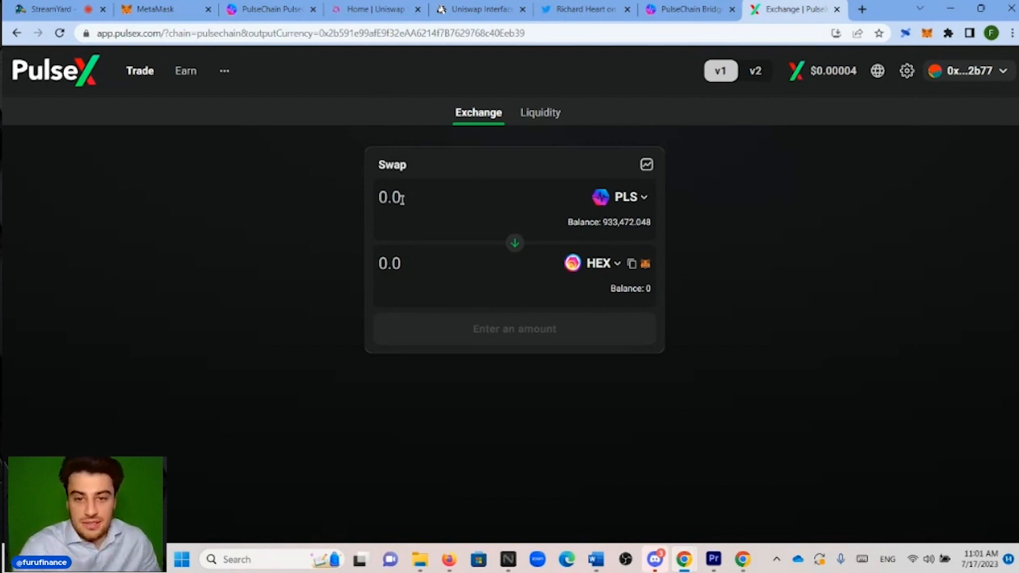
- Enter 700,000 PLS to sell and review the quote of about 3,820.16 HEX
click(390, 198)
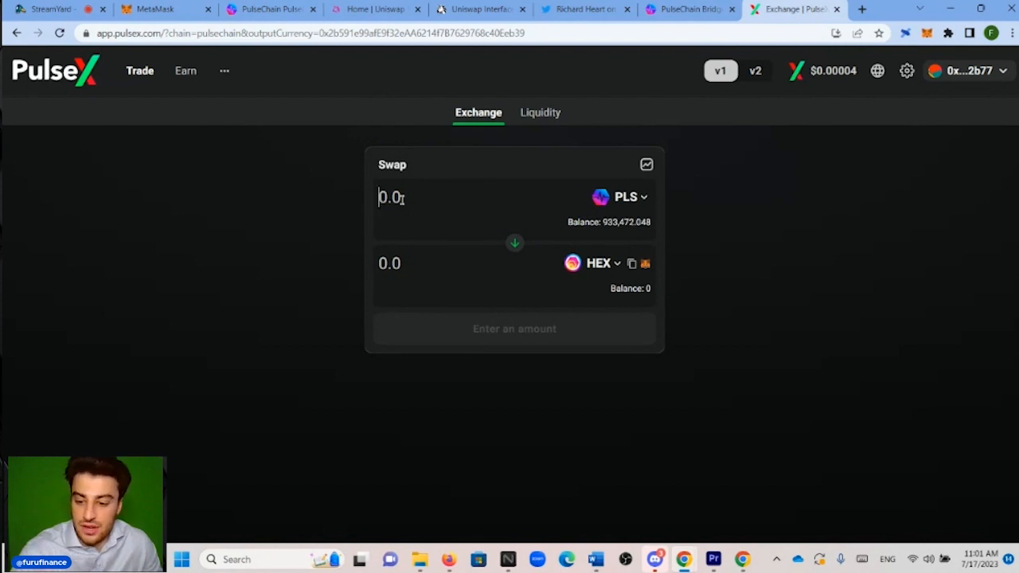
text(7000)
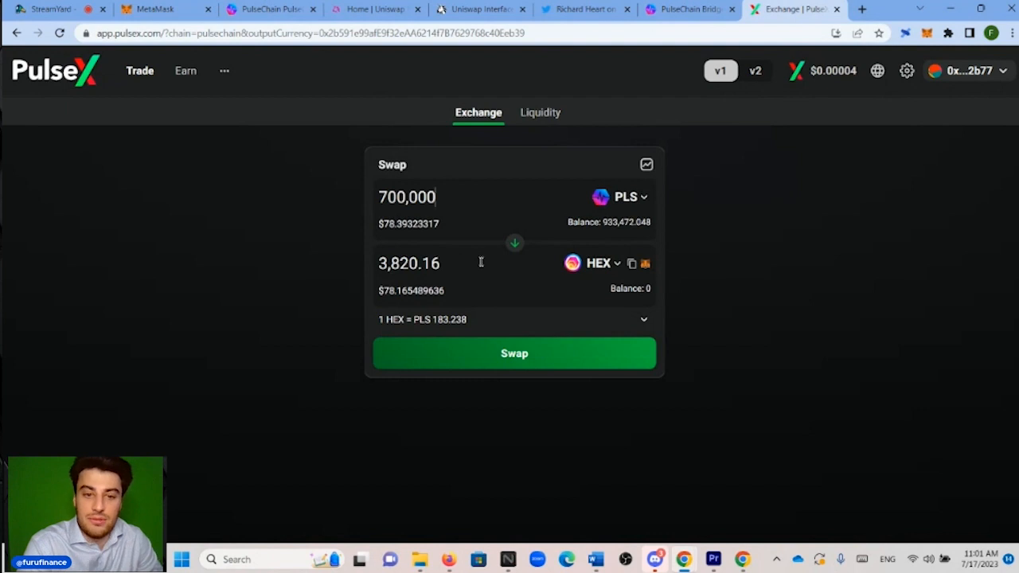
click(514, 354)
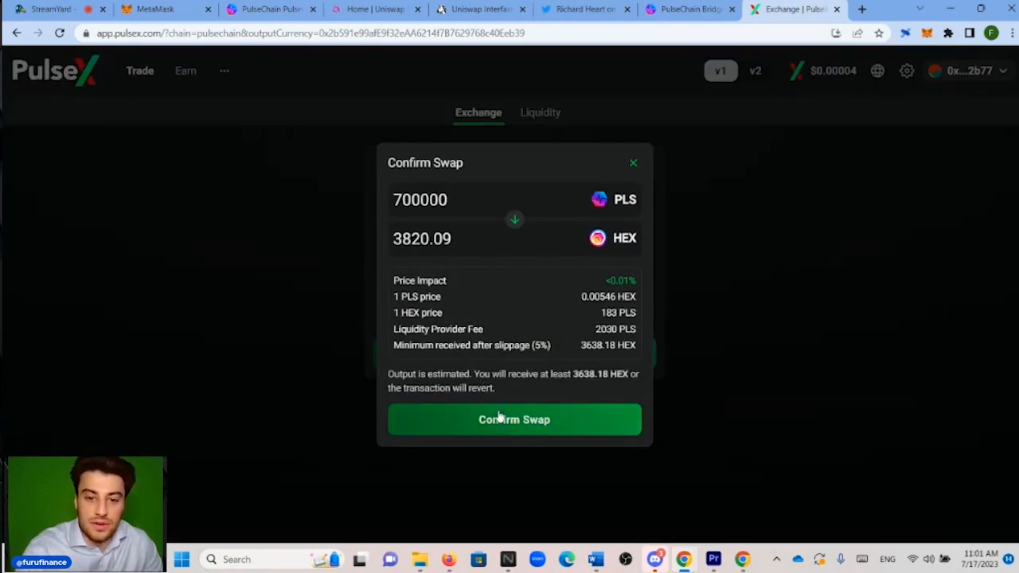
- Confirm the 700,000 PLS to HEX swap and approve the transaction in MetaMask
click(514, 421)
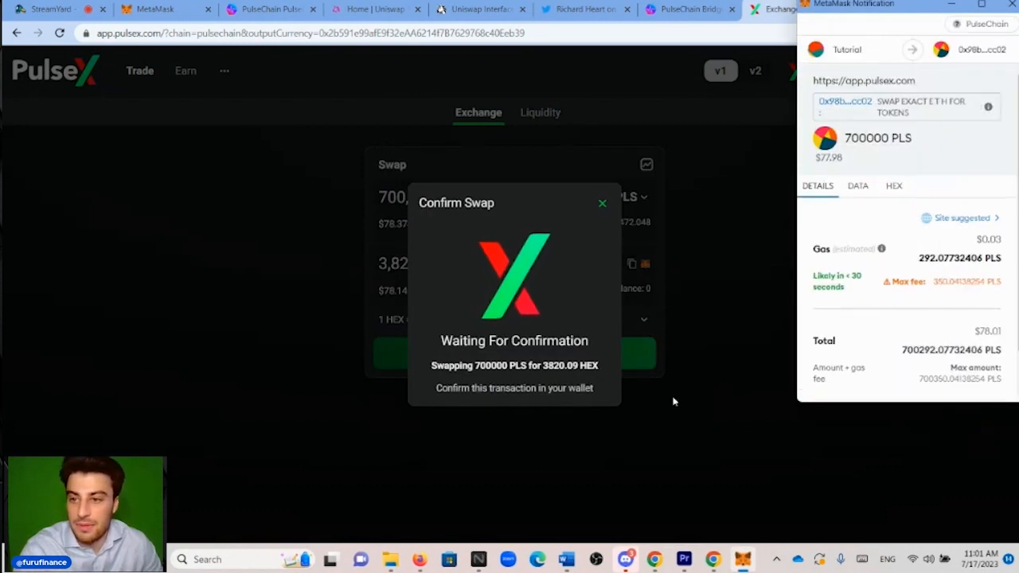
scroll(down, 3)
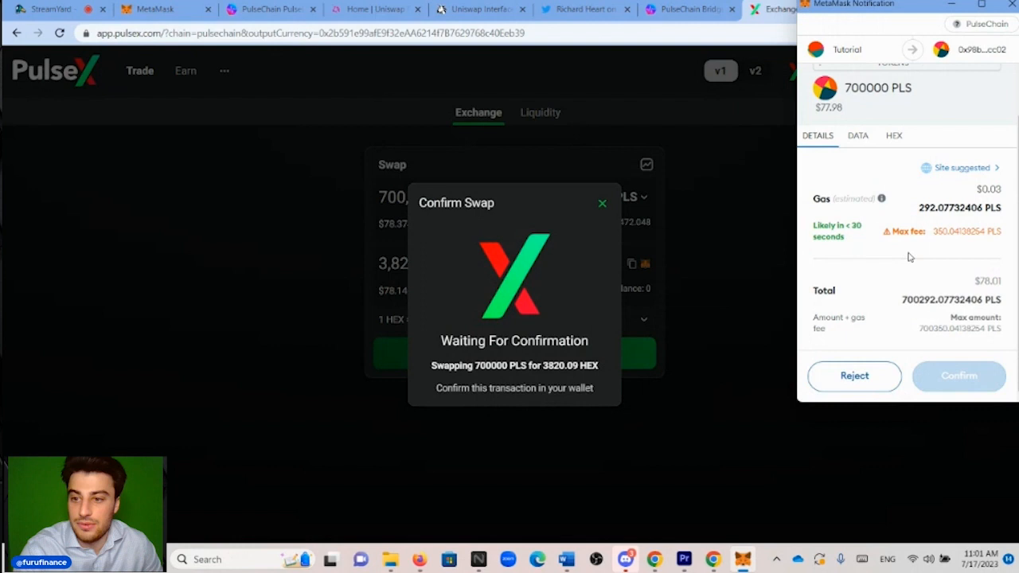
mouse_move(959, 376)
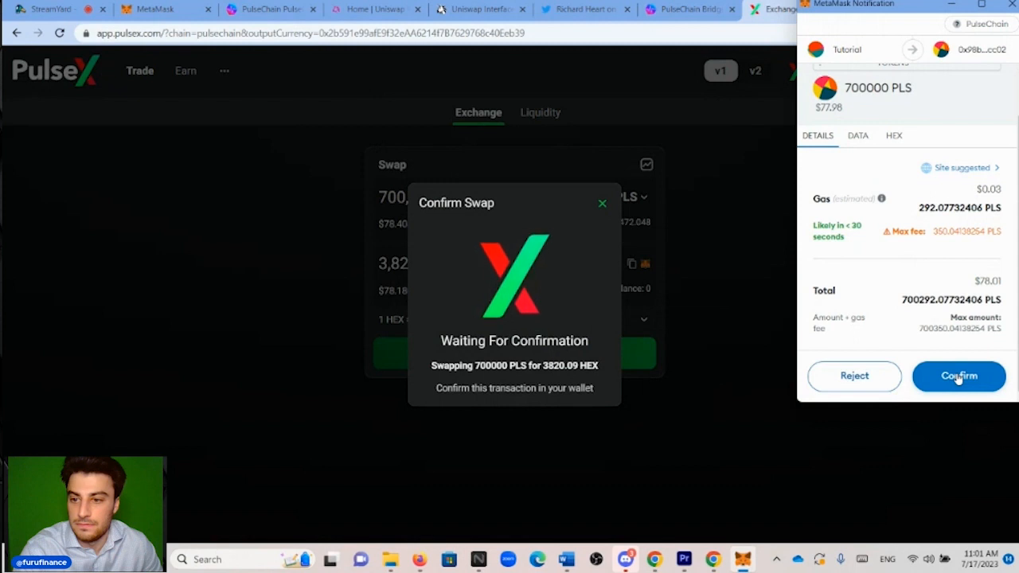
click(958, 376)
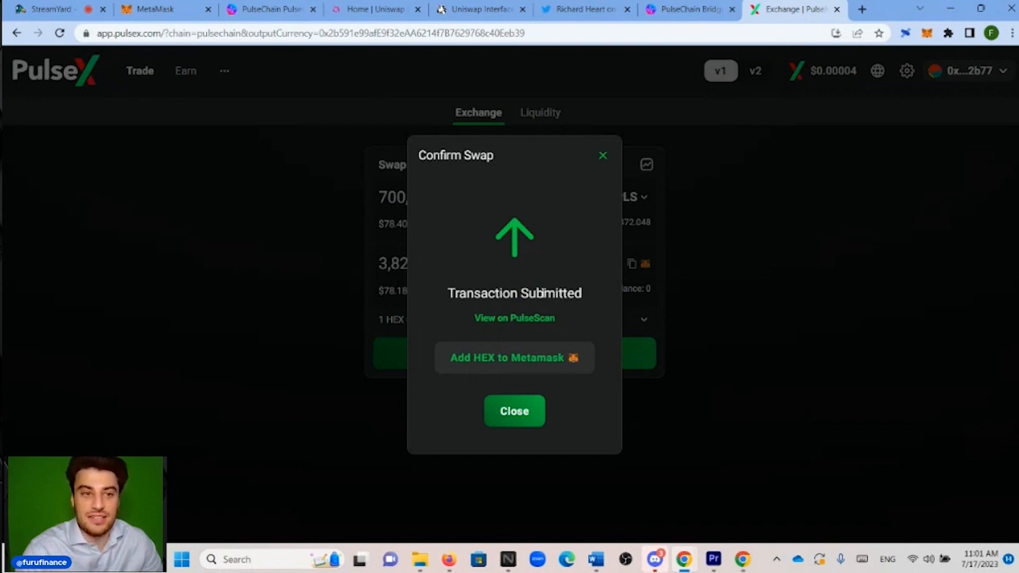
mouse_move(152, 10)
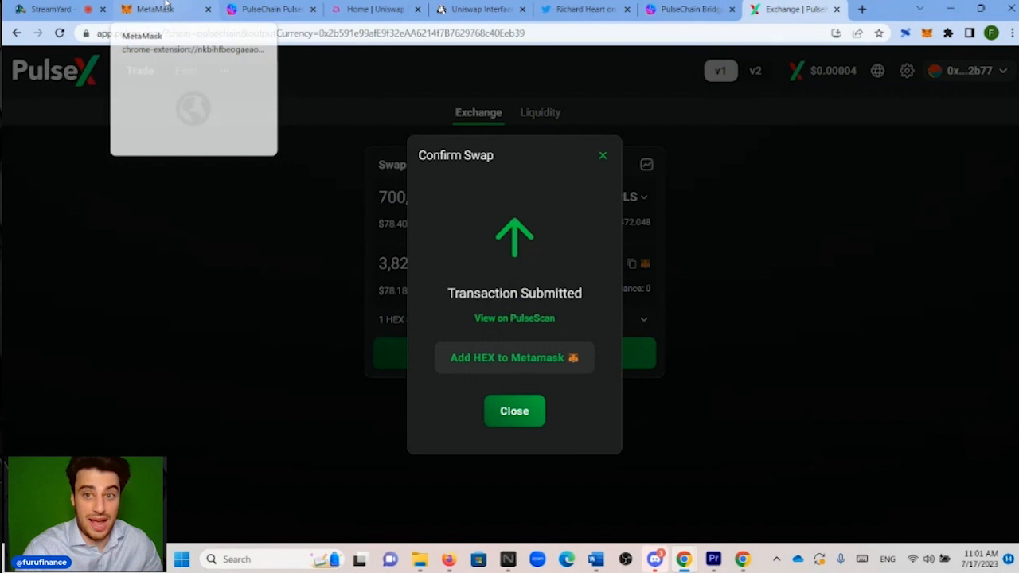
- Add HEX to MetaMask from PulseX and confirm it appears at 0 HEX beside 933,472.0478 PLS
click(156, 9)
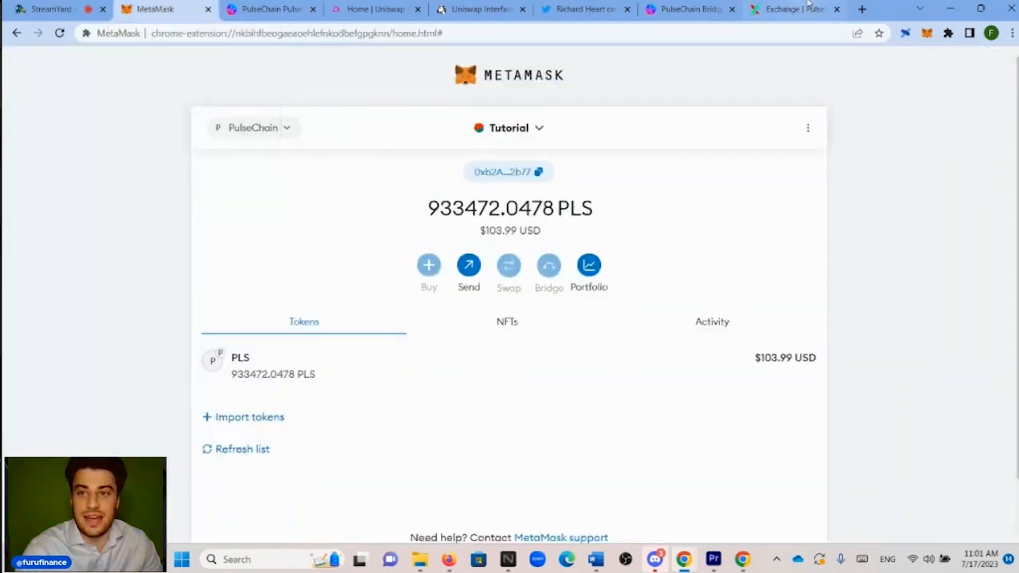
click(793, 9)
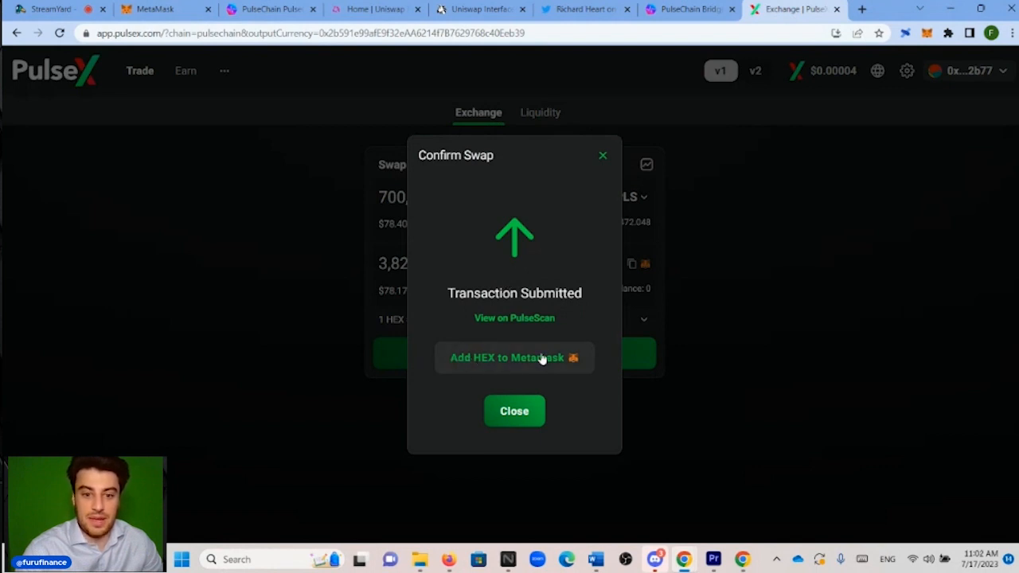
mouse_move(525, 372)
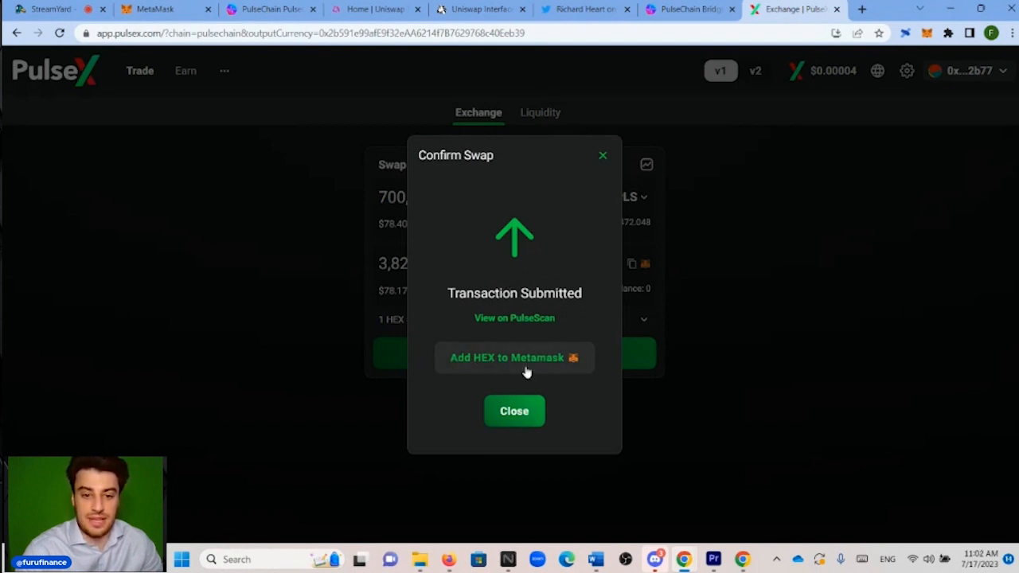
click(515, 357)
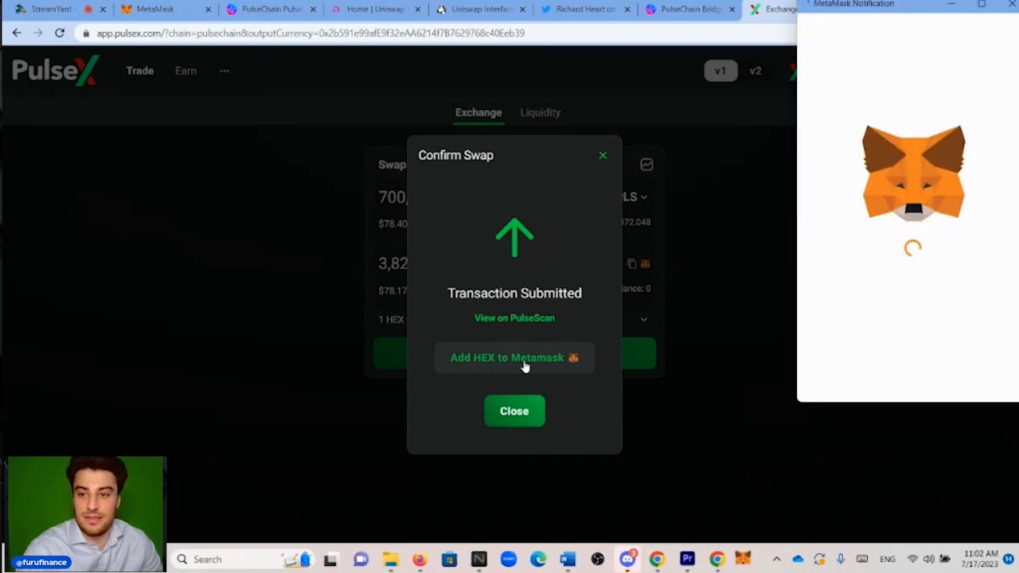
click(515, 356)
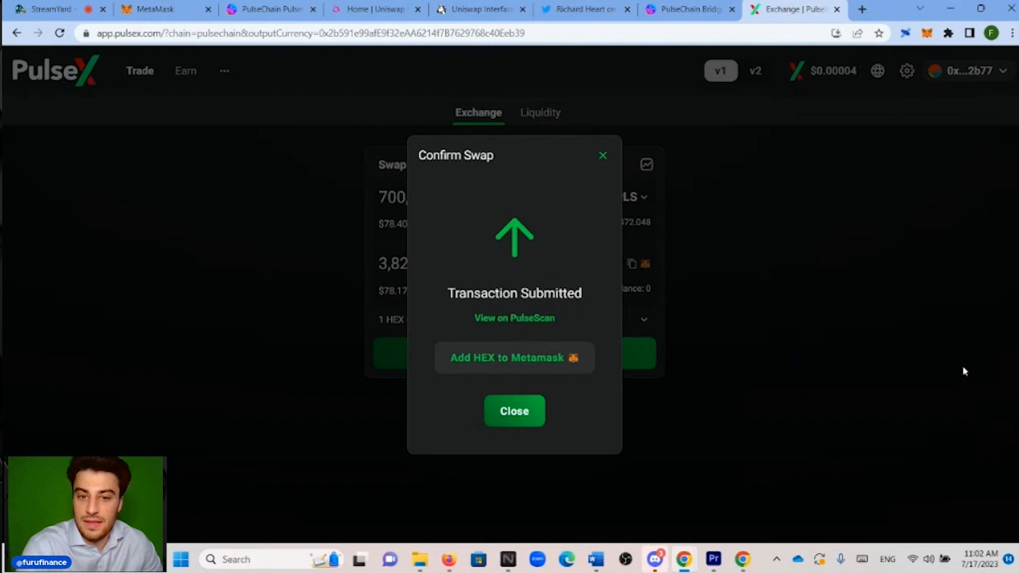
mouse_move(537, 214)
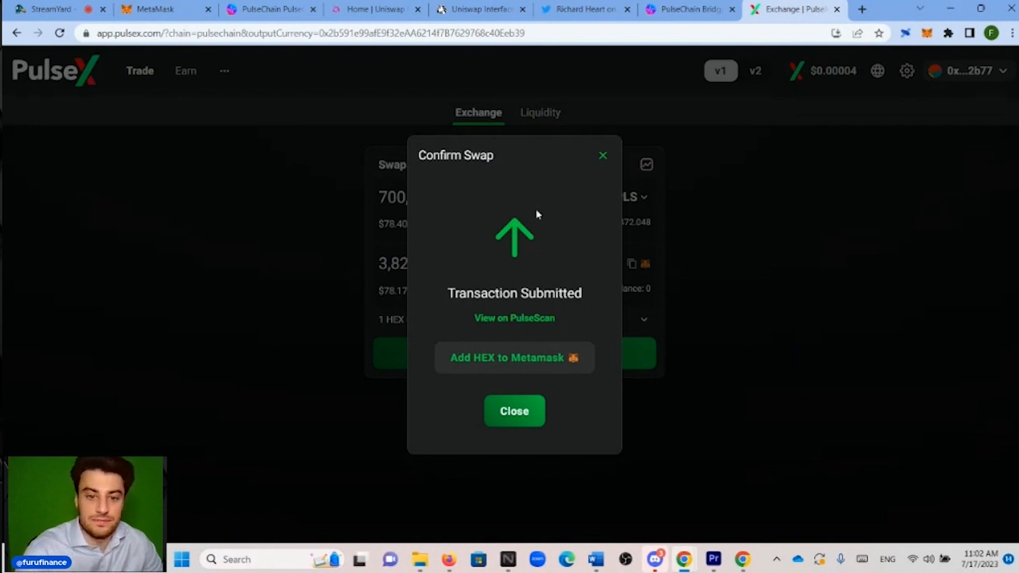
click(159, 9)
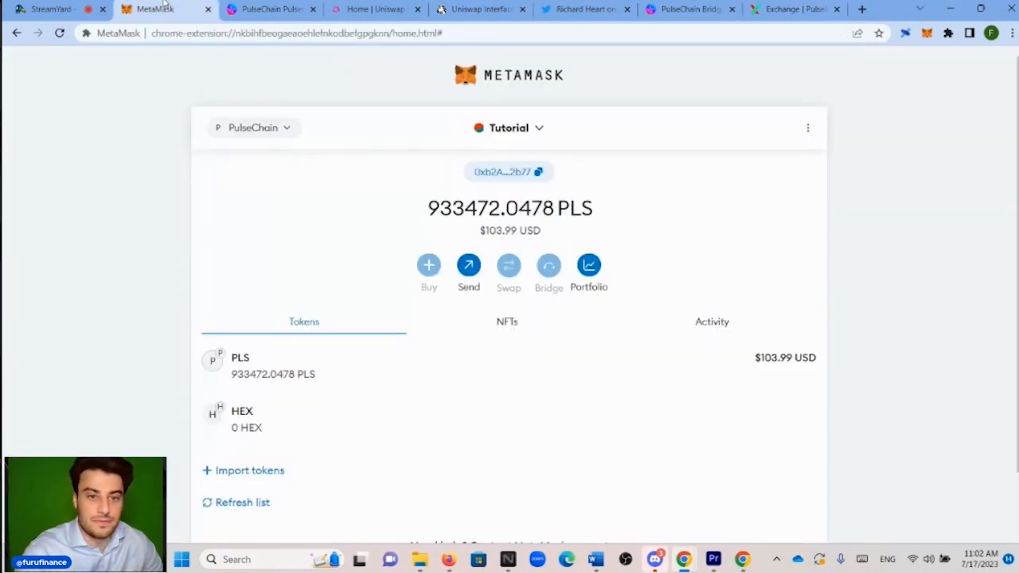
mouse_move(47, 439)
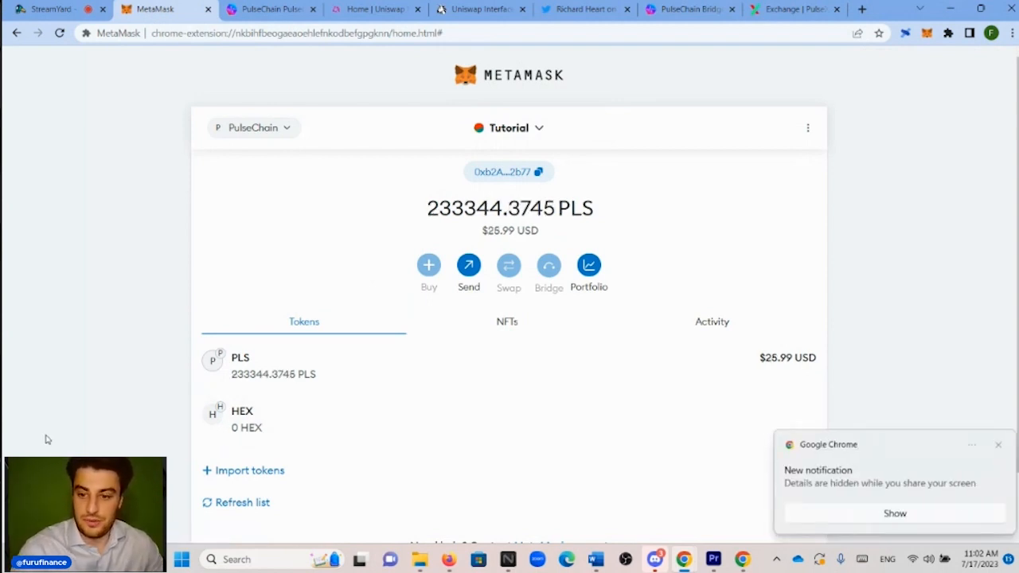
- Dismiss the transaction notice and confirm MetaMask shows 3,820.098 HEX and 233,344.3745 PLS
click(793, 10)
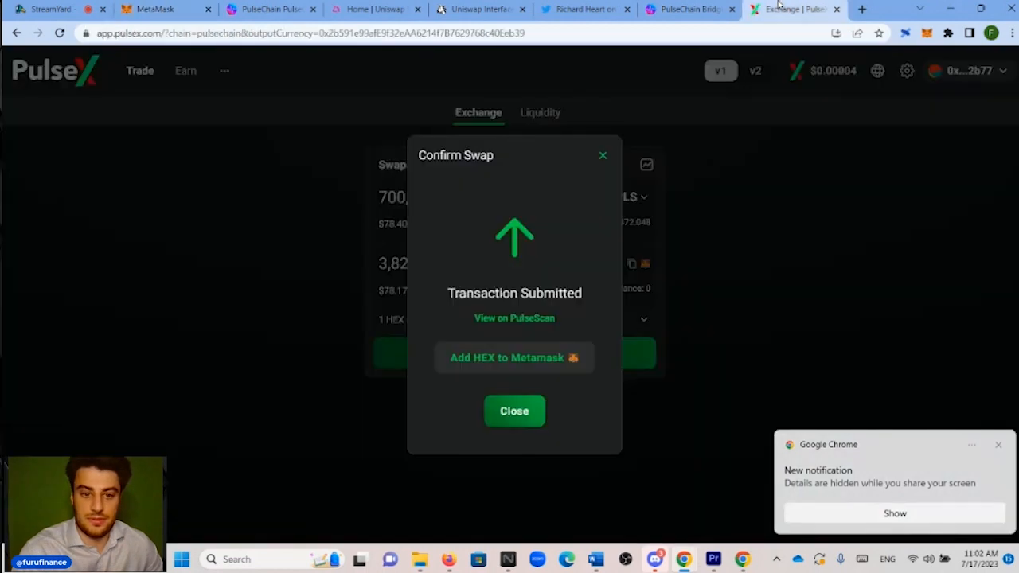
click(514, 411)
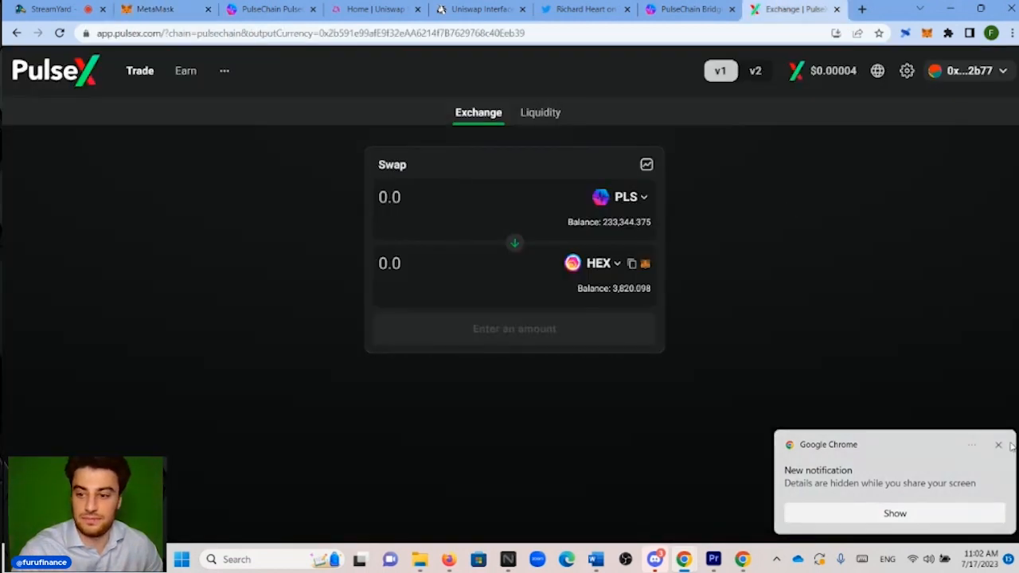
click(159, 10)
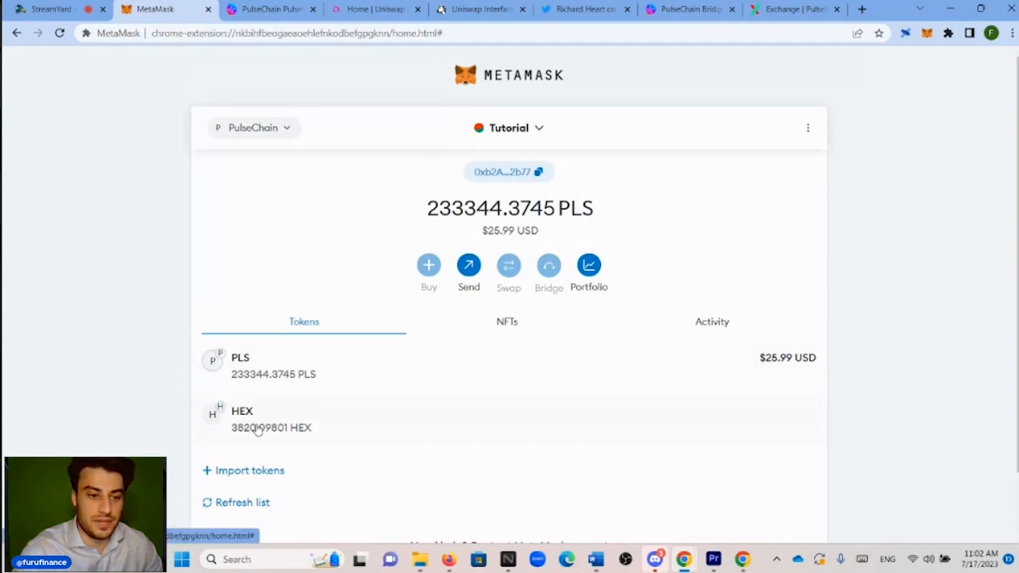
mouse_move(420, 421)
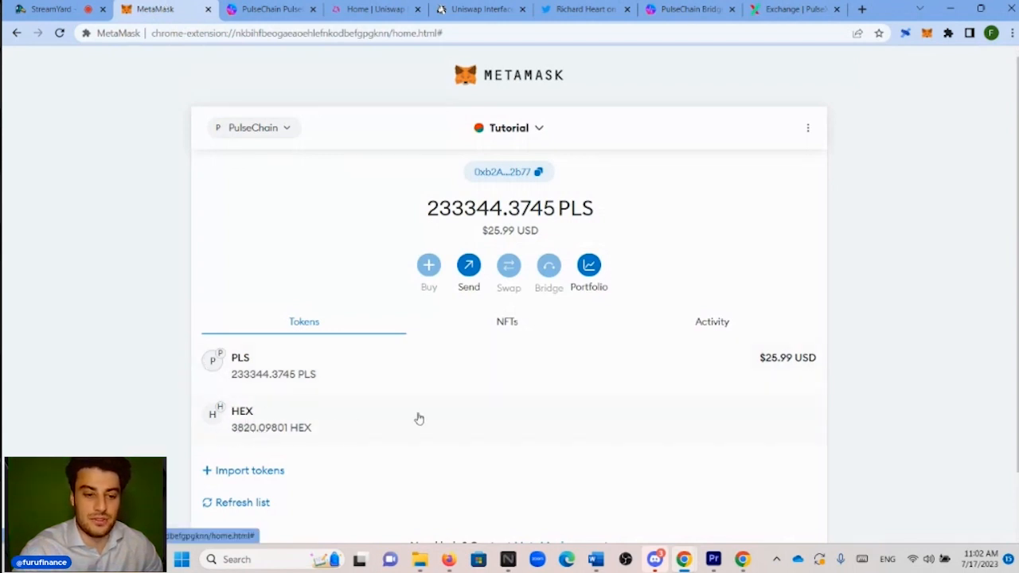
mouse_move(483, 427)
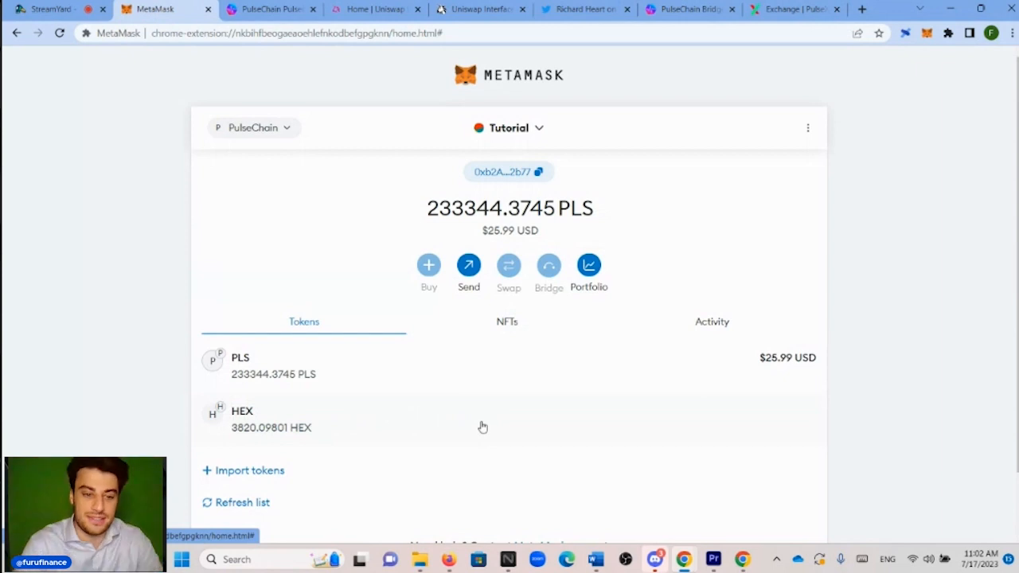